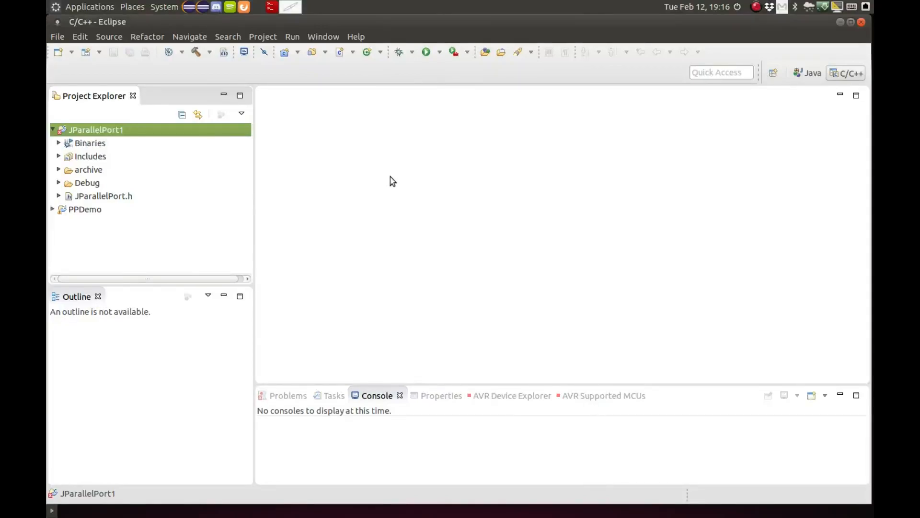
mouse_move(338, 199)
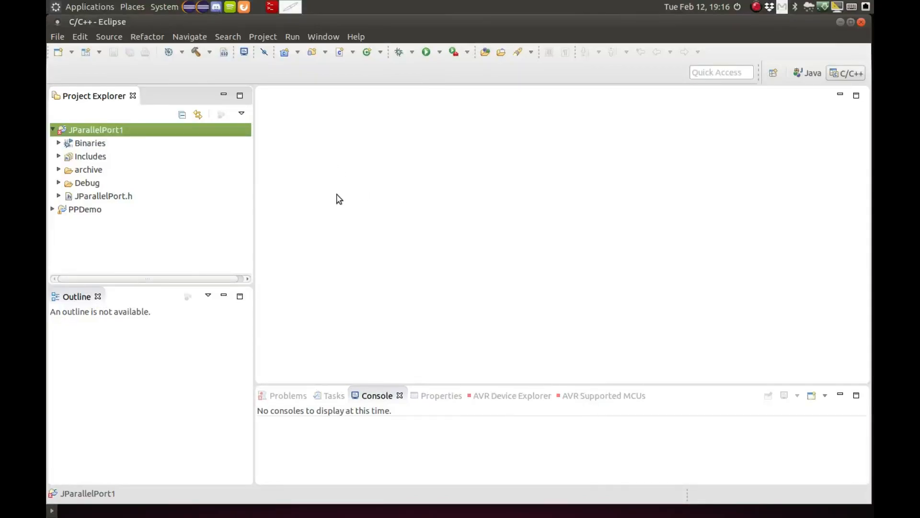
mouse_move(424, 278)
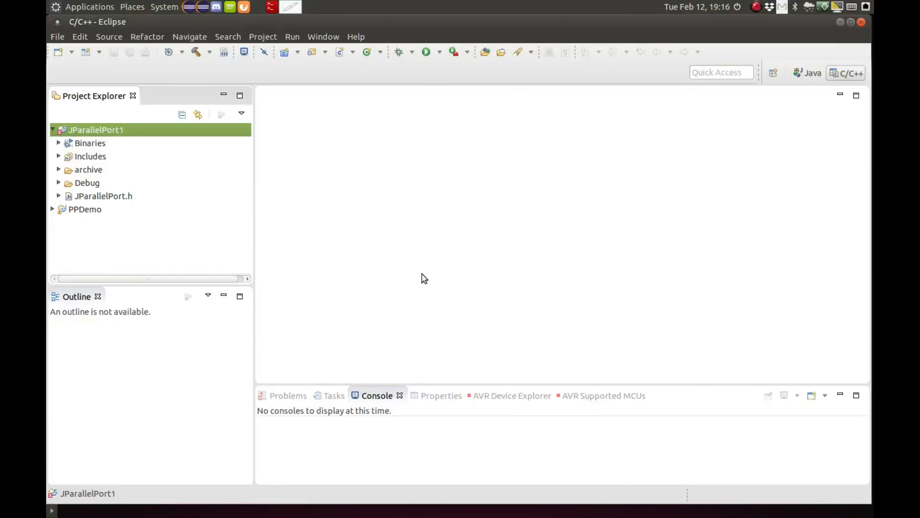
mouse_move(386, 178)
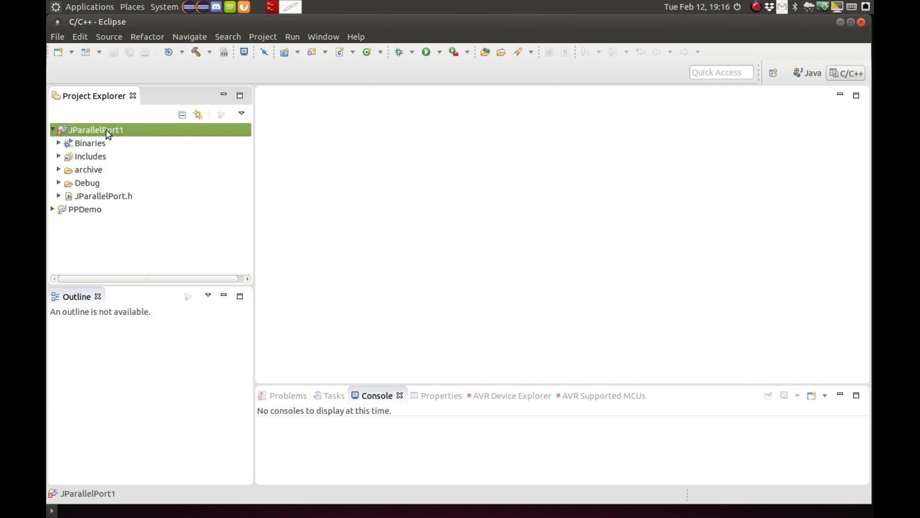
mouse_move(57, 37)
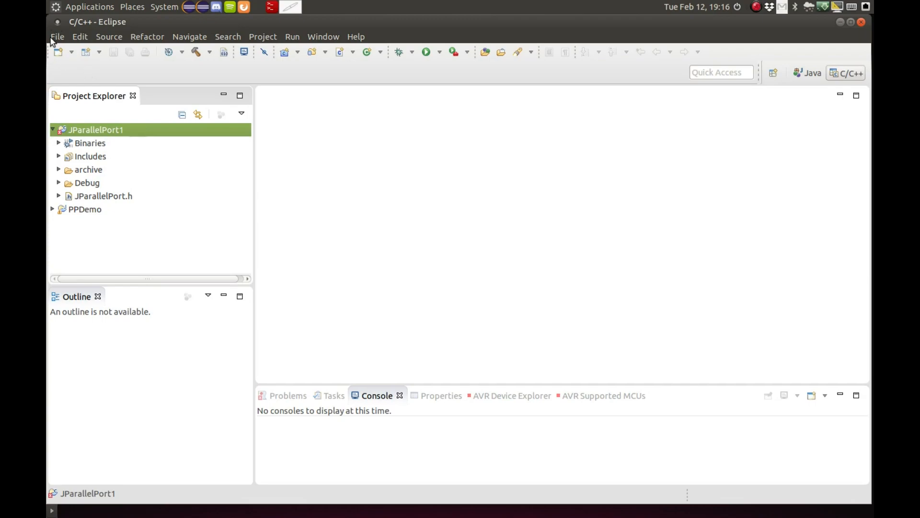
Start an empty shared-library C project with Linux GCC toolchain, then cancel it.
click(57, 37)
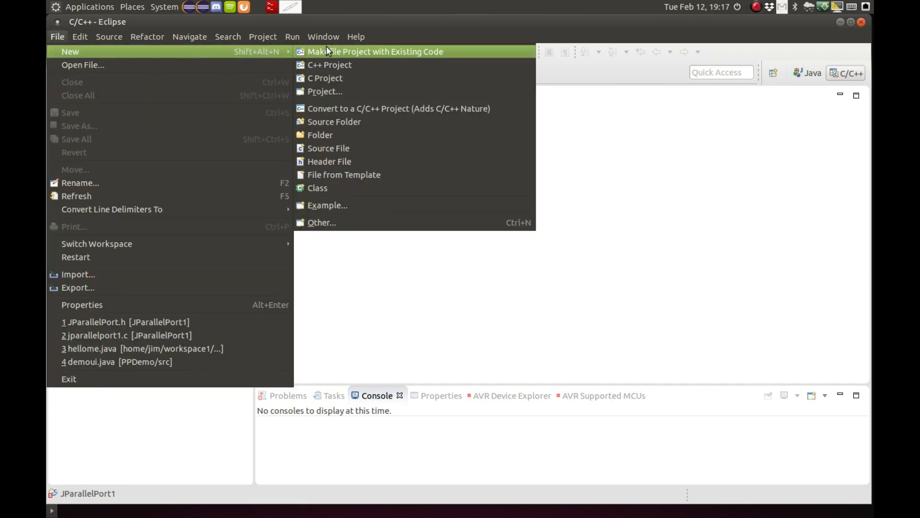
click(325, 77)
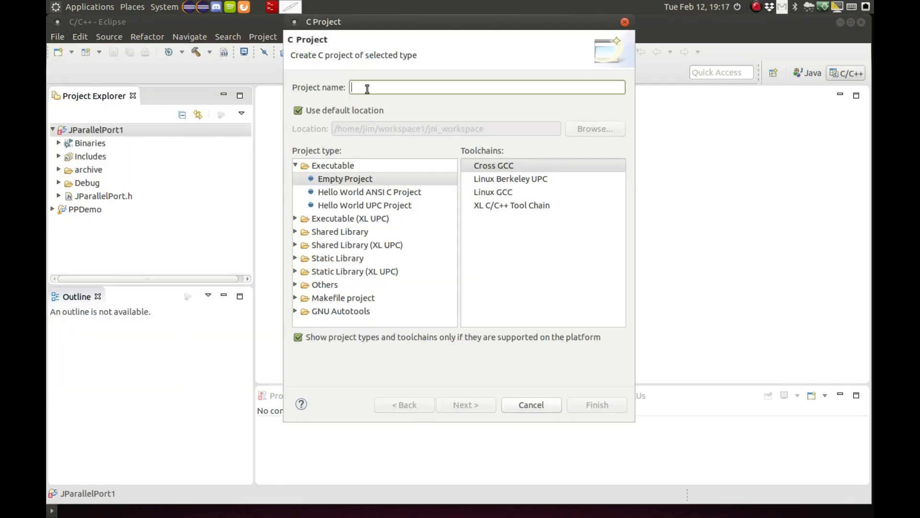
mouse_move(507, 101)
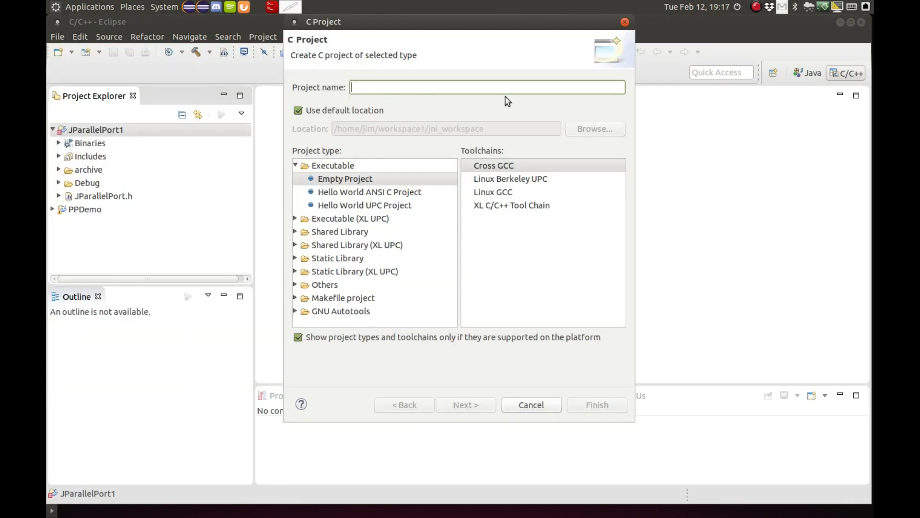
text(JParal)
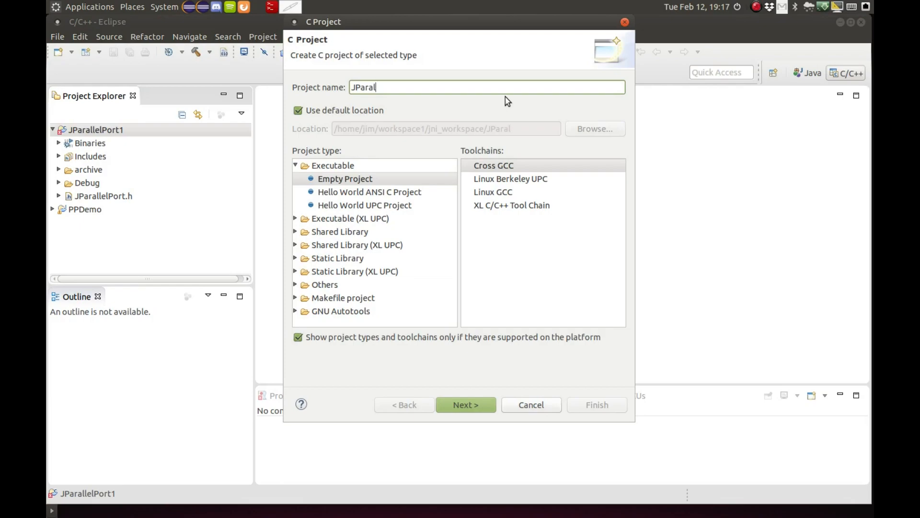
text(lelPort1)
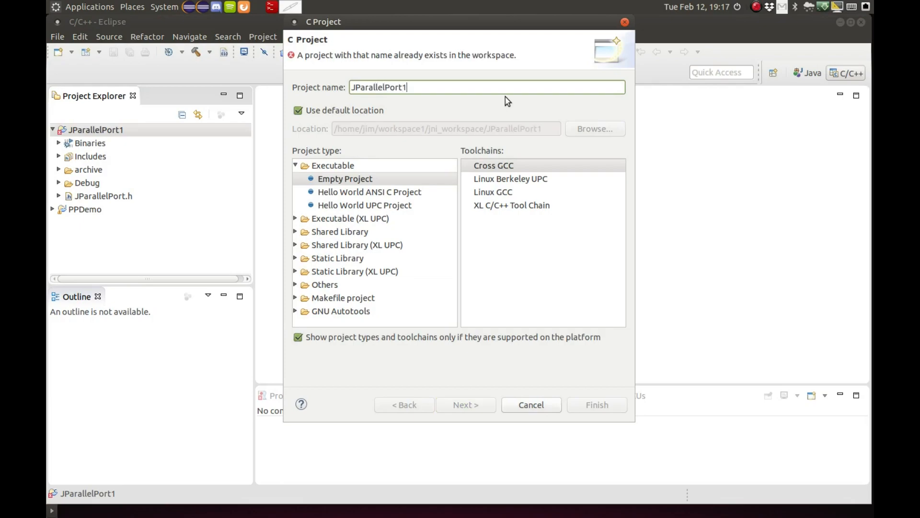
mouse_move(364, 228)
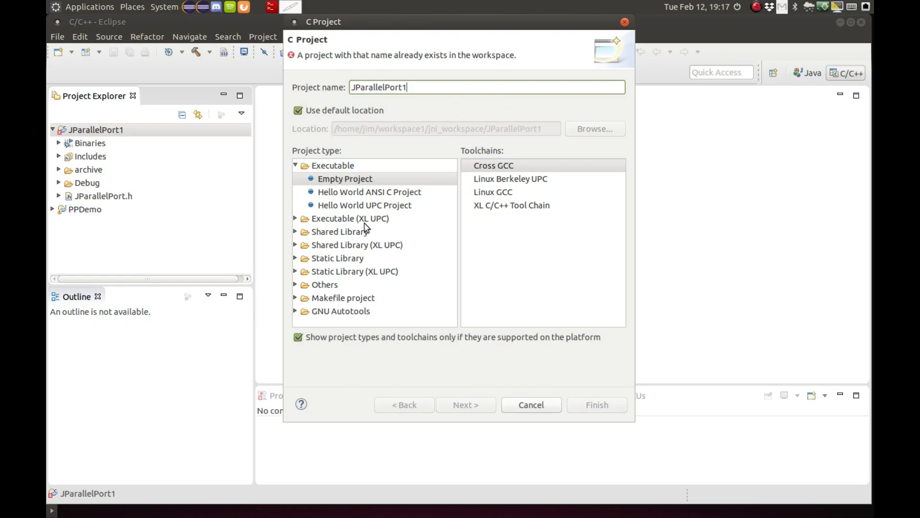
click(296, 231)
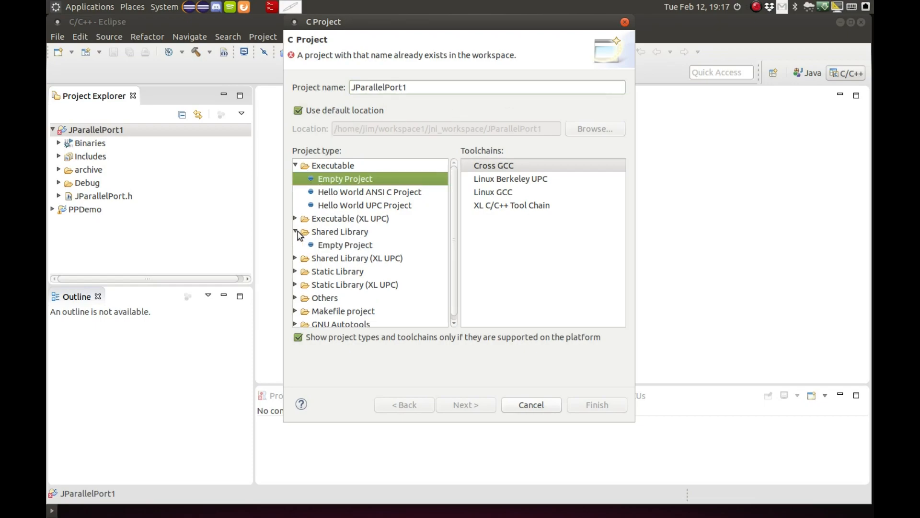
click(345, 244)
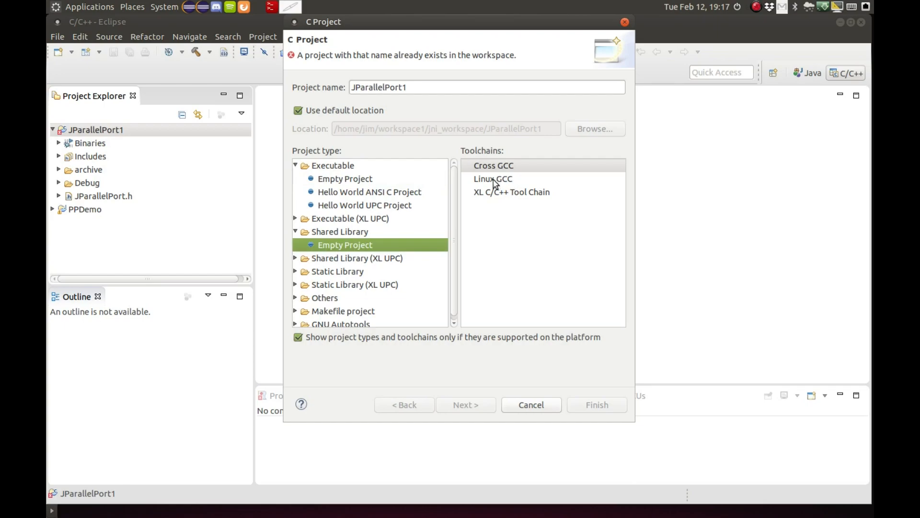
click(493, 179)
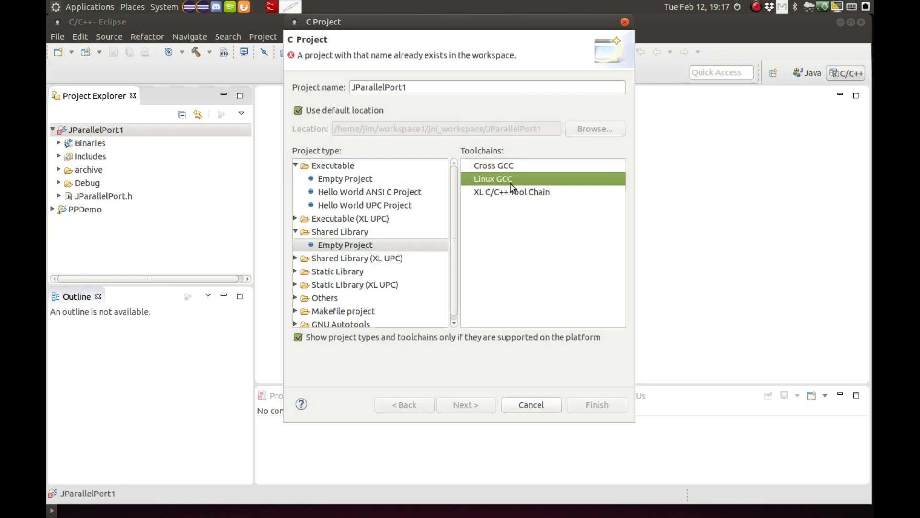
click(493, 165)
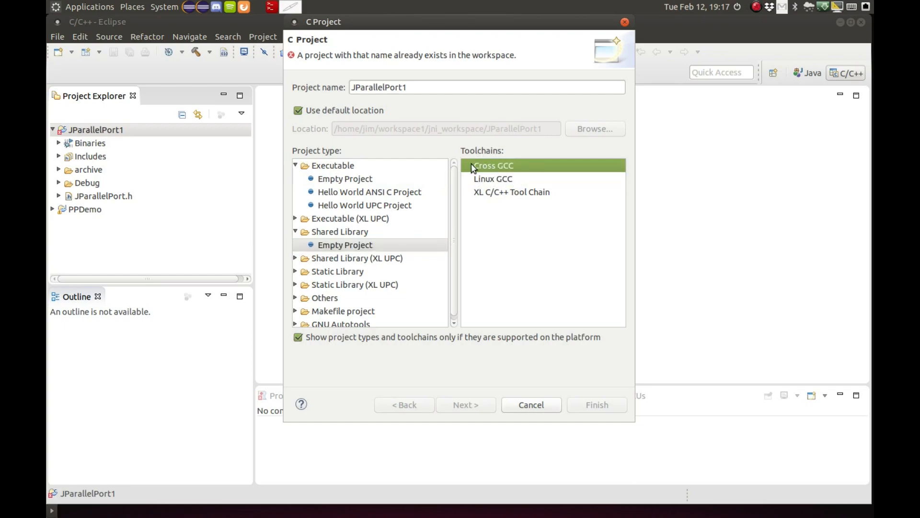
mouse_move(502, 182)
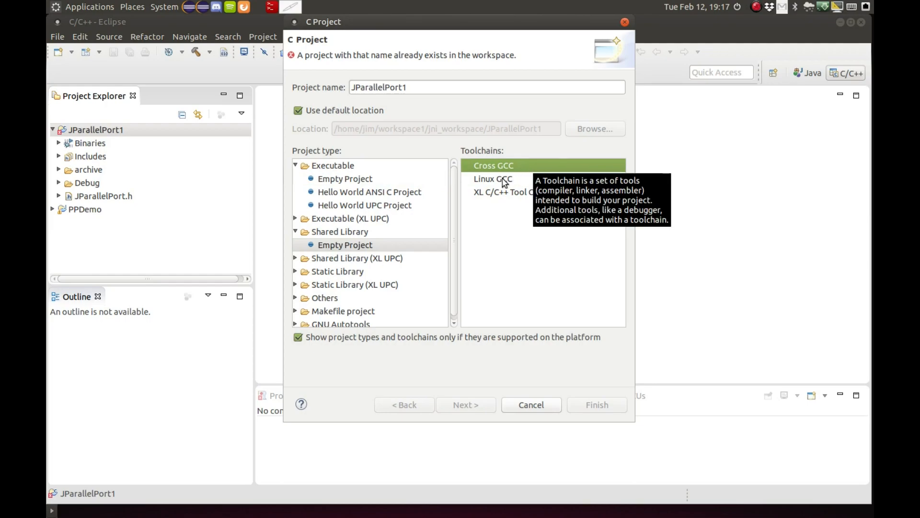
click(492, 179)
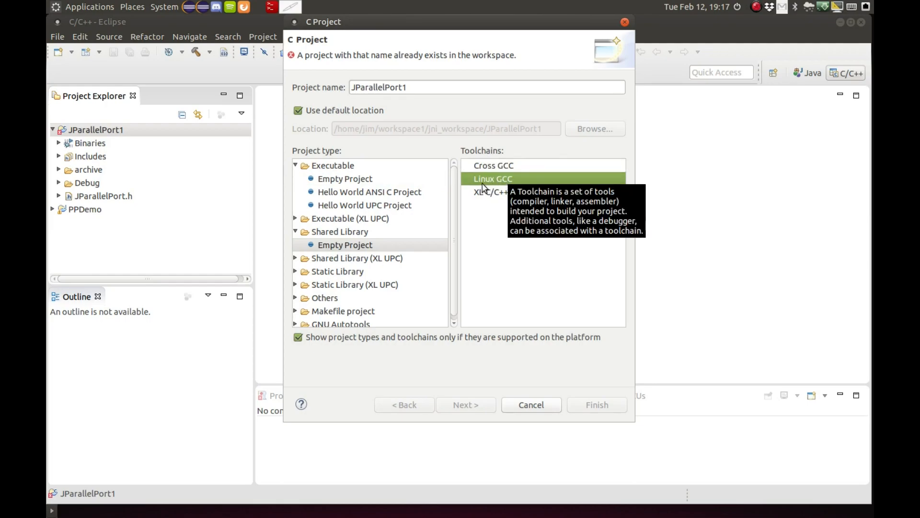
mouse_move(361, 86)
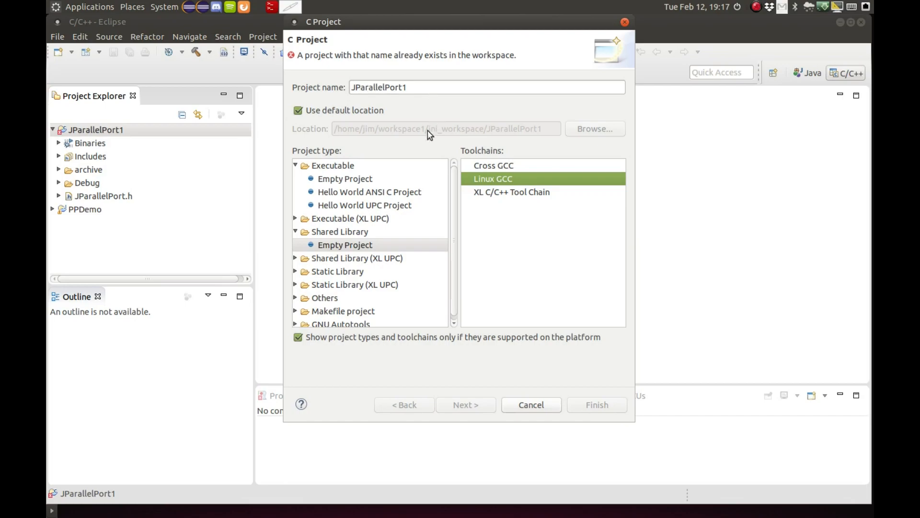
click(486, 87)
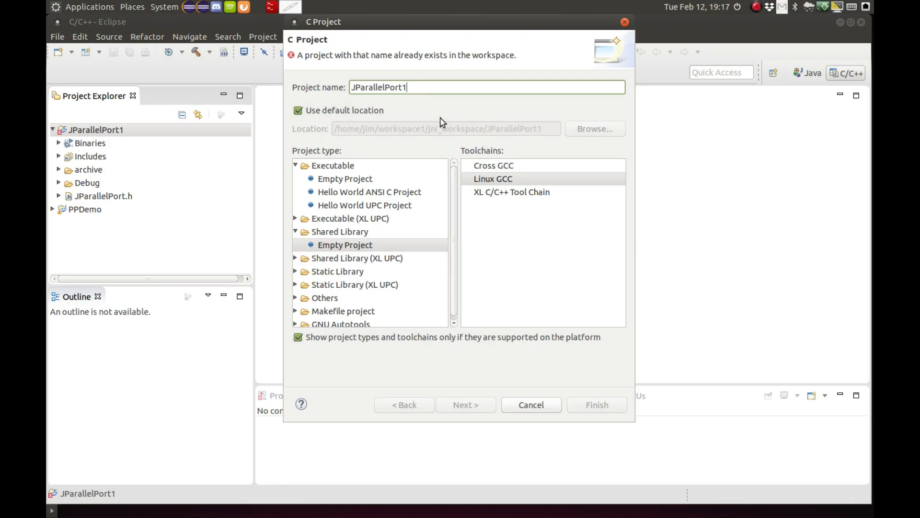
text(_)
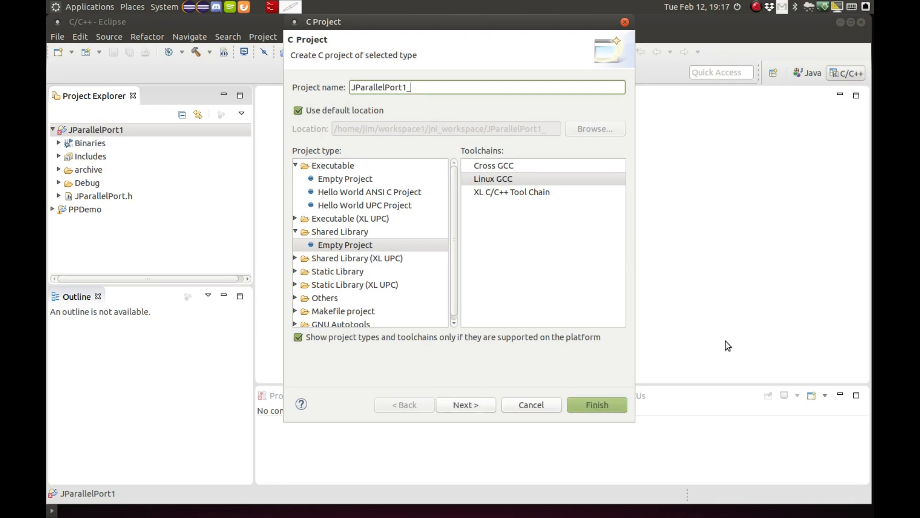
mouse_move(465, 404)
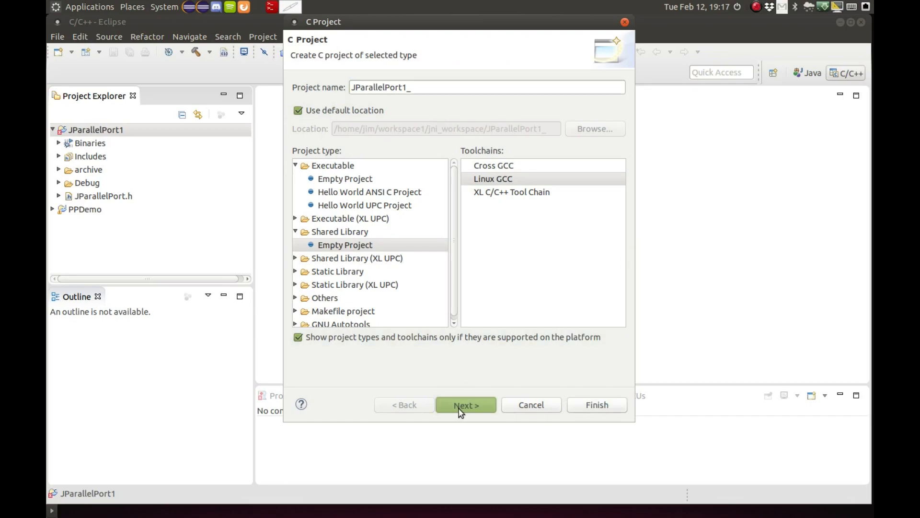
click(465, 404)
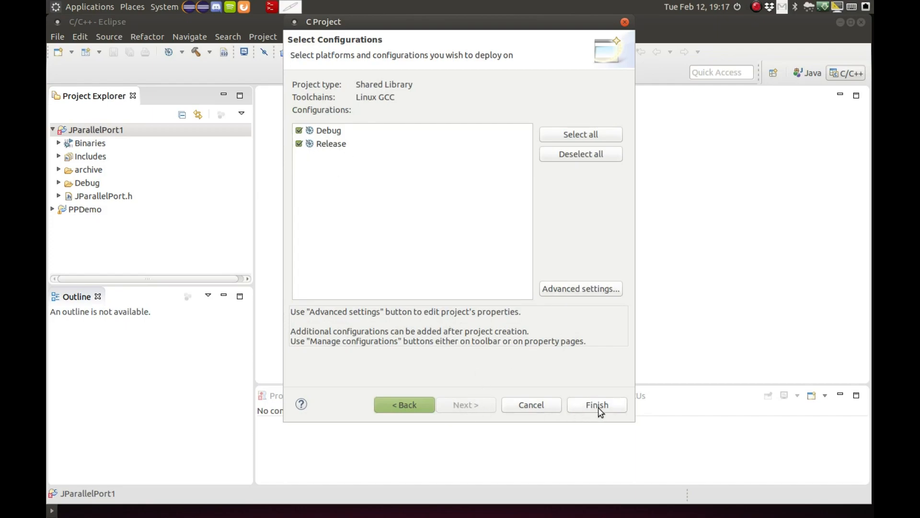
mouse_move(321, 163)
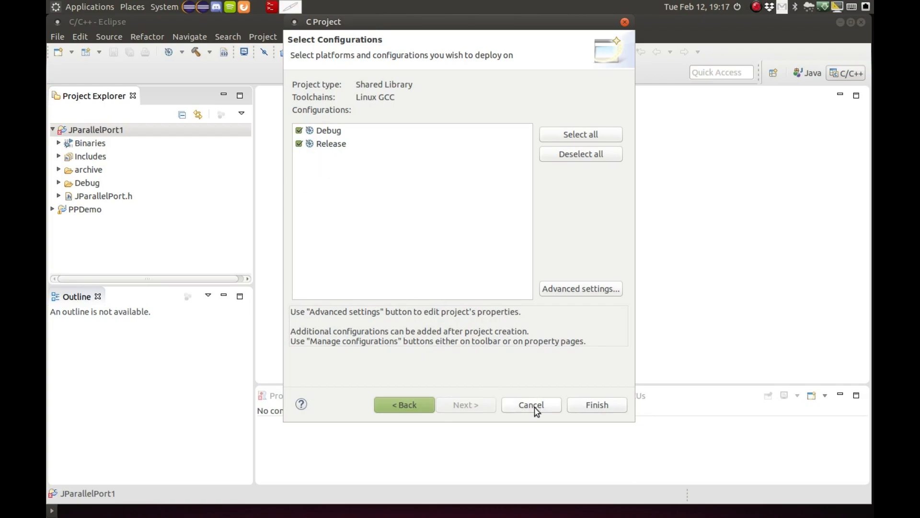
click(530, 405)
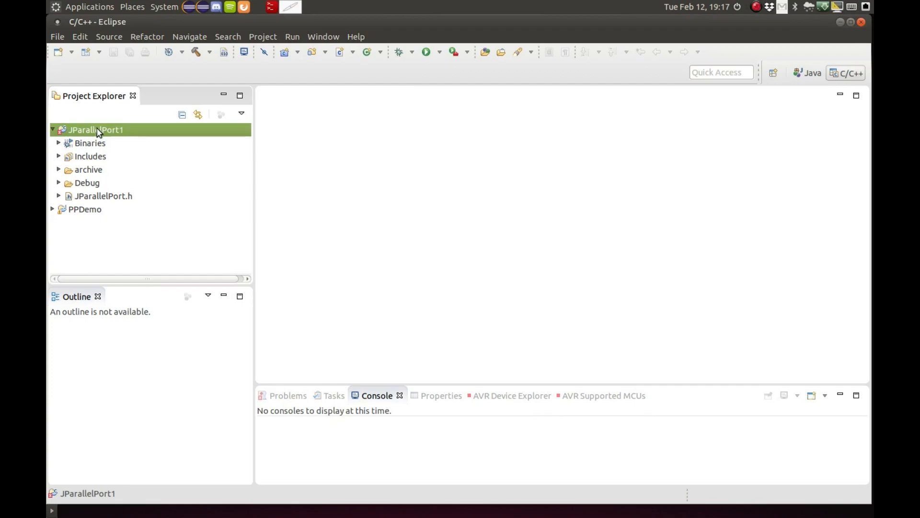
Add a new source file named jparallelport1.c to the JParallelPort1 project.
right_click(95, 130)
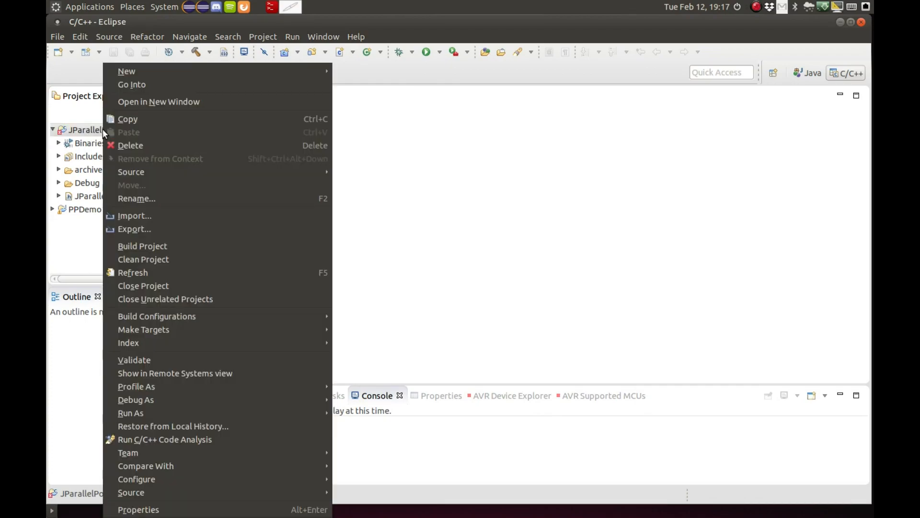
mouse_move(126, 71)
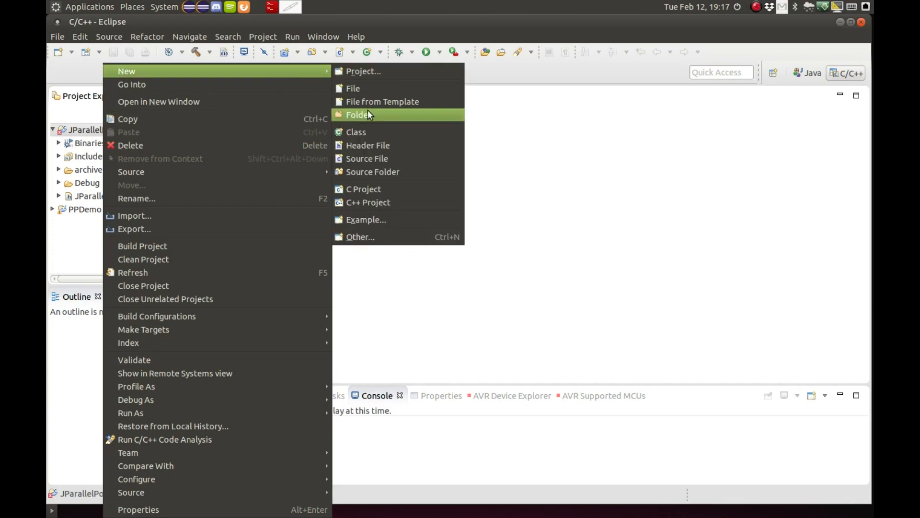
mouse_move(376, 159)
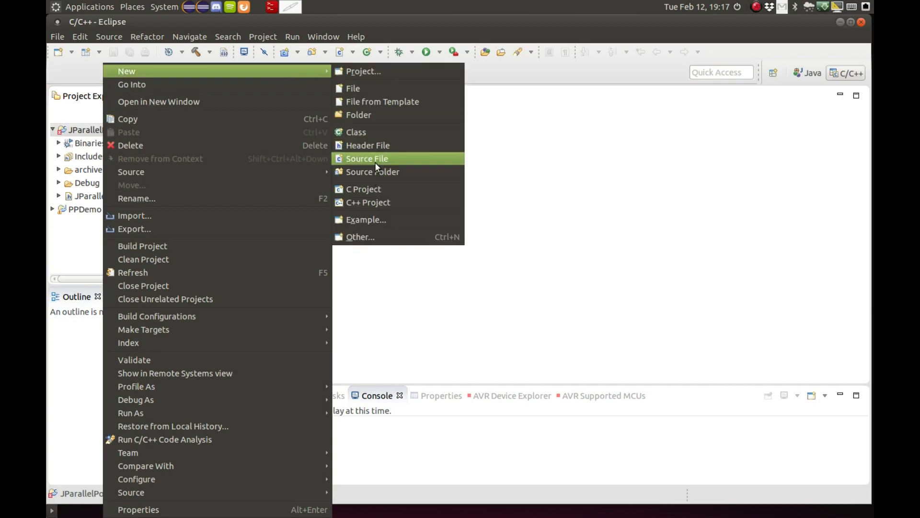
click(367, 159)
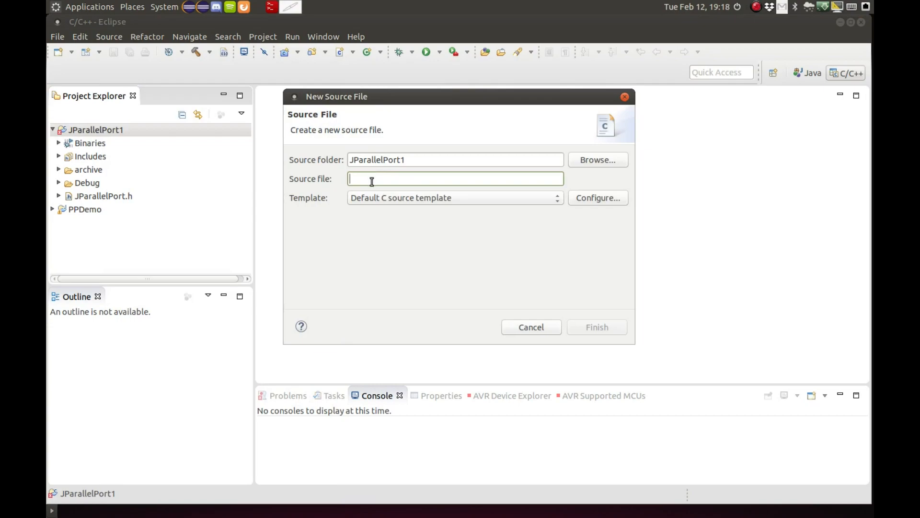
text(jpara)
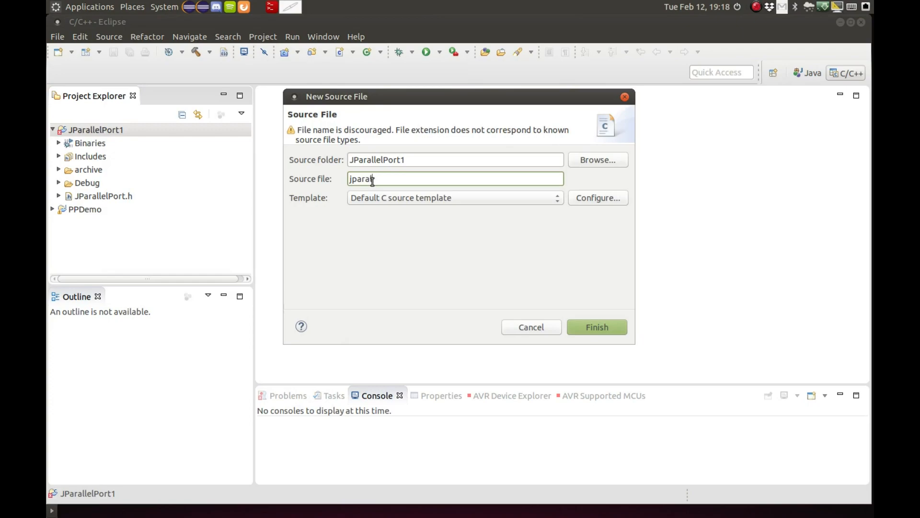
text(lelport)
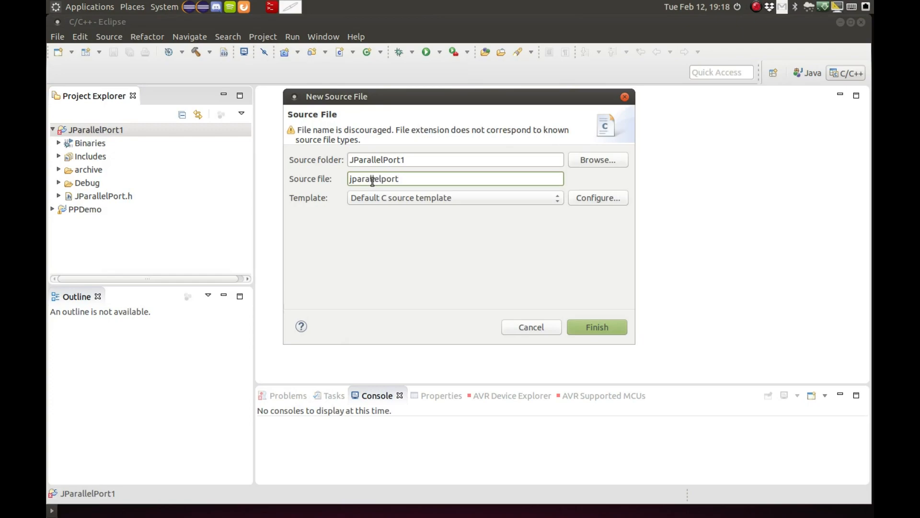
text(1.c)
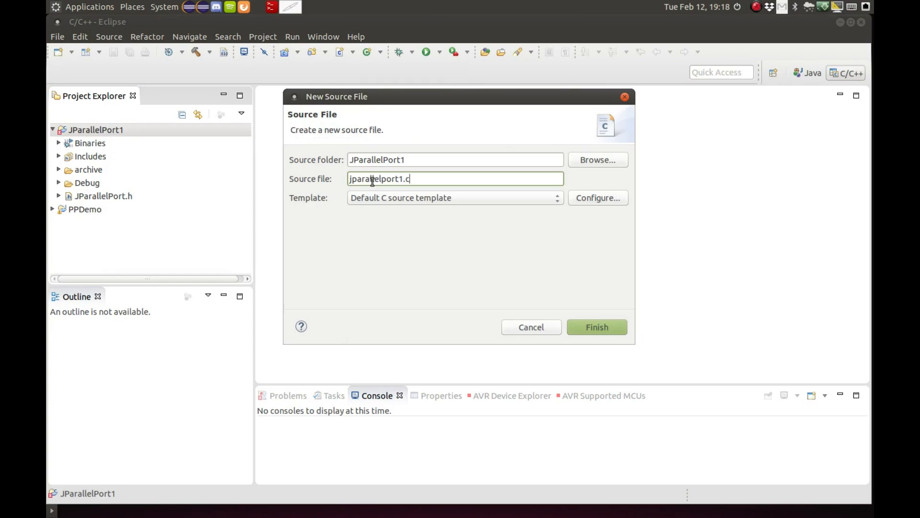
mouse_move(625, 338)
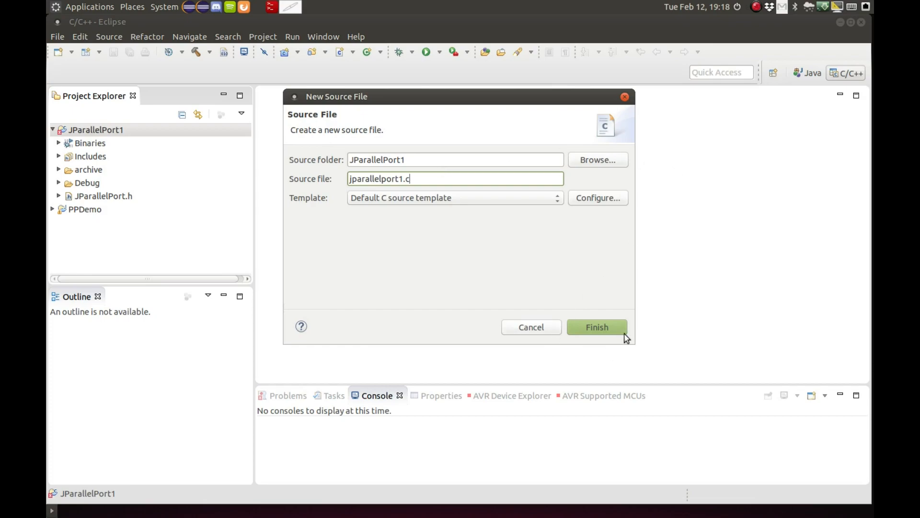
click(596, 327)
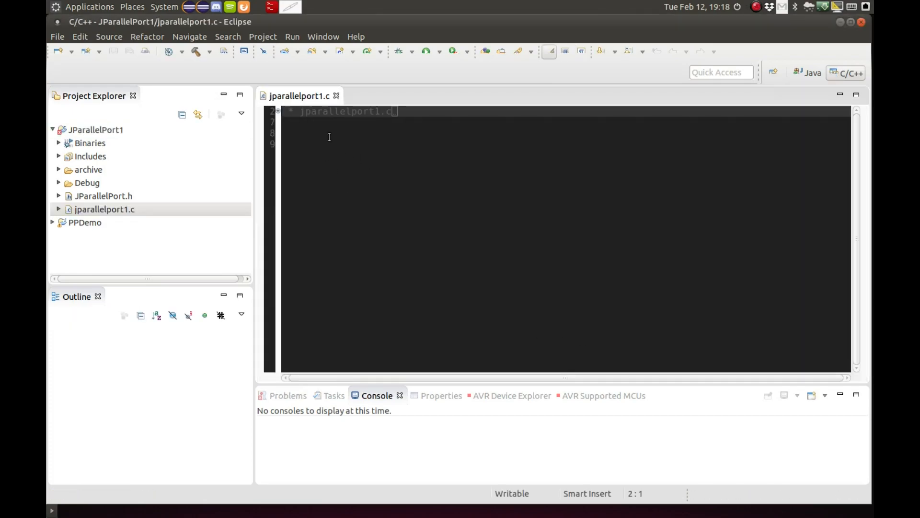
Below the header comment, add #include <jni.h> and "JParallelPort.h".
click(348, 147)
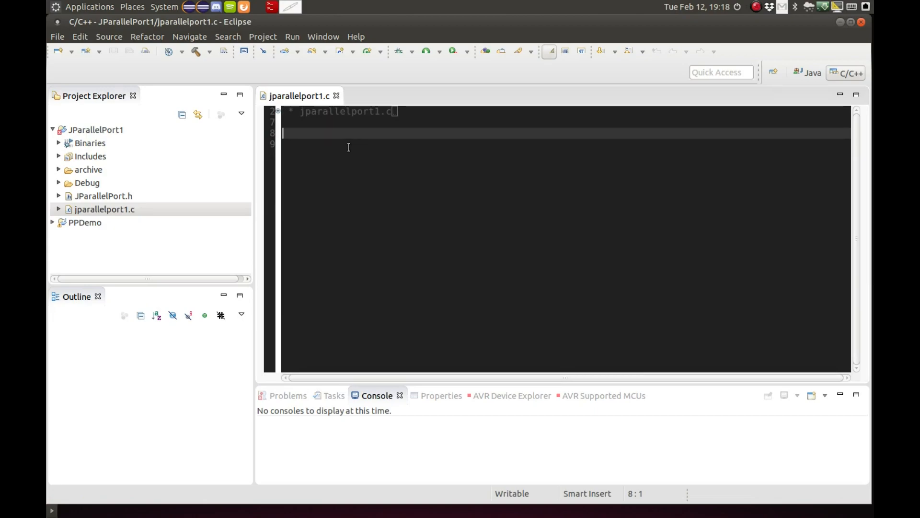
text(#incl)
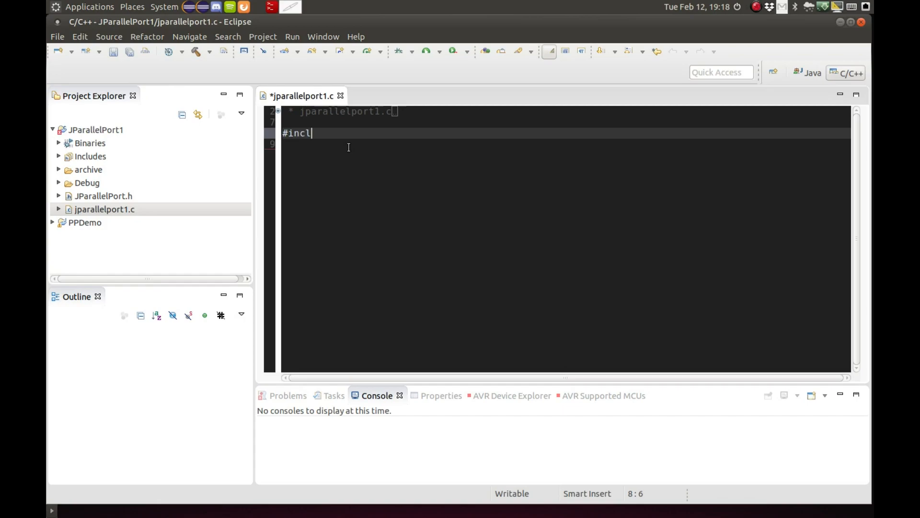
text(ude <>)
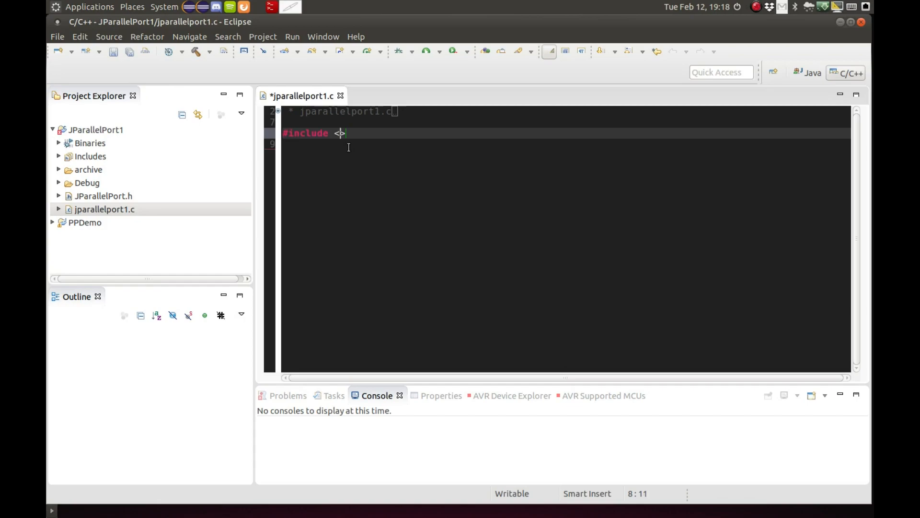
text(jni.h)
click(565, 144)
text(#incl)
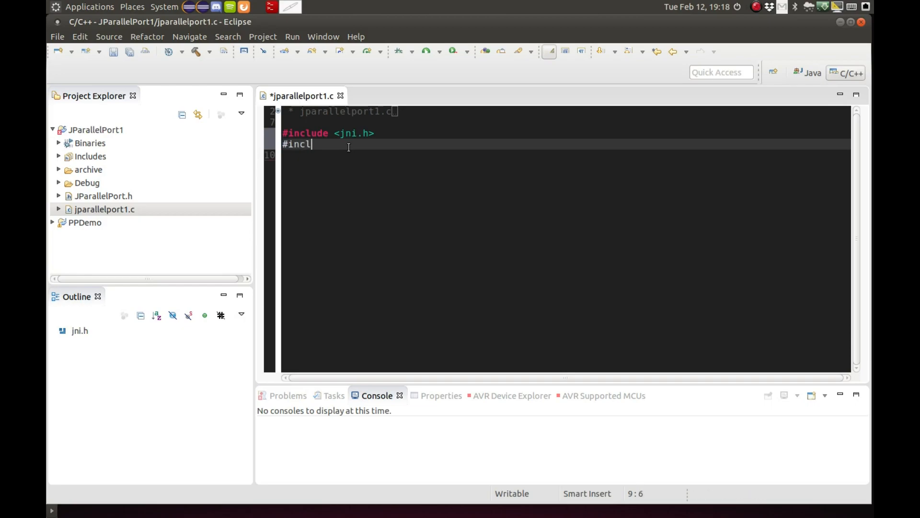
text(ude <>)
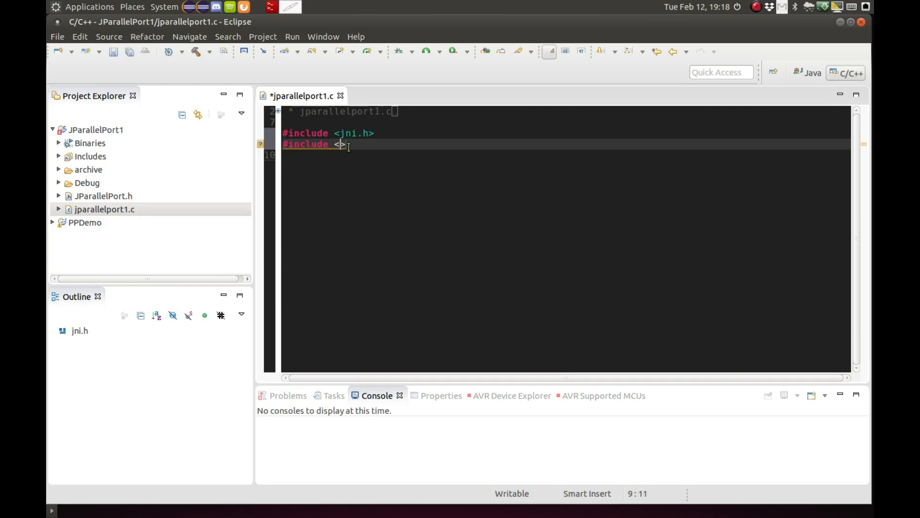
text(")
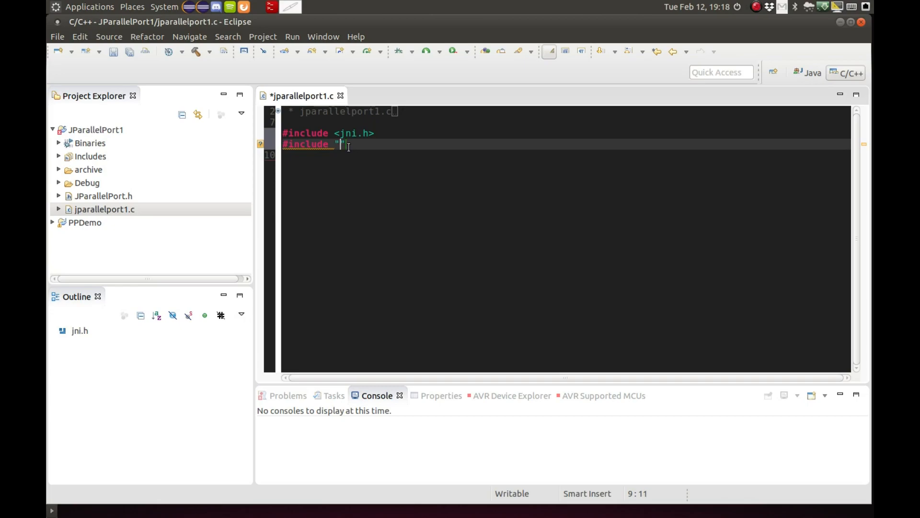
text(JPa)
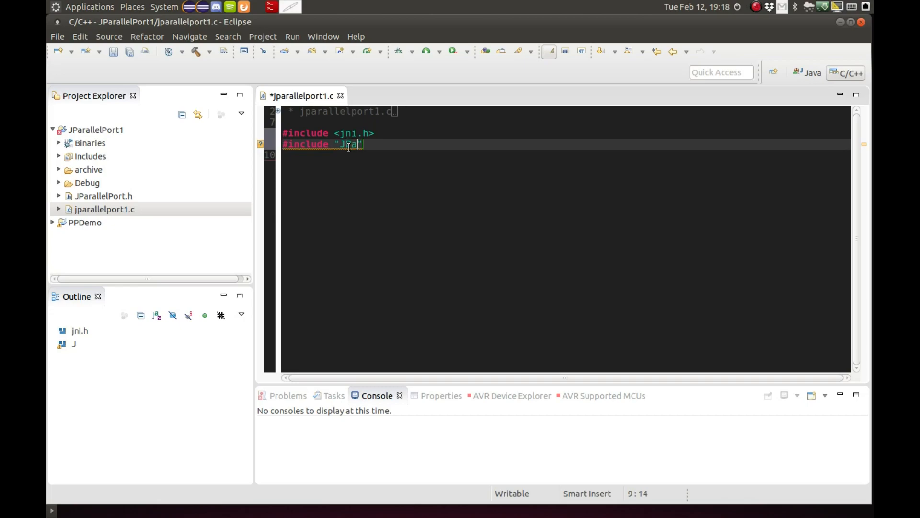
text(Pa)
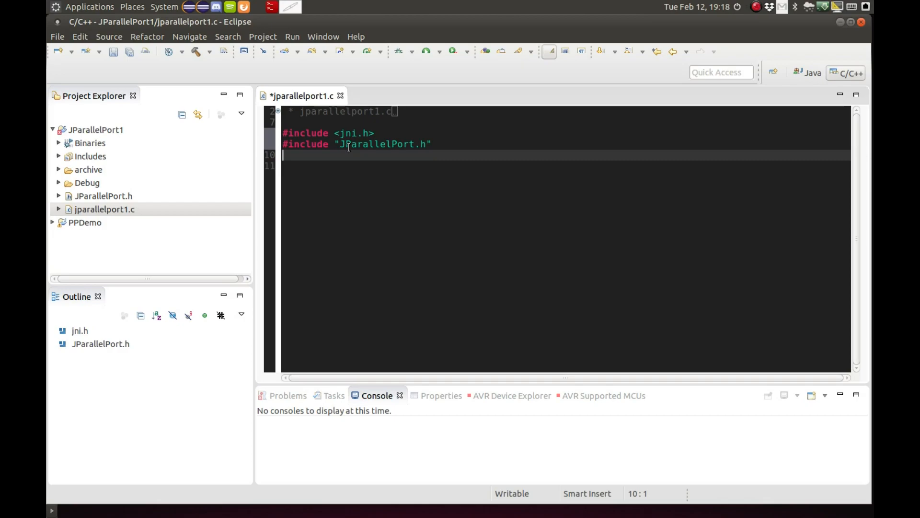
Add #include lines for <stdio.h>, <unistd.h> and <sys/io.h>.
text(#include <st>)
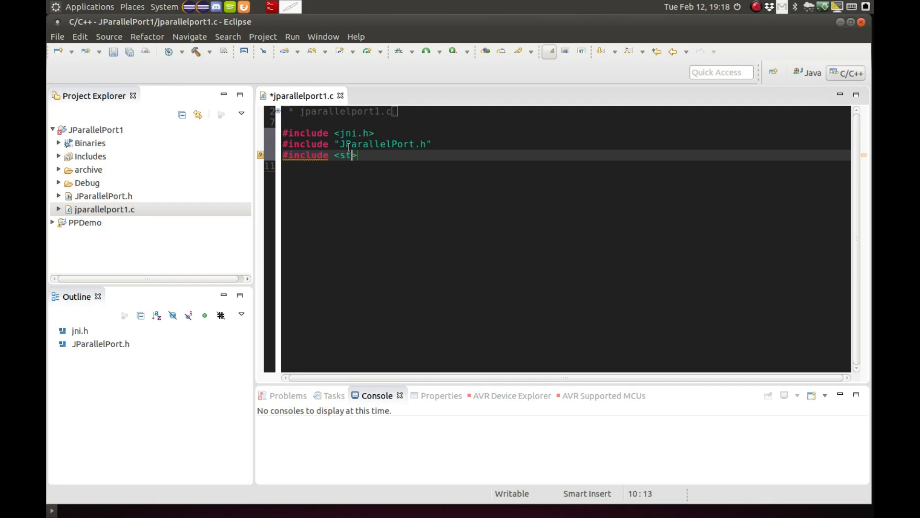
text(dio.h>)
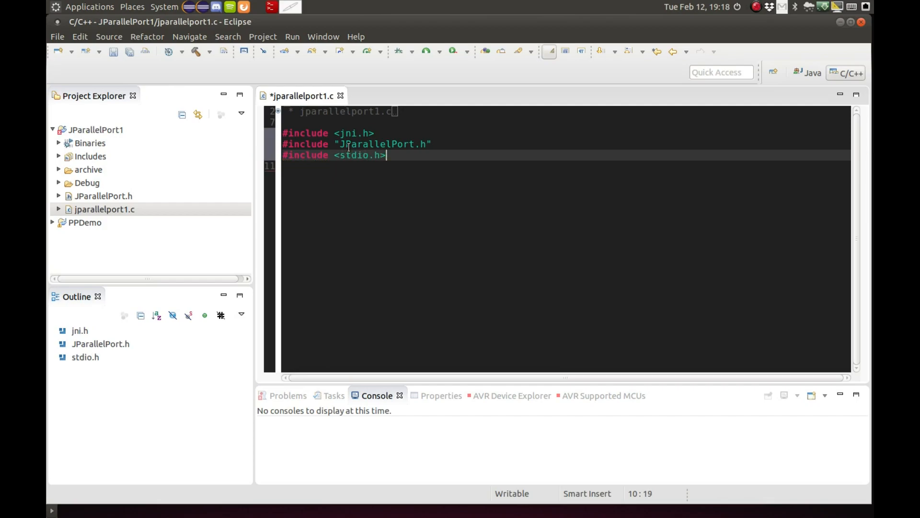
text(#incl)
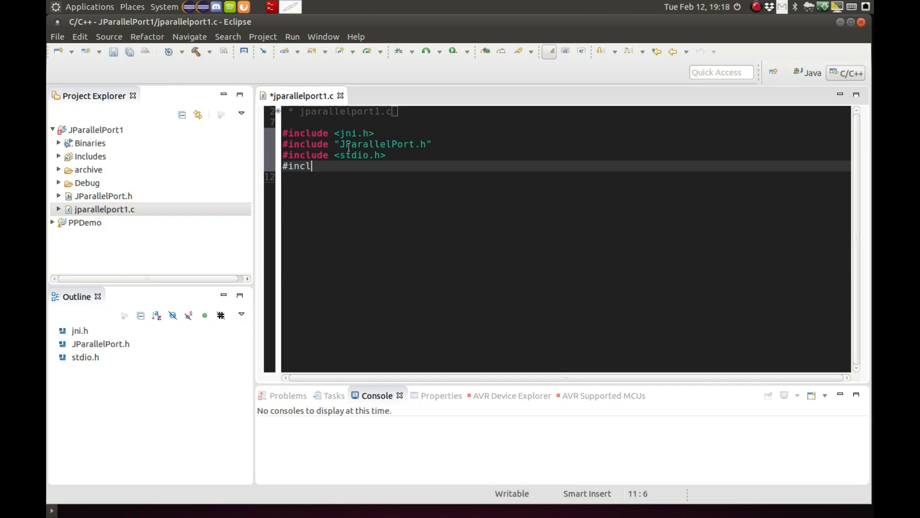
text(ude <>)
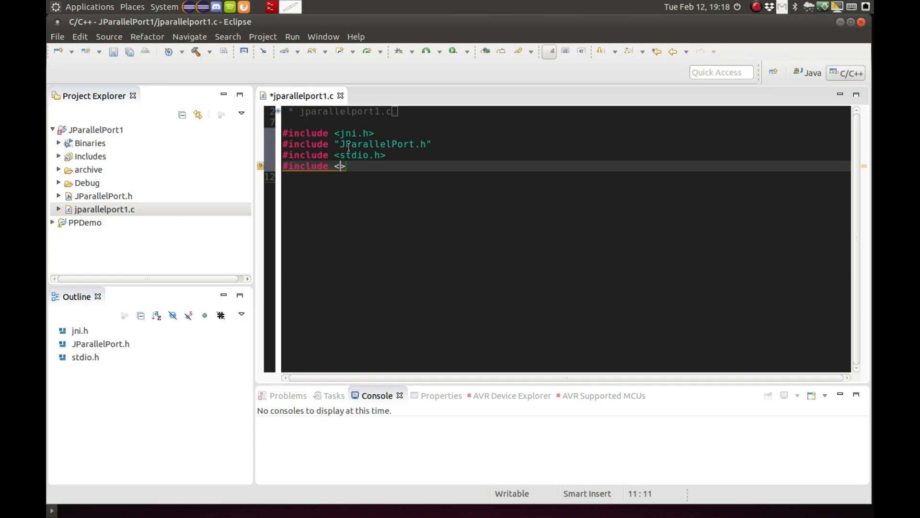
text(unistd)
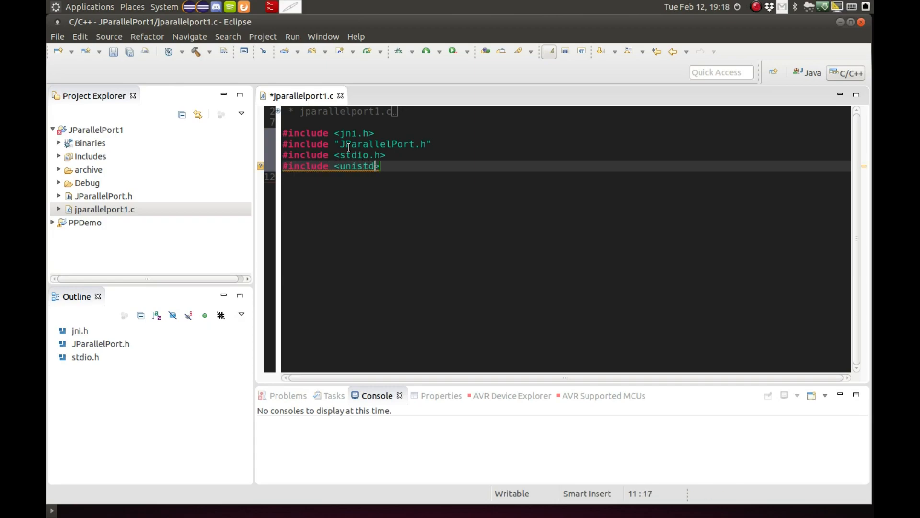
key(Return)
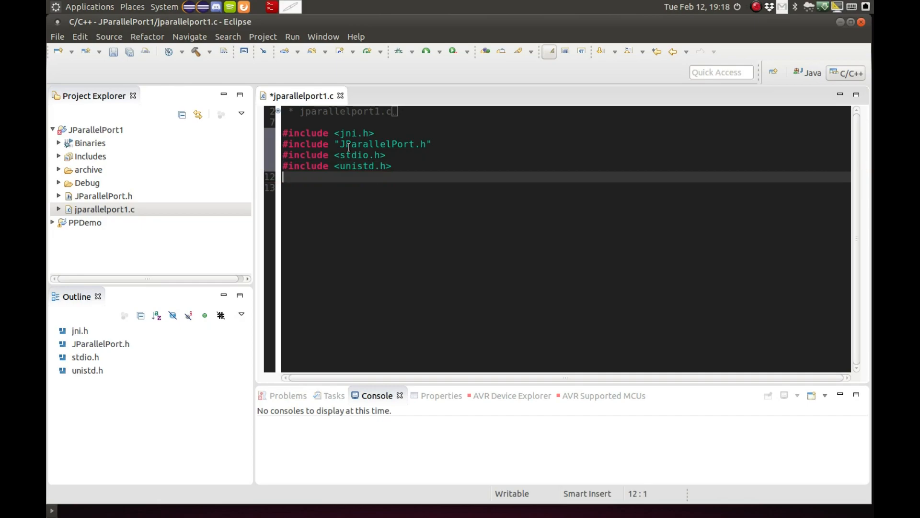
text(#includ)
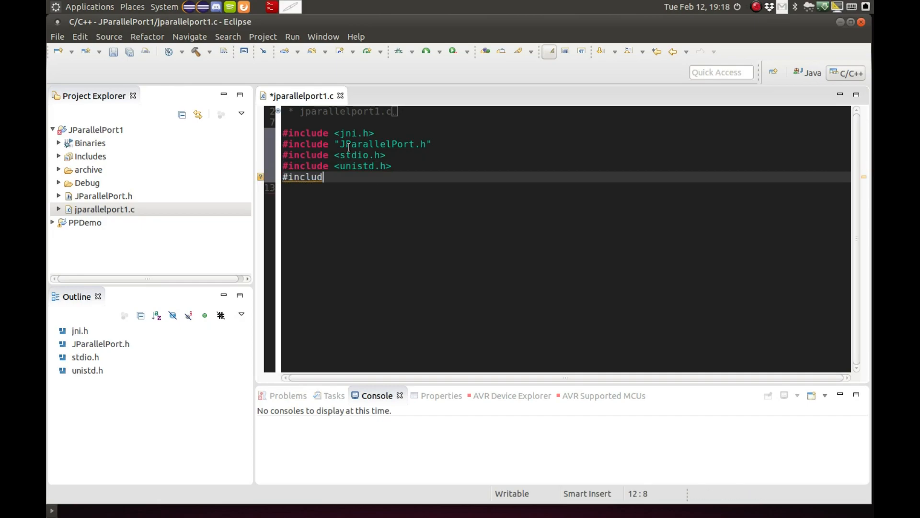
text(e <>)
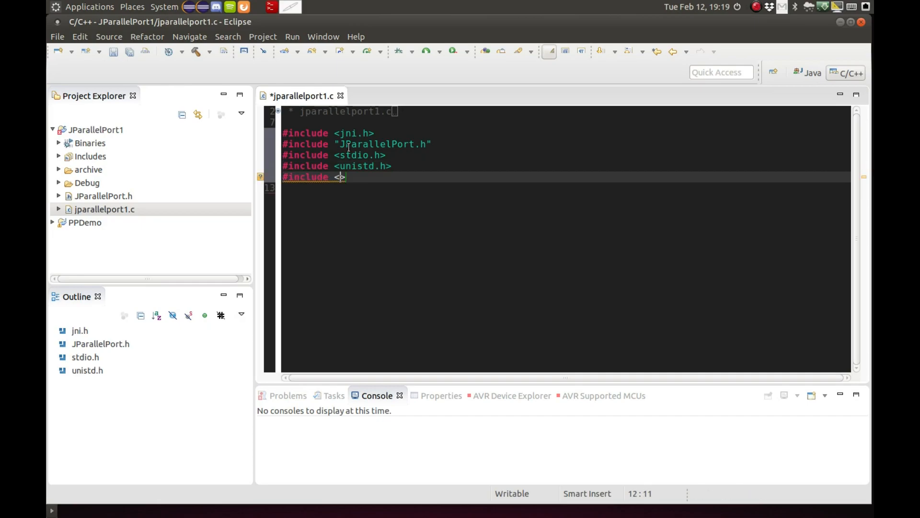
text(sys/io)
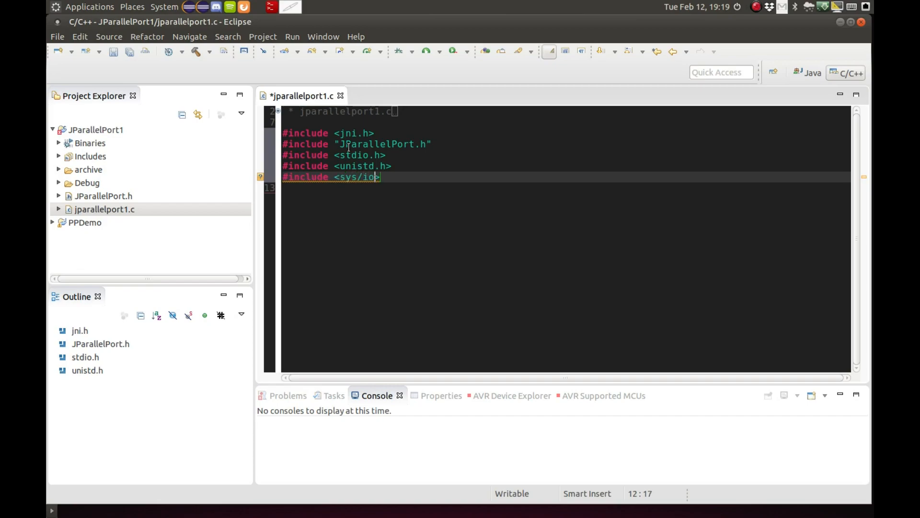
text(.h>)
click(565, 188)
text(#)
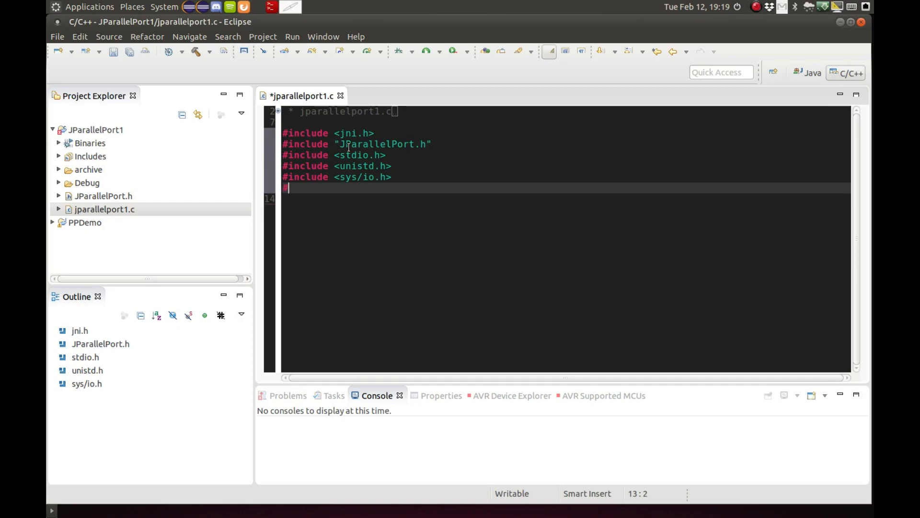
Type '#define port 0x379' and '#define base 0x378', followed by blank lines.
text(define port)
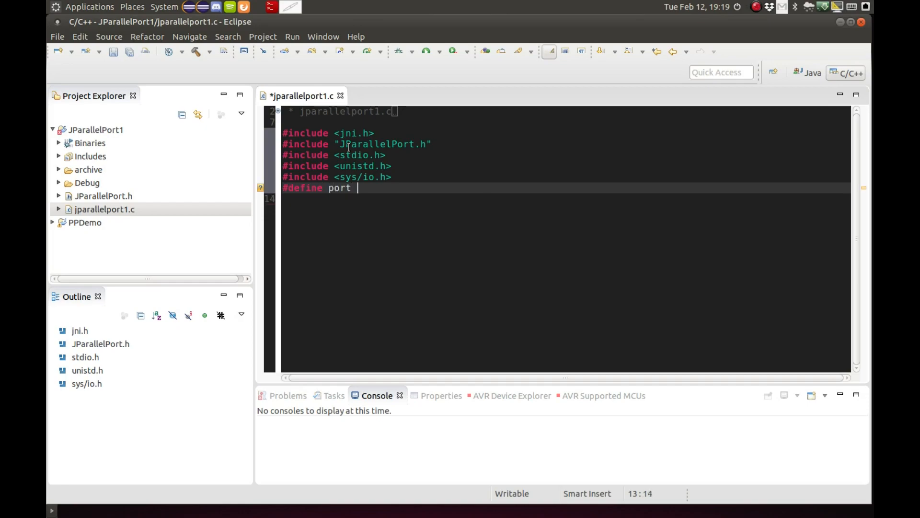
text(0x)
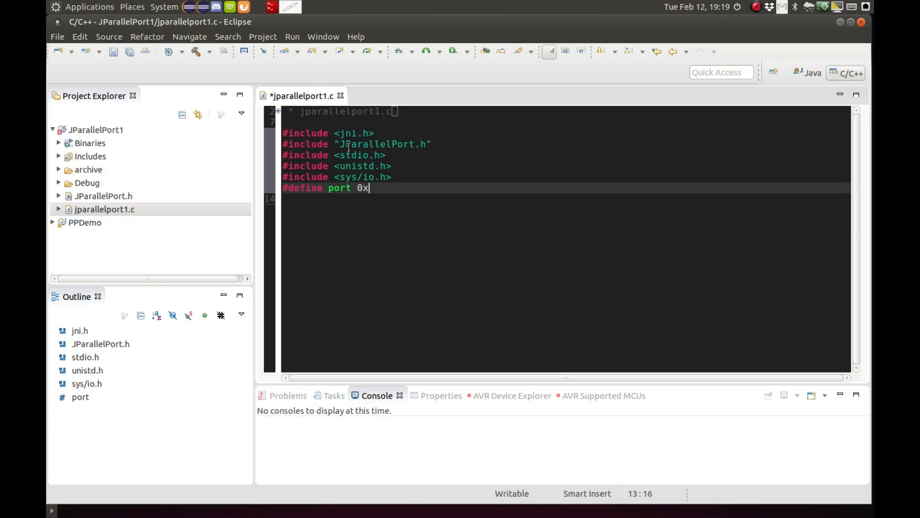
text(379)
click(566, 198)
text(#de)
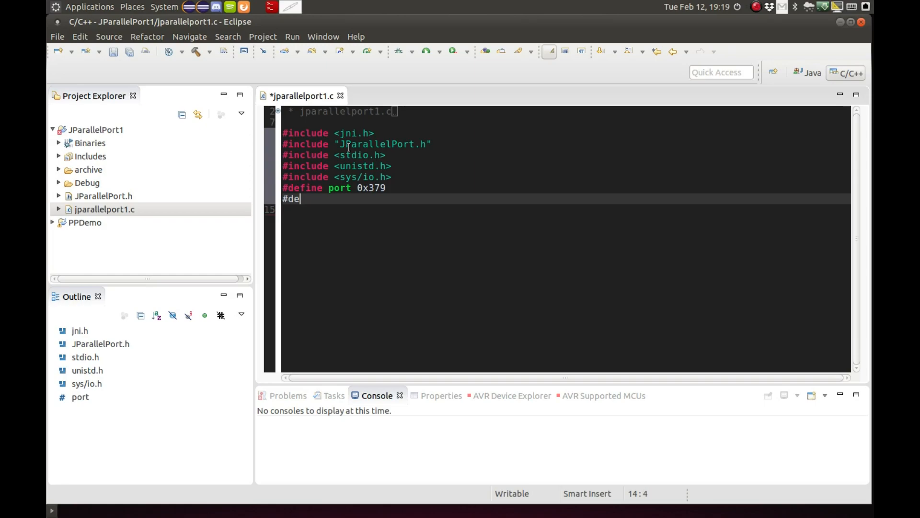
text(fine ba)
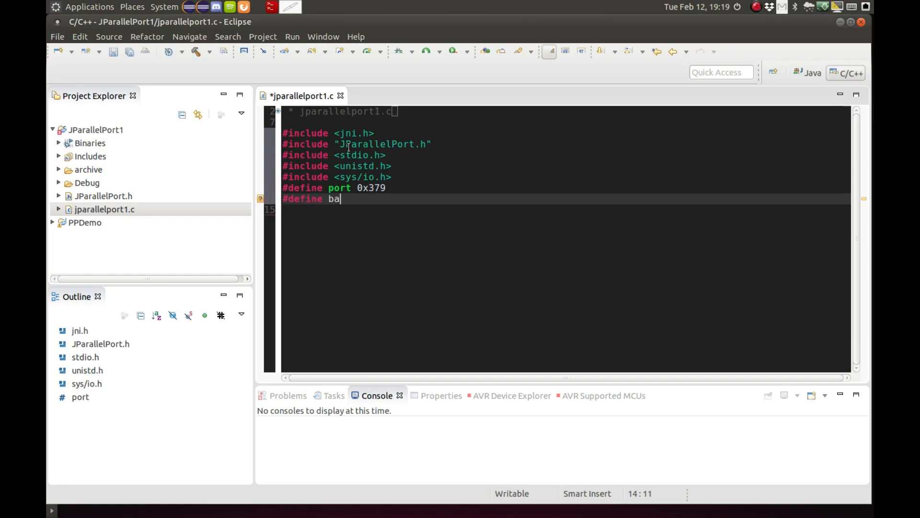
text(se)
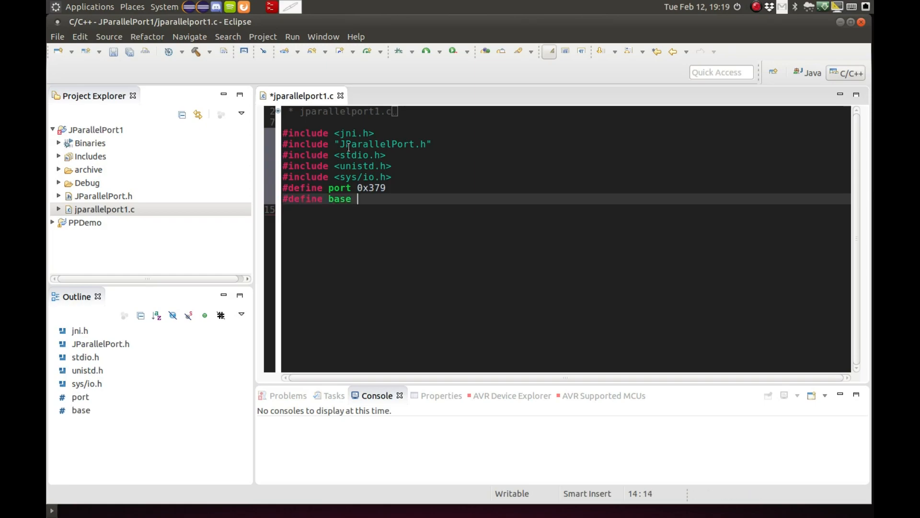
text(0x378)
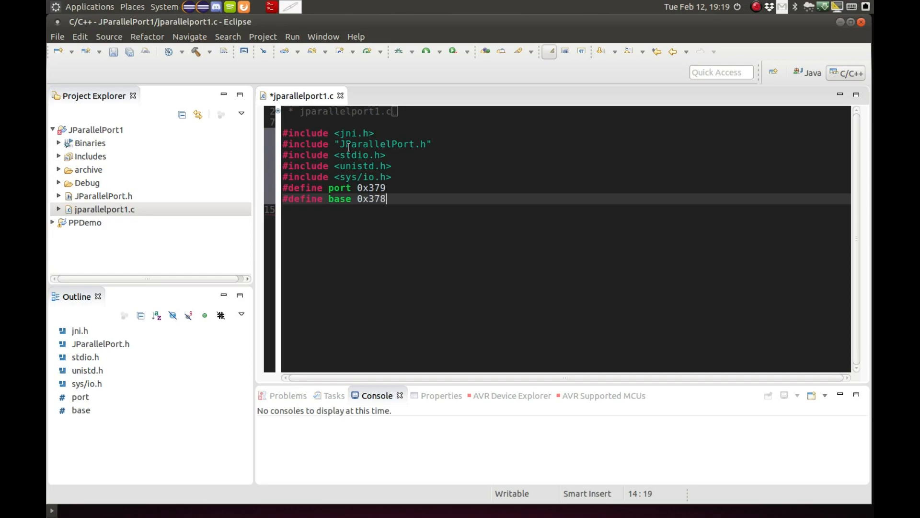
key(Return)
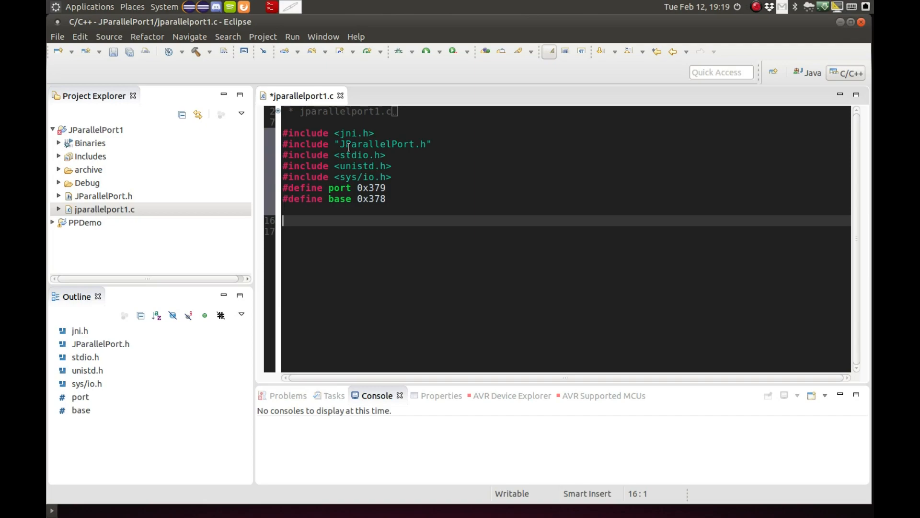
Type the declaration 'JNIEXPORT void JNICALL Java_JParallelPort_pAccess', fixing a mistyped capital P.
text(JNI)
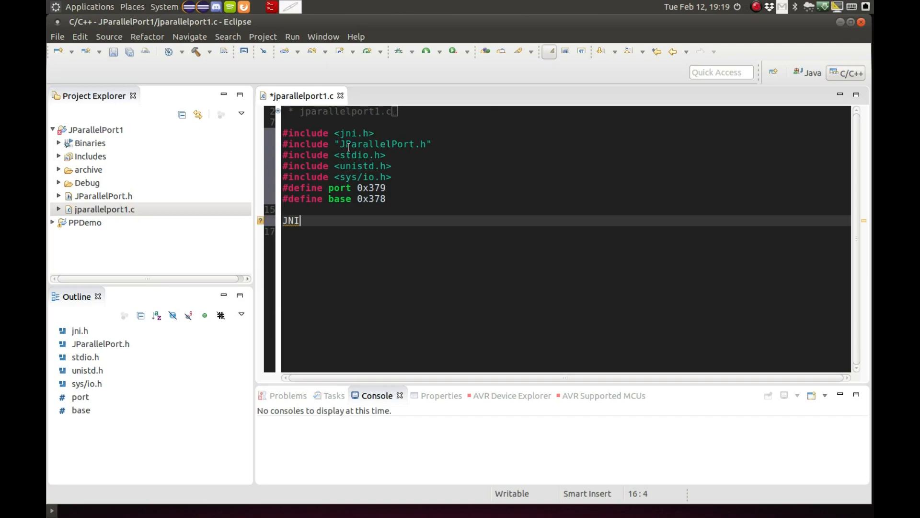
text(EXPORT)
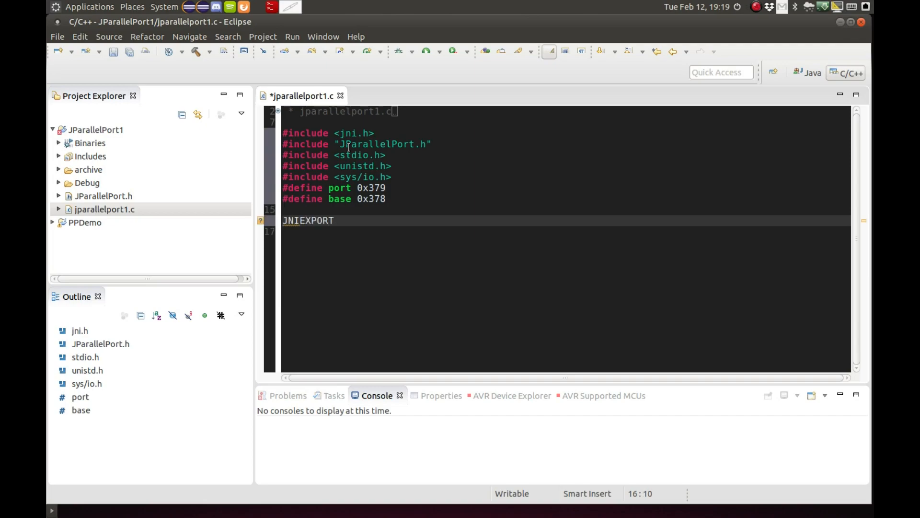
text(void)
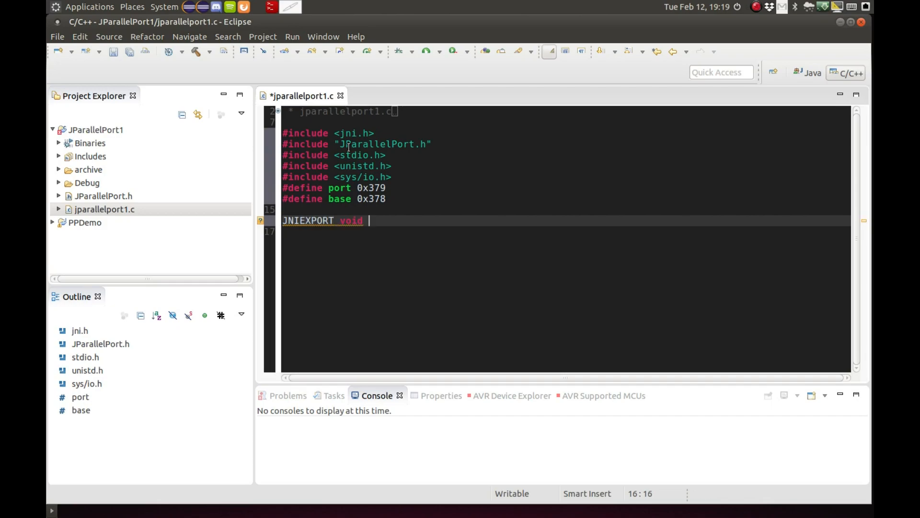
text(JNIC)
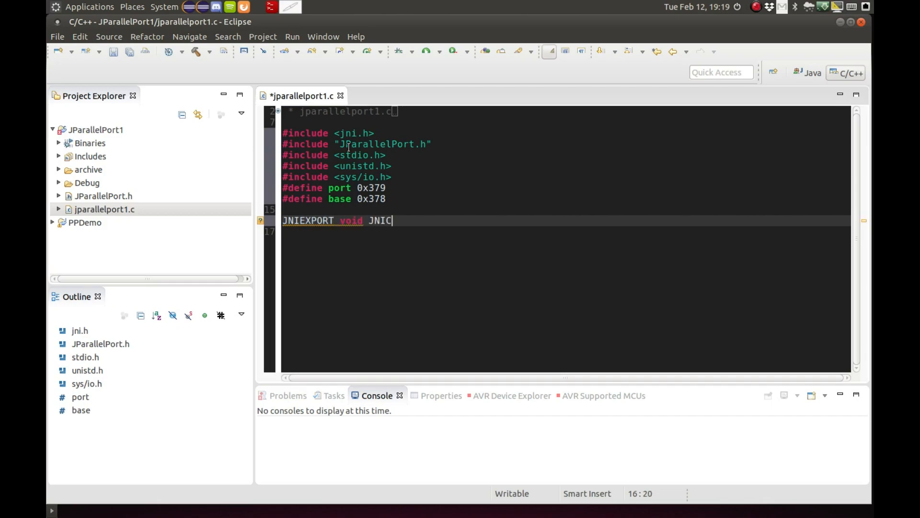
text(ALL)
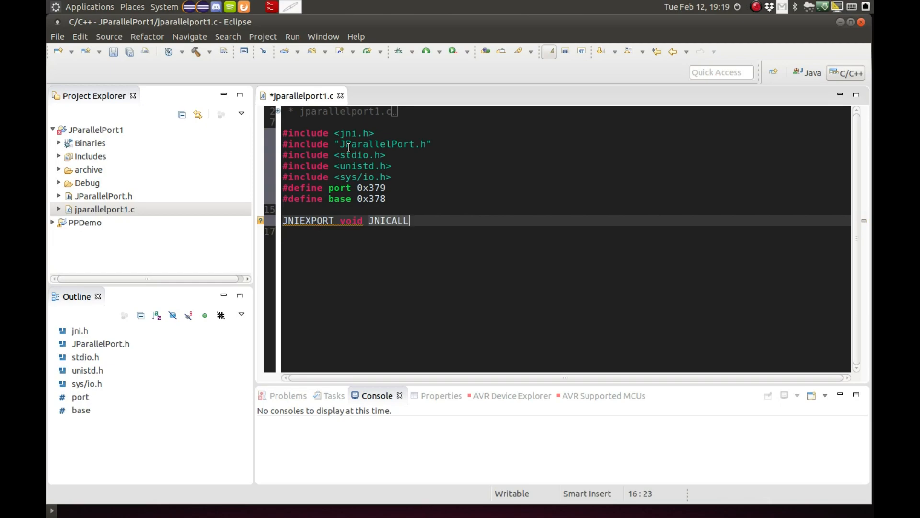
text(Java)
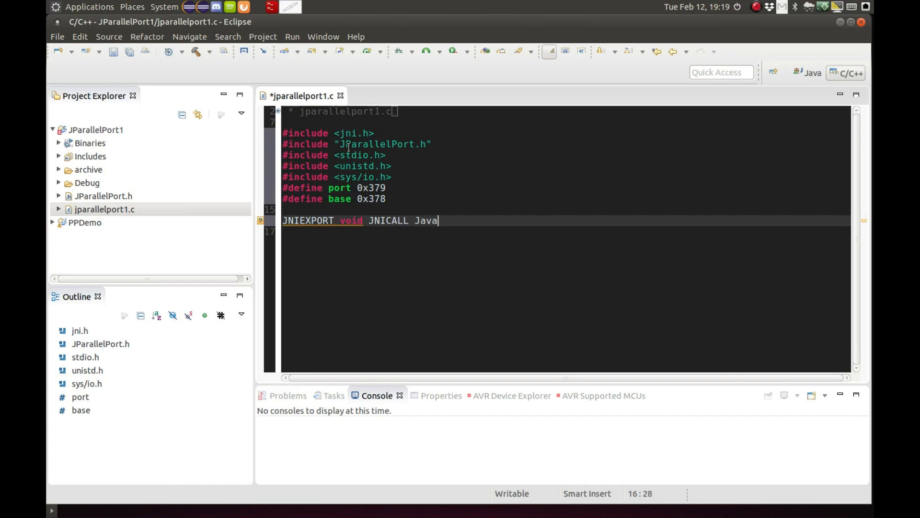
text(_)
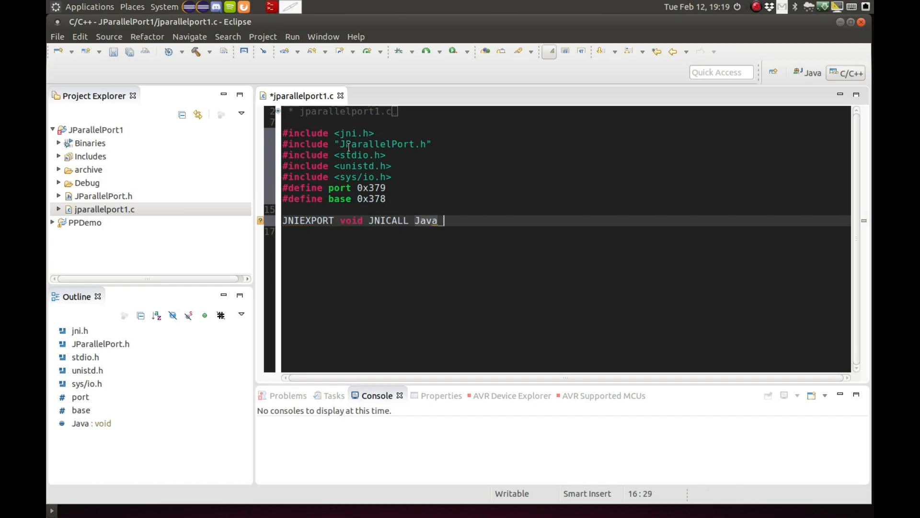
text(JParal)
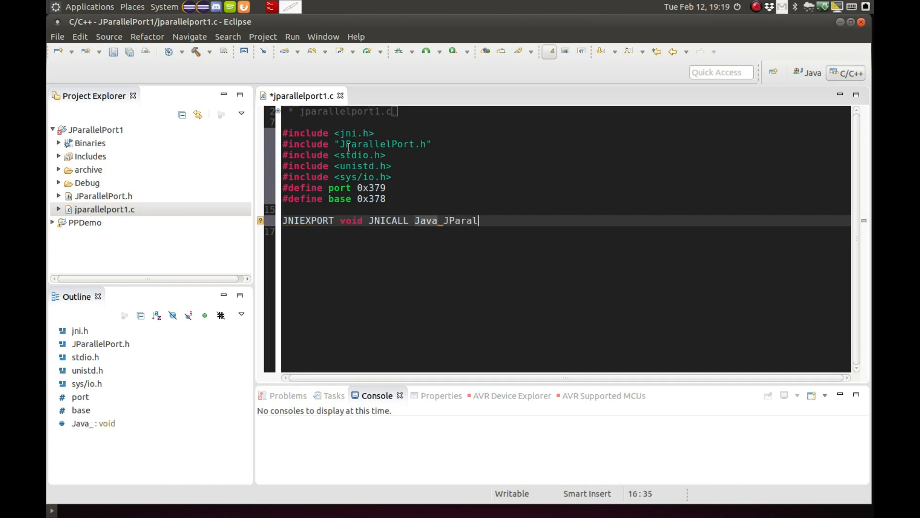
text(lelPort)
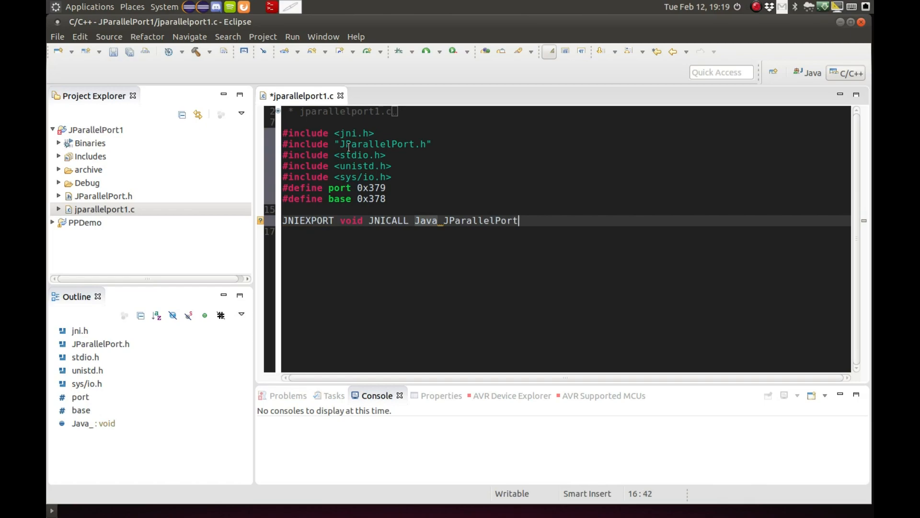
text(_P)
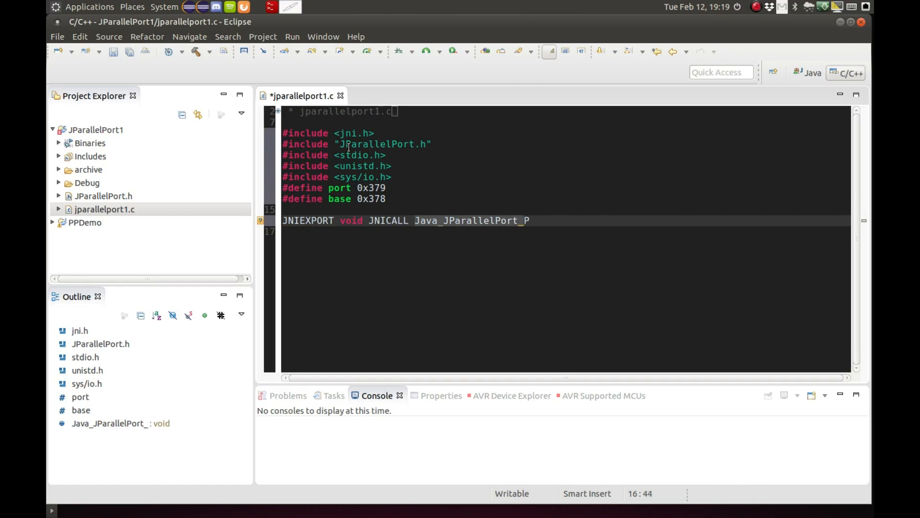
key(BackSpace)
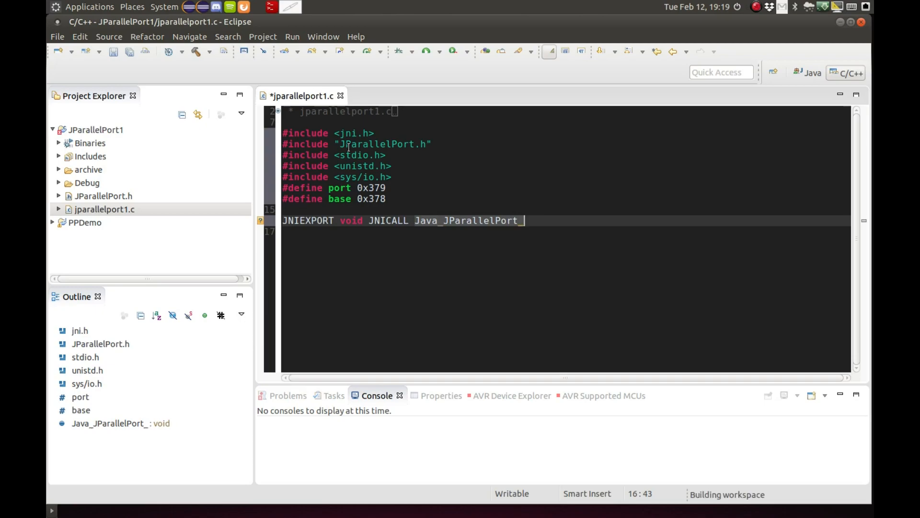
text(pAcce)
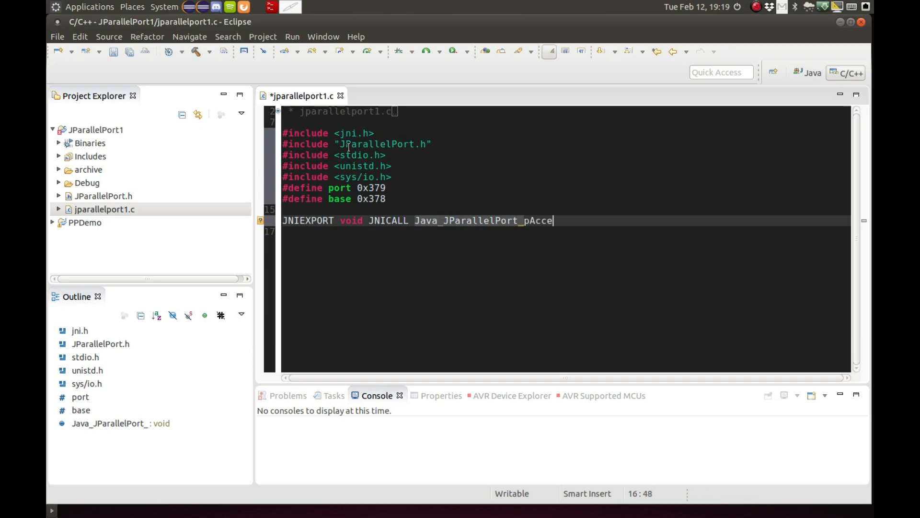
text(ss)
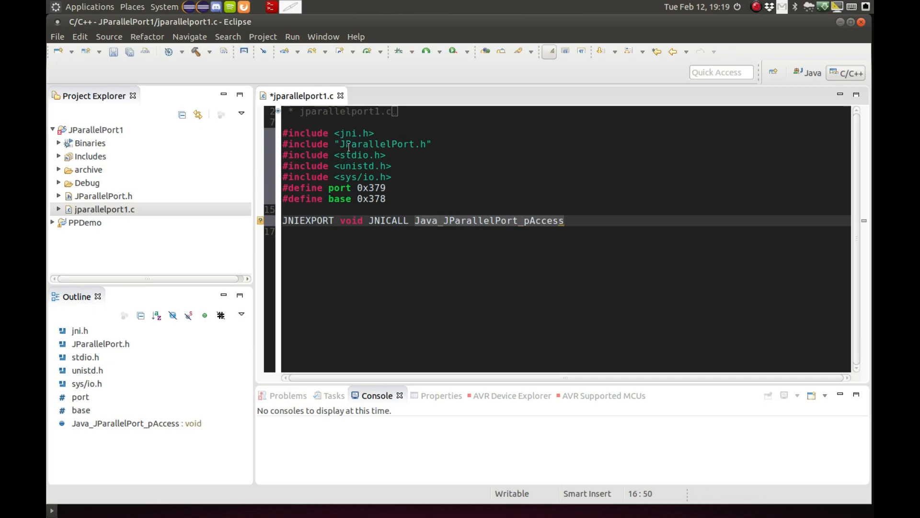
Add the parameter list (JNIEnv *env, jobject obj) to pAccess.
text((J))
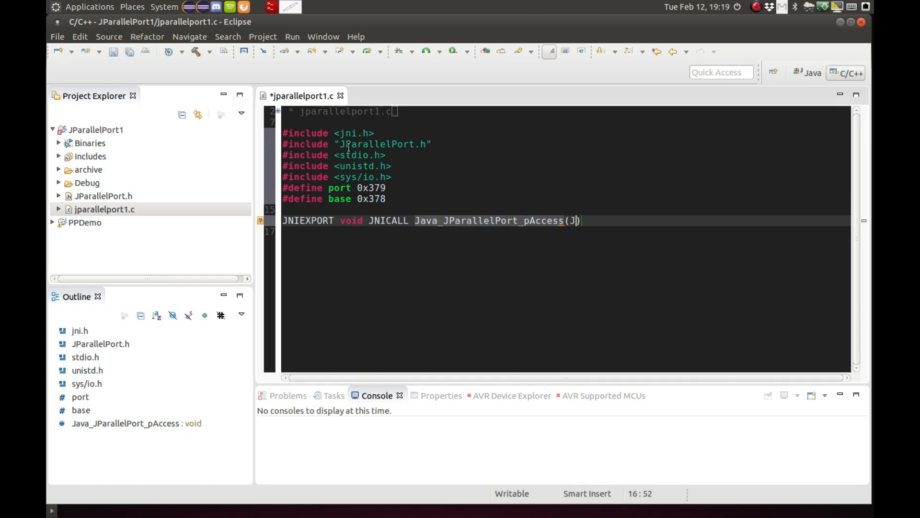
text(NIE)
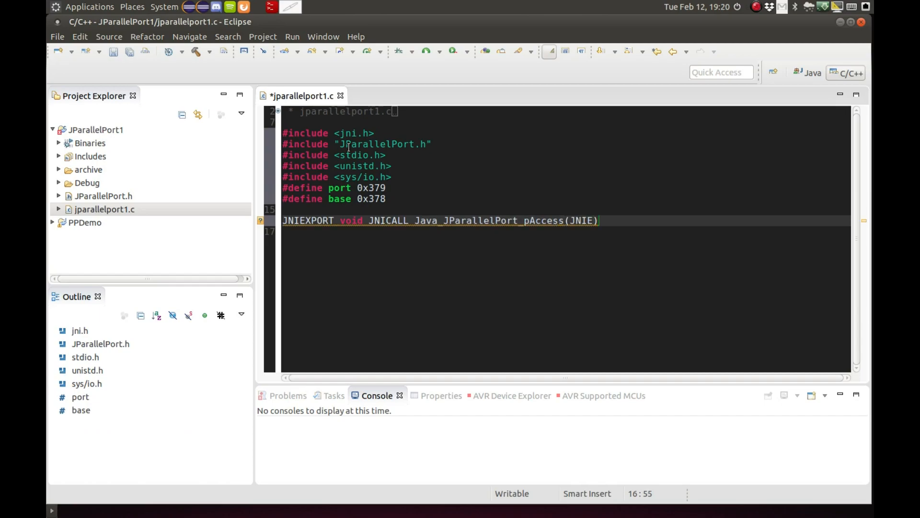
text(nv *)
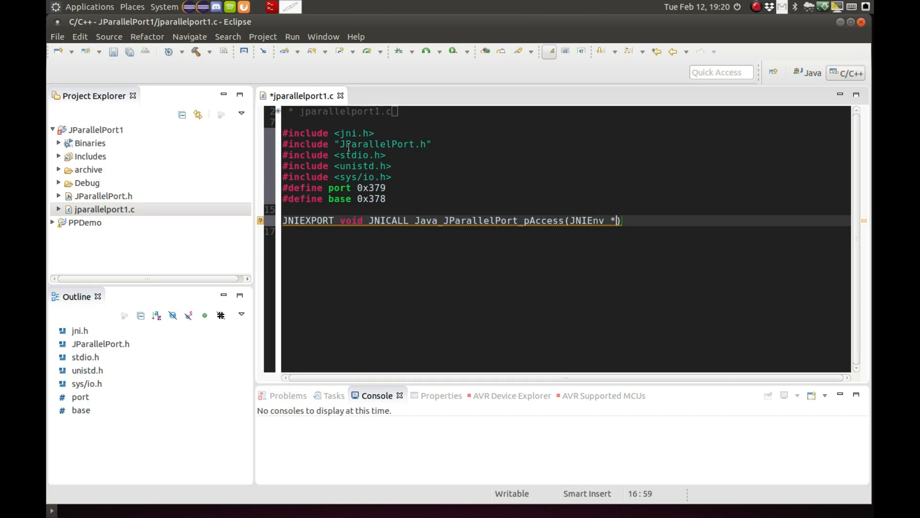
text(env, j)
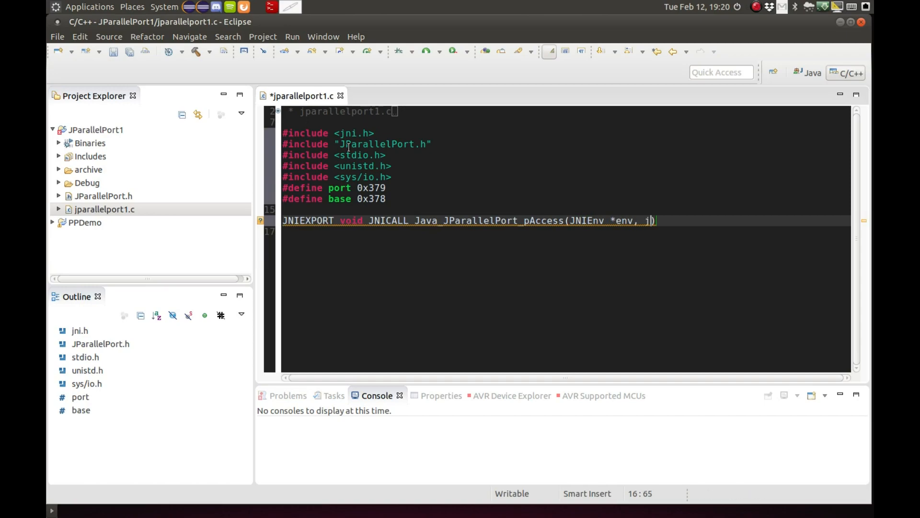
text(object obj)
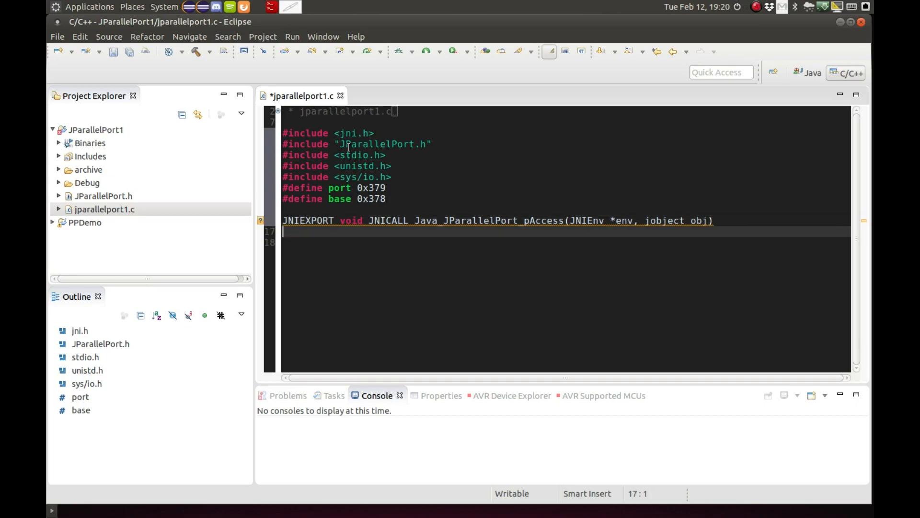
Open the function body with the check if(ioperm(base,3,1) < 0).
text({)
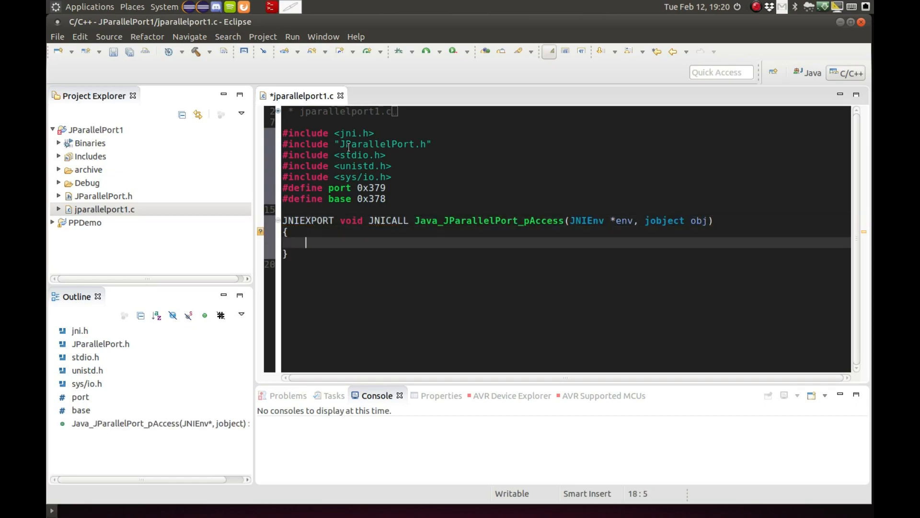
text(i)
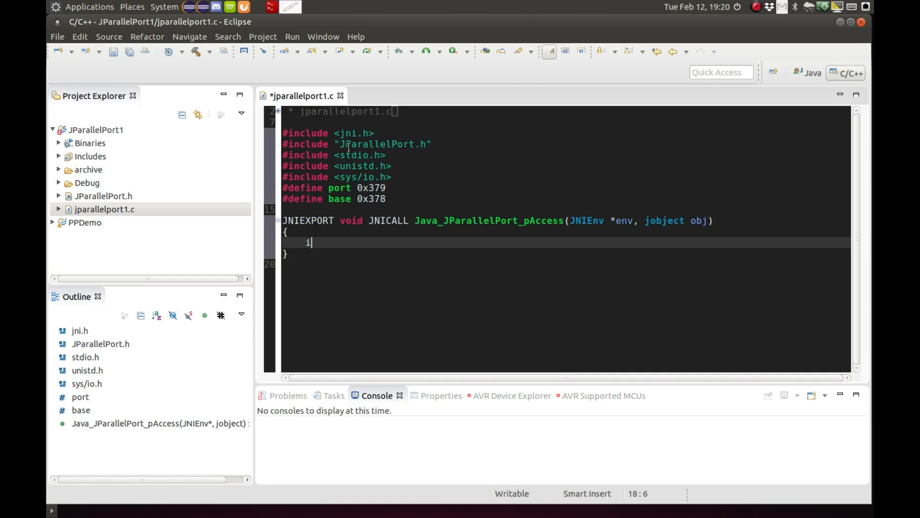
text(f(io)
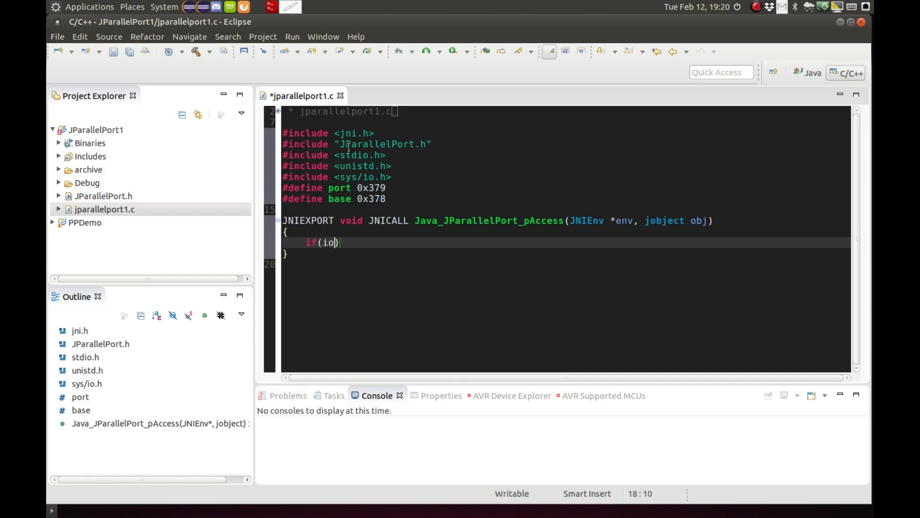
text(perm()
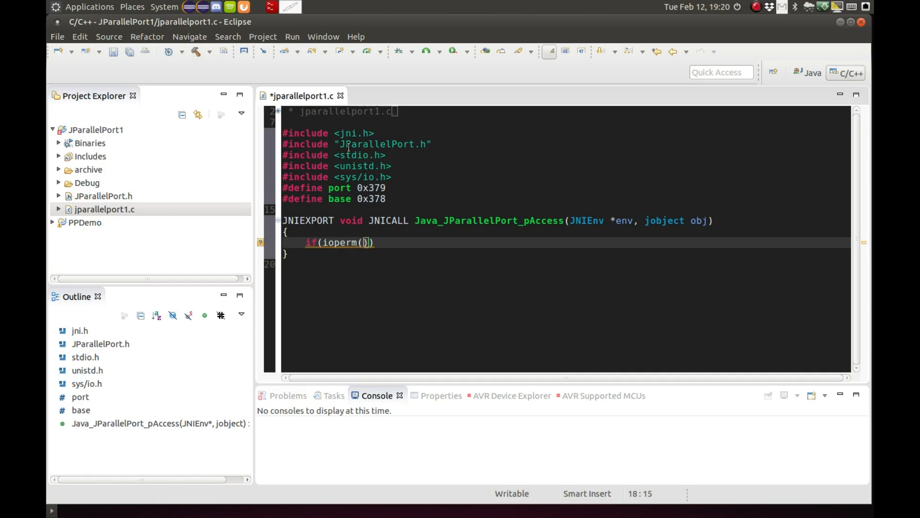
text(base,3)
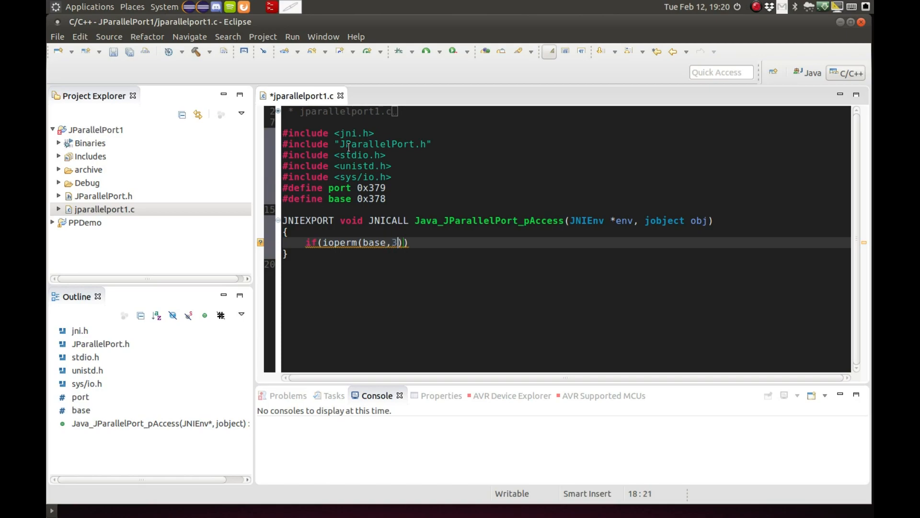
text(,1)
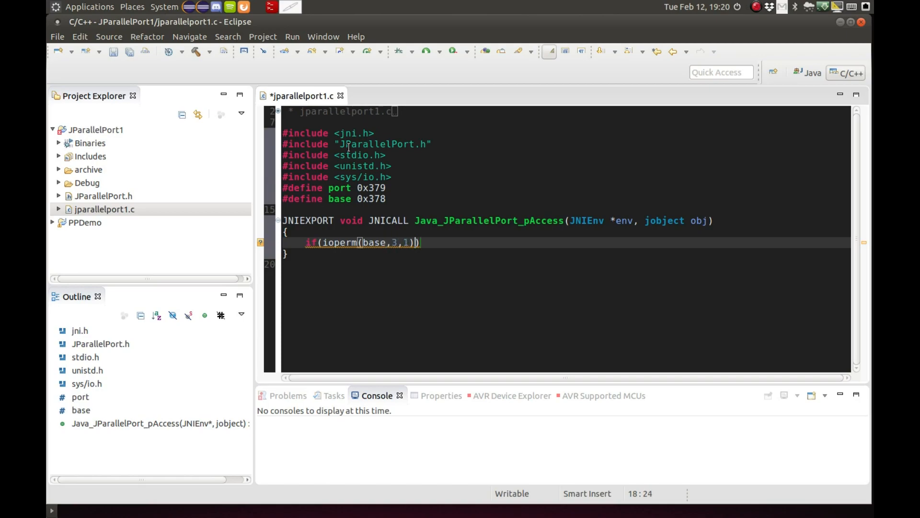
text(< 0)
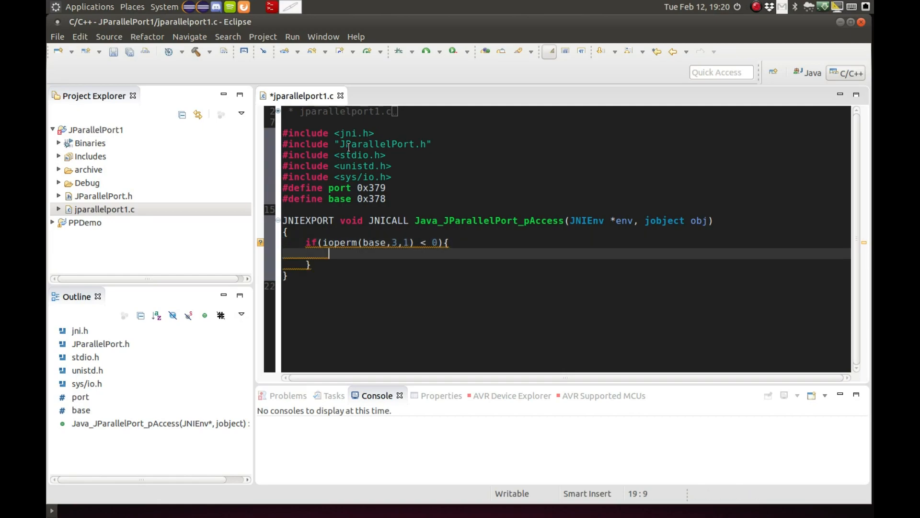
Add fprintf(stderr, "...couldn't get port at %x ... yet\n", base); and end the line.
text(f)
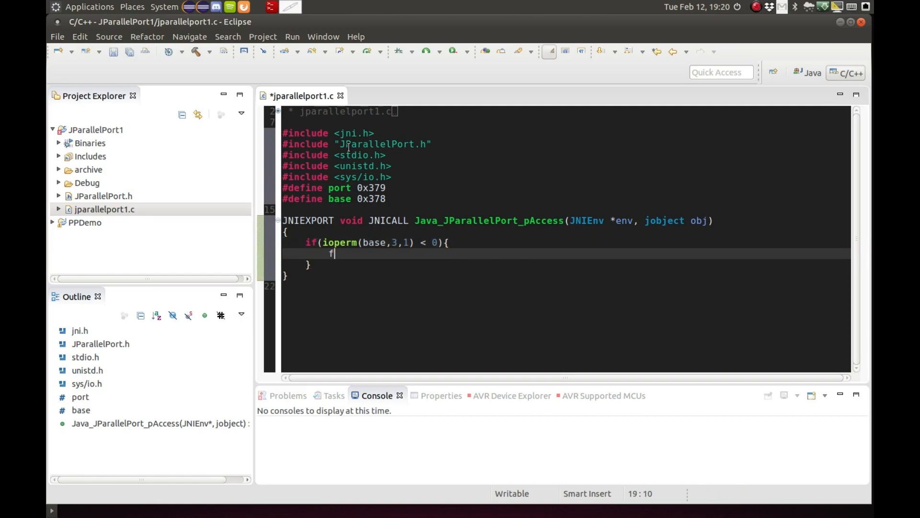
text(printf)
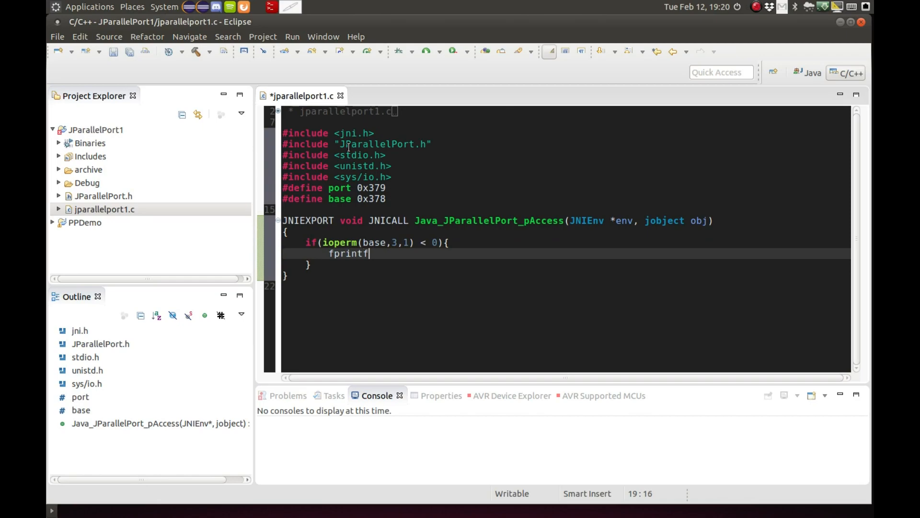
text((s)
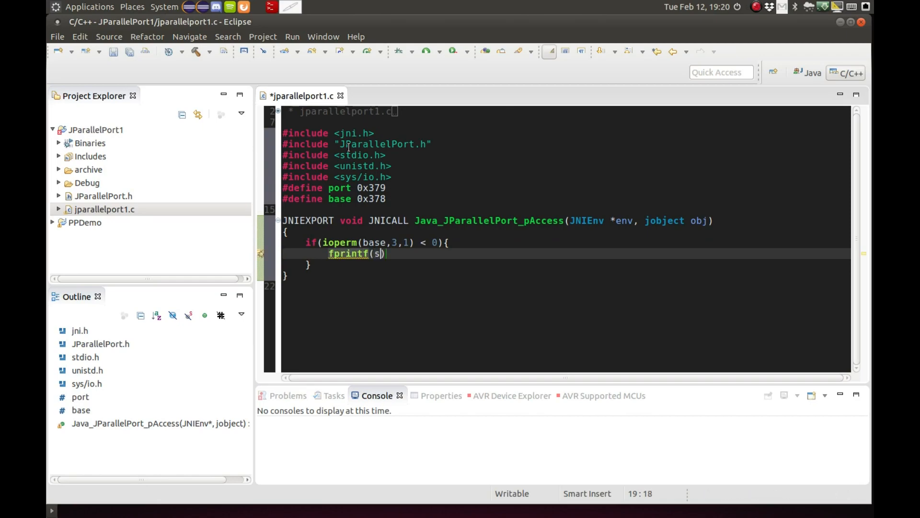
text(tderr, "Coul)
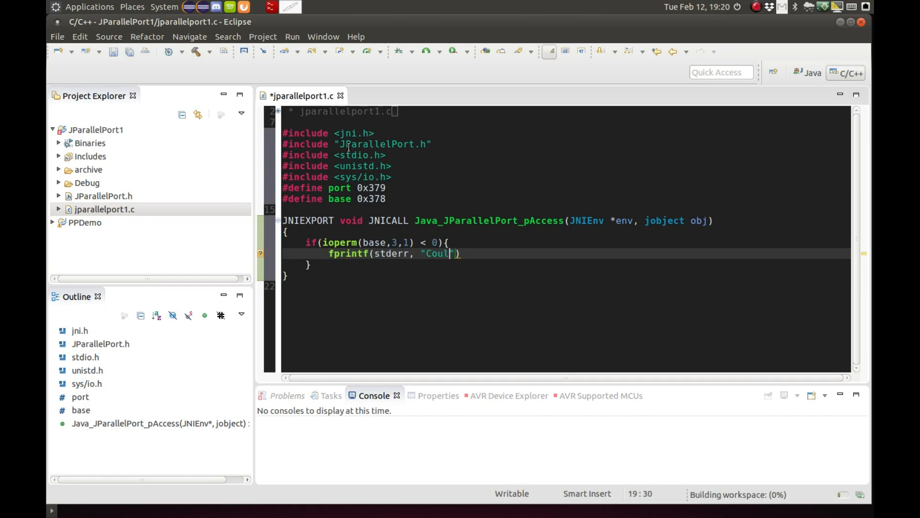
text(dn't get the)
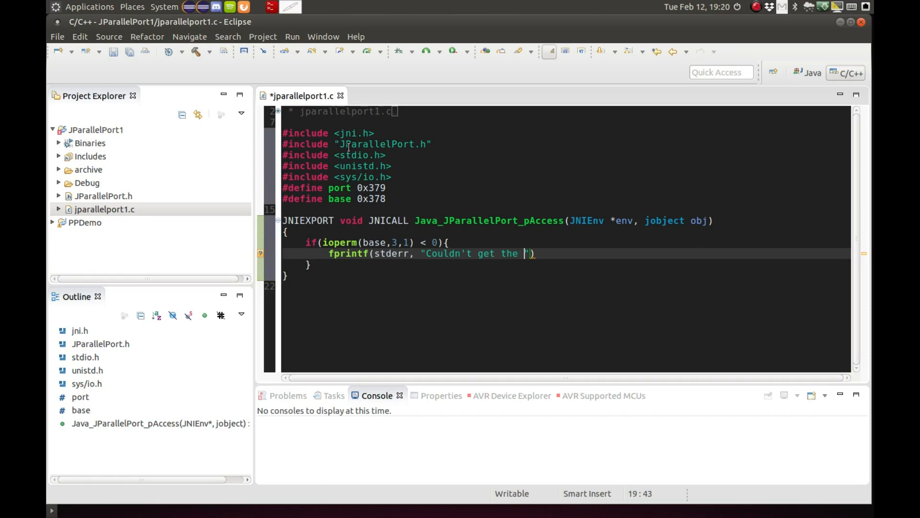
text(port at %)
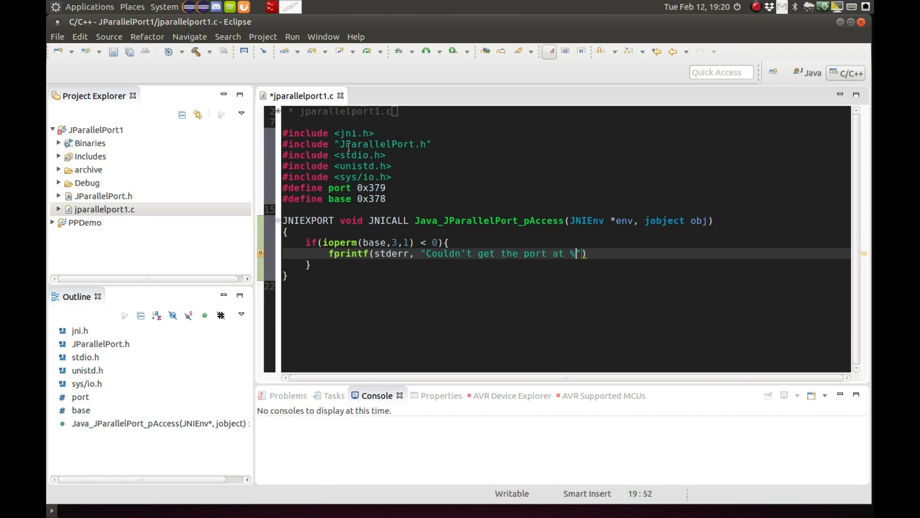
text(x .)
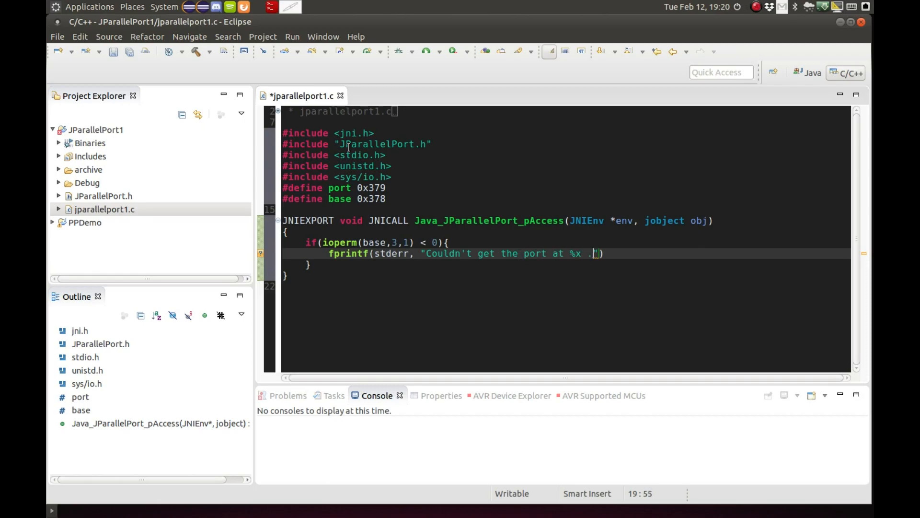
text(.. yet)
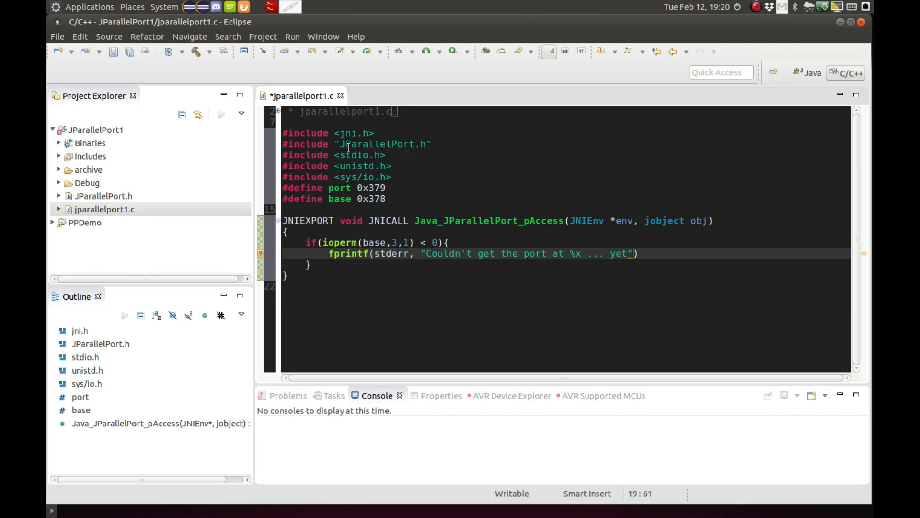
text(\n",)
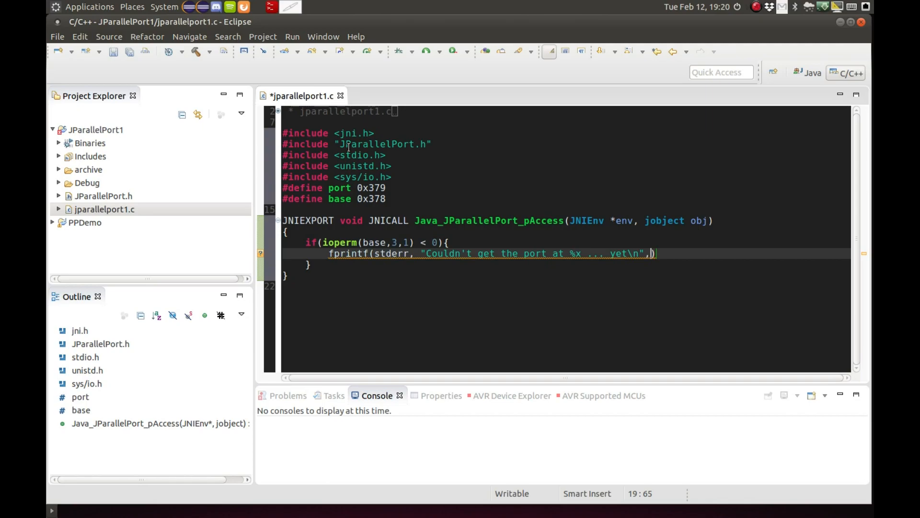
text(base)
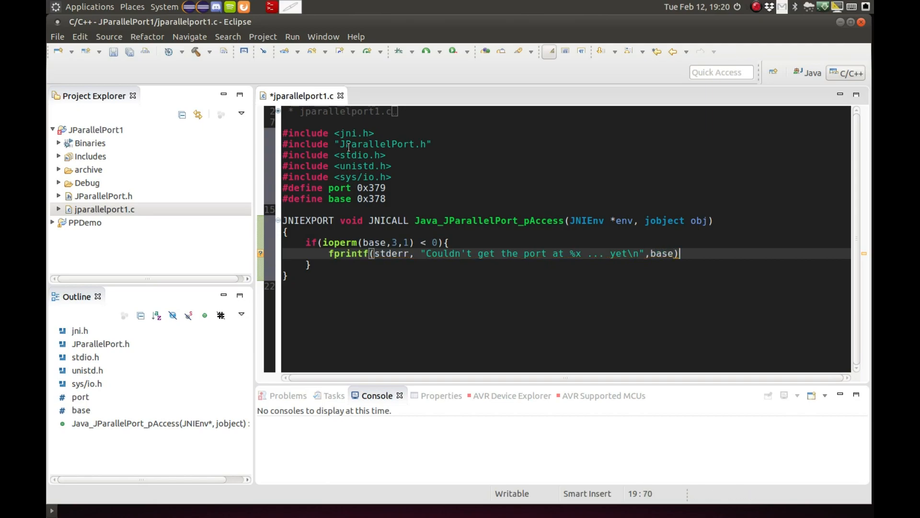
text(;)
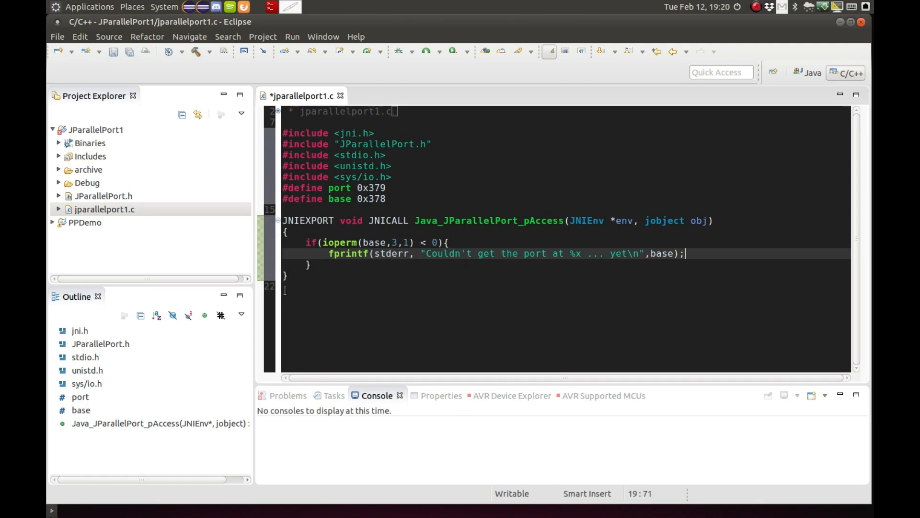
key(Return)
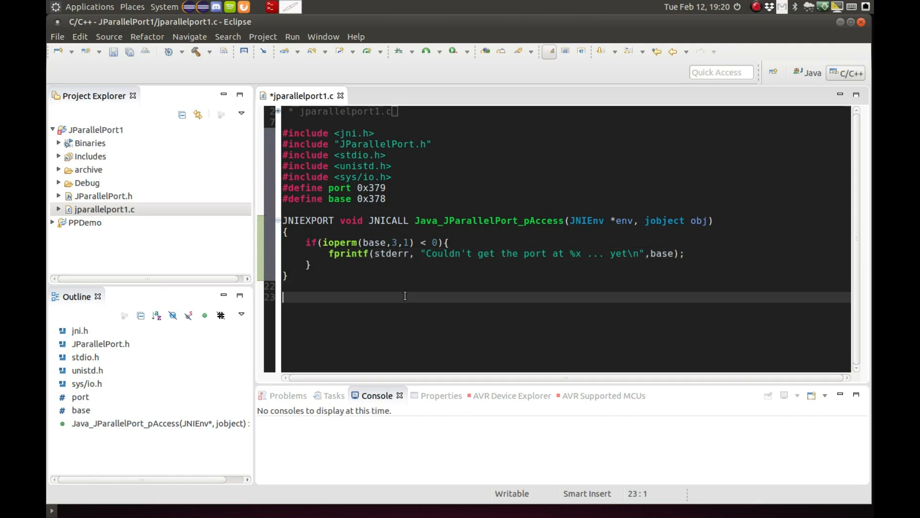
Type the signature 'JNIEXPORT int JNICALL Java_JParallelPort_pRead(JNIEnv *env, jobject obj)'.
text(j)
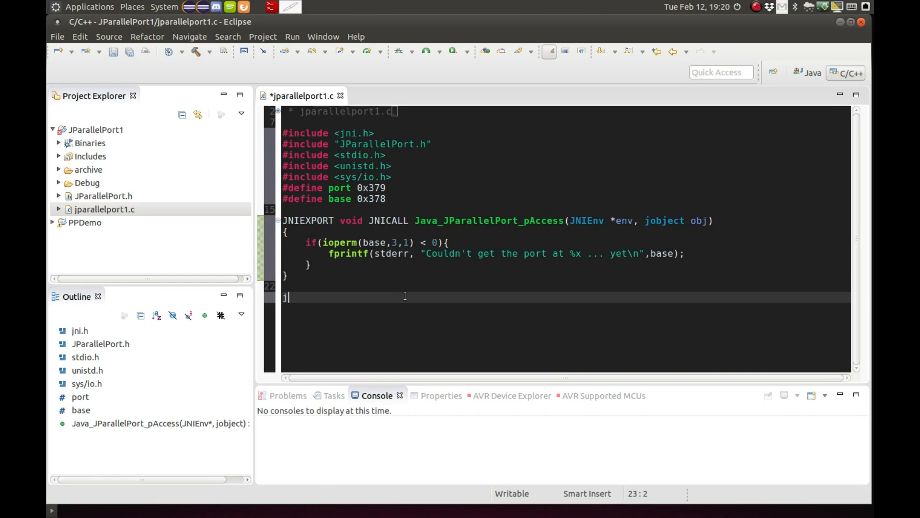
text(NIEXPOR)
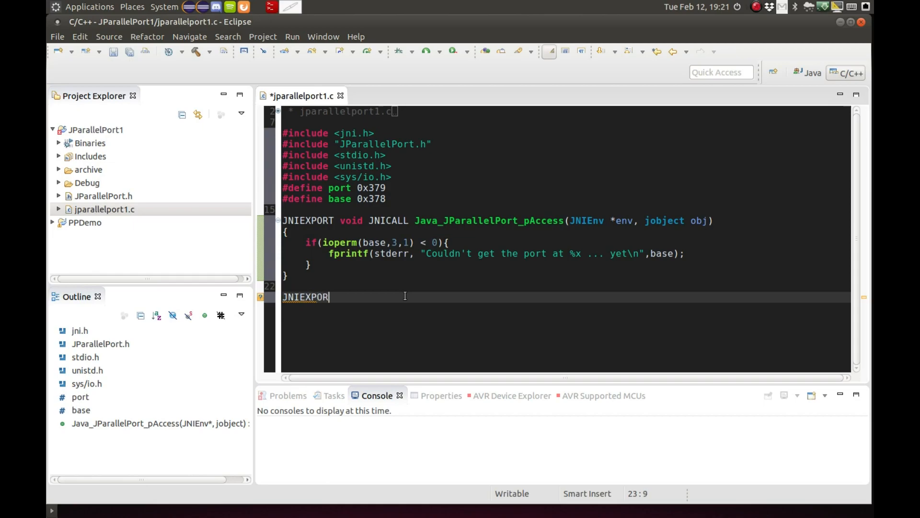
text(T)
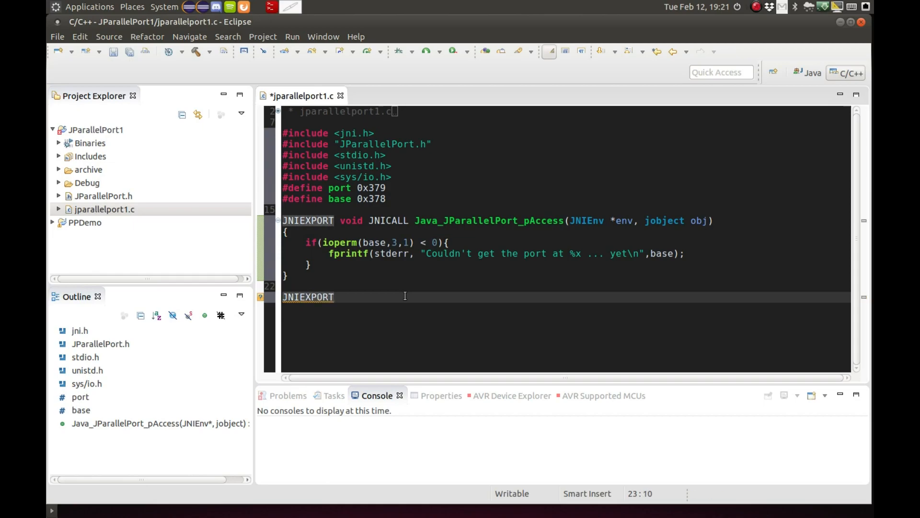
text(int)
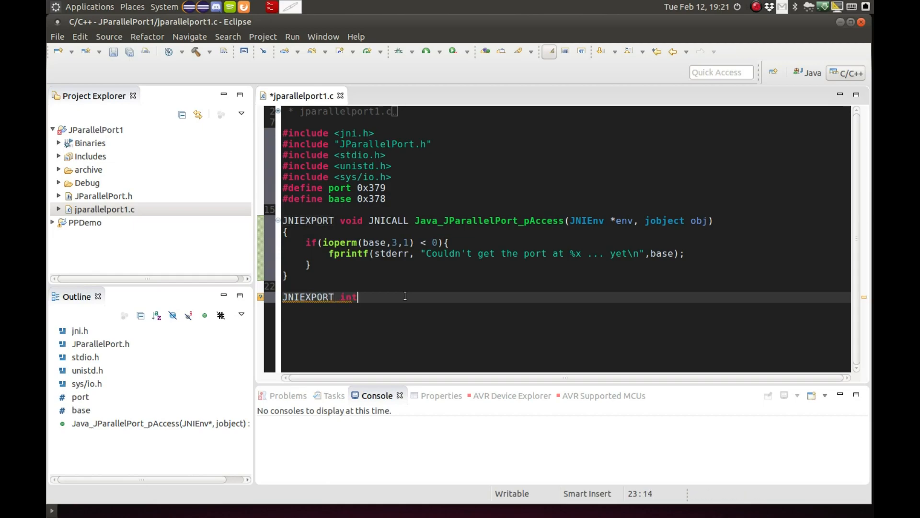
text(JNICALL)
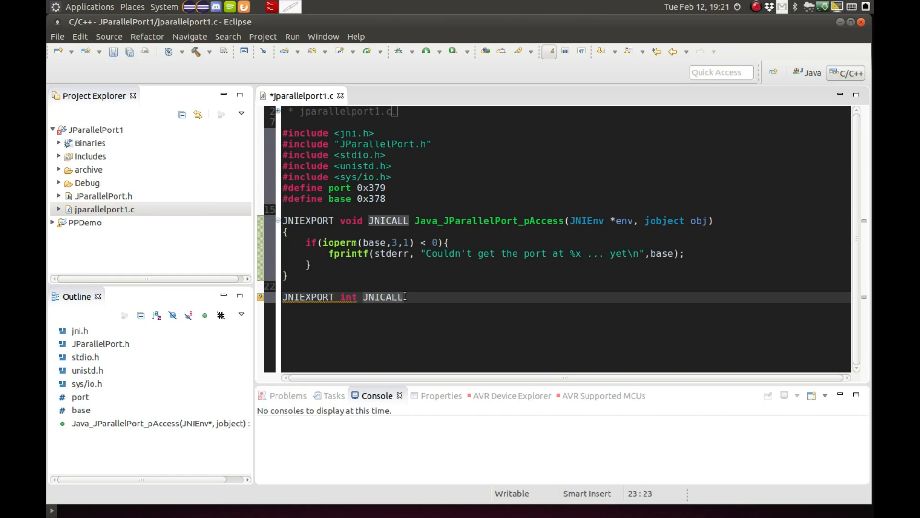
text(Ja)
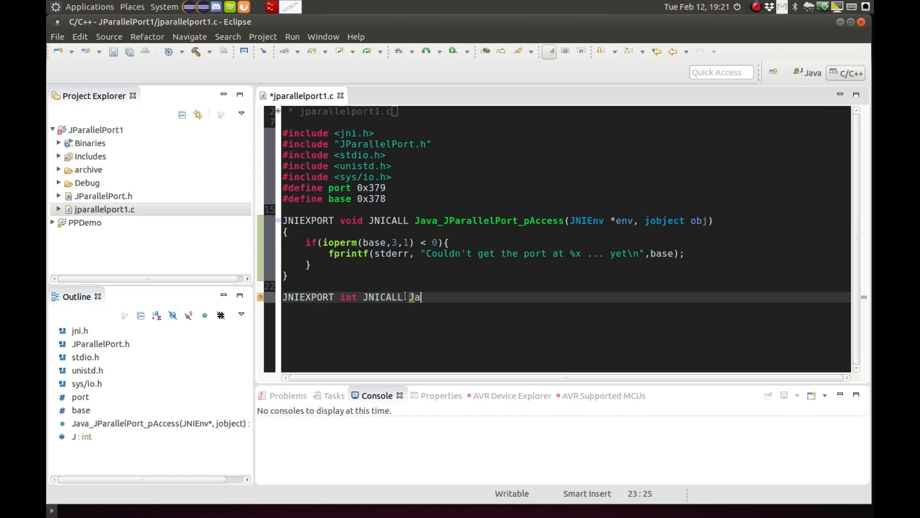
text(va_JParallel)
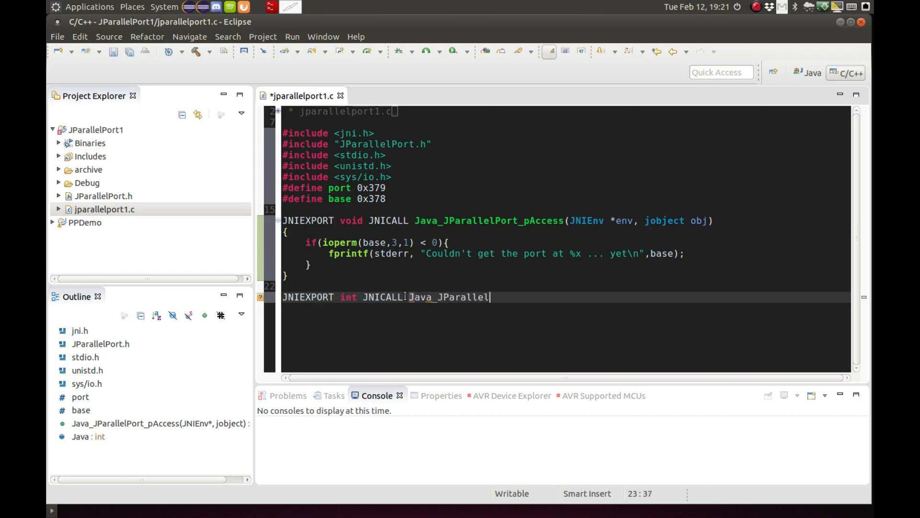
text(Port)
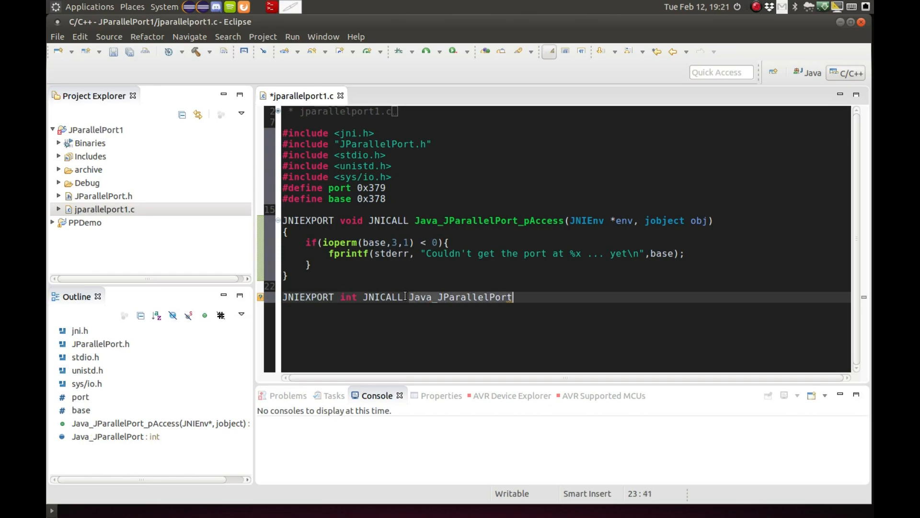
text(_pR)
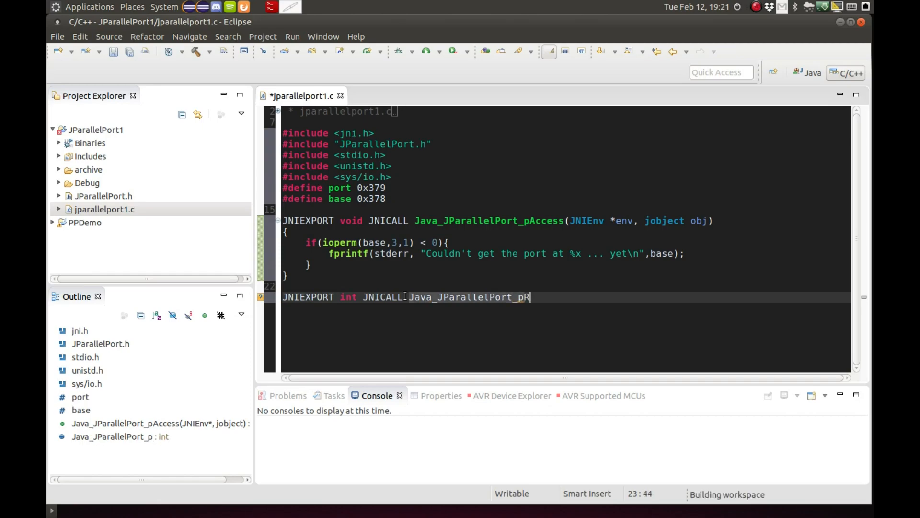
text(ead())
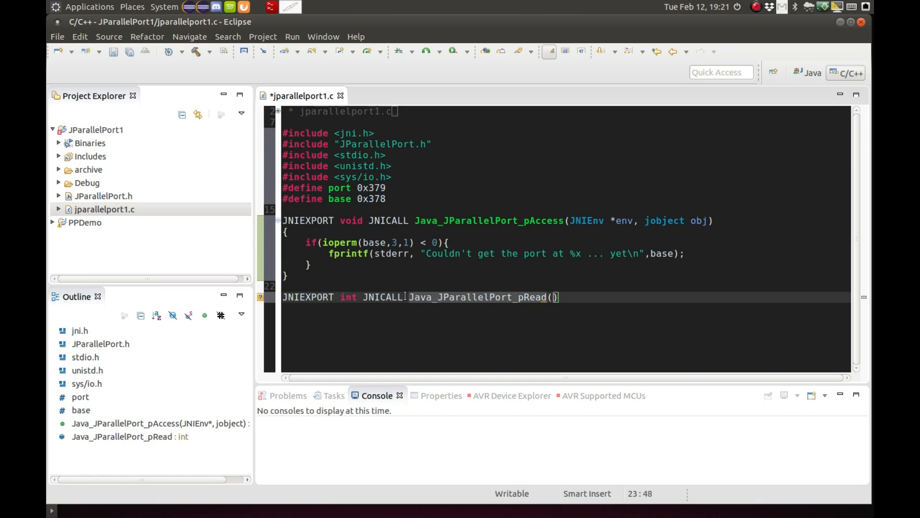
text(JNIEnv)
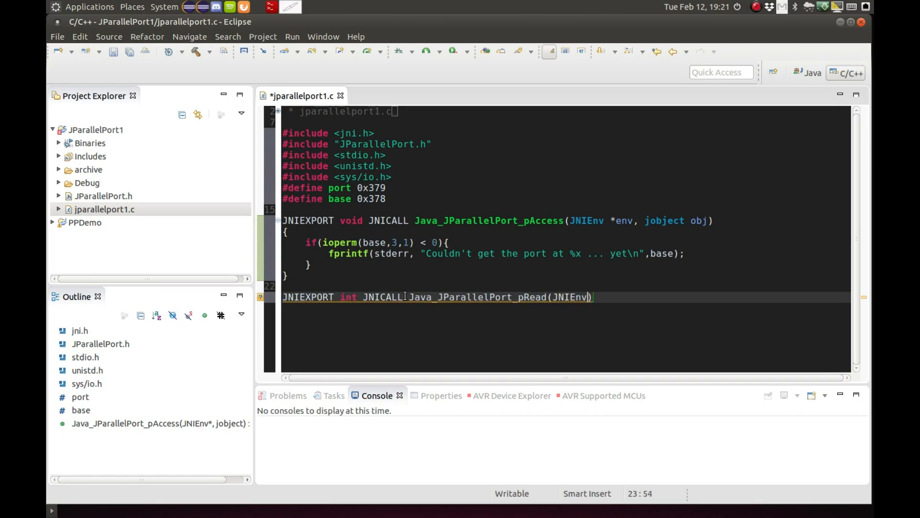
text(*env,)
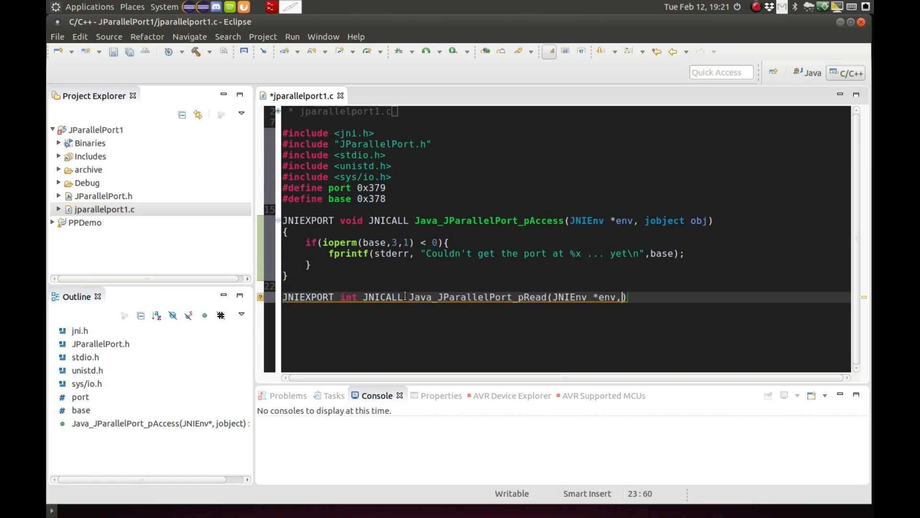
text(jobject)
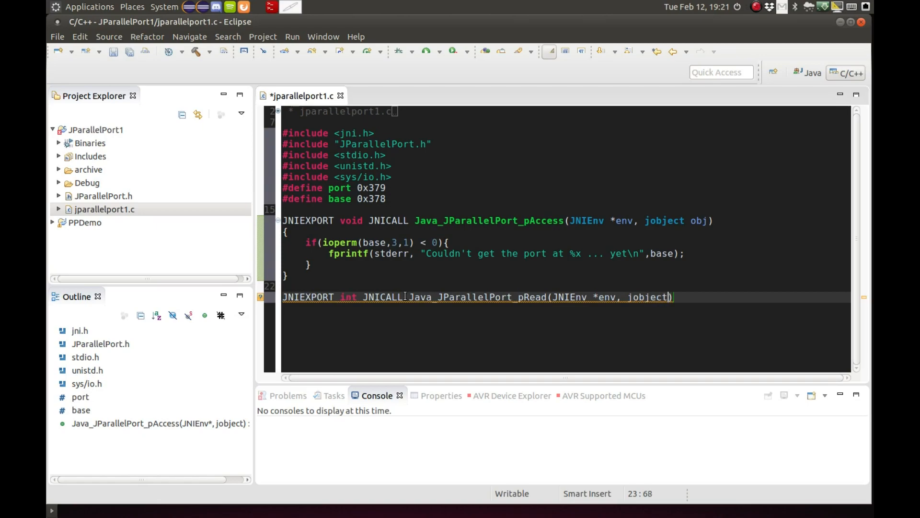
text(obj)
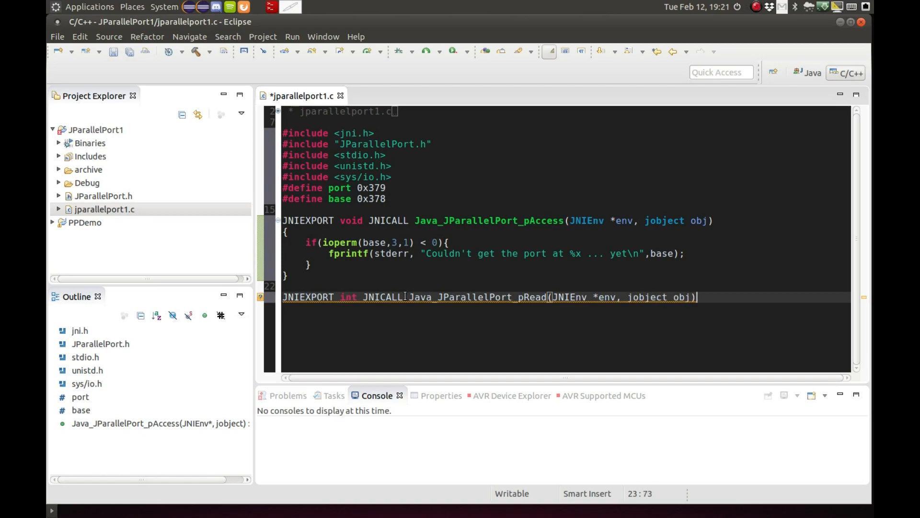
Give pRead the body 'return inb(port);'.
key(Return)
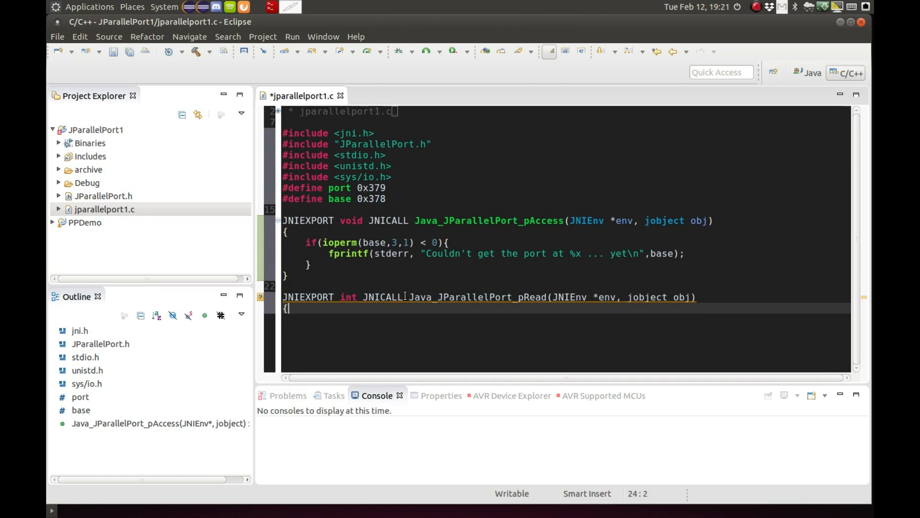
text(re)
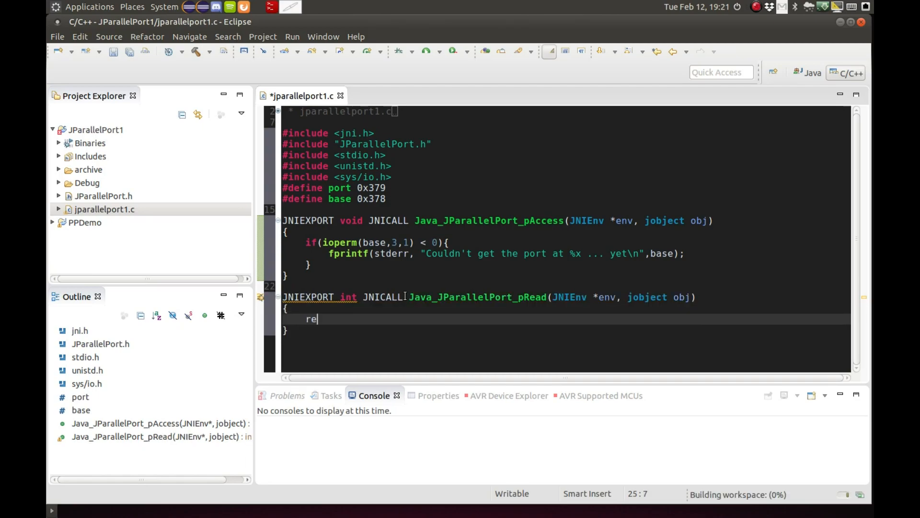
text(turn inb9)
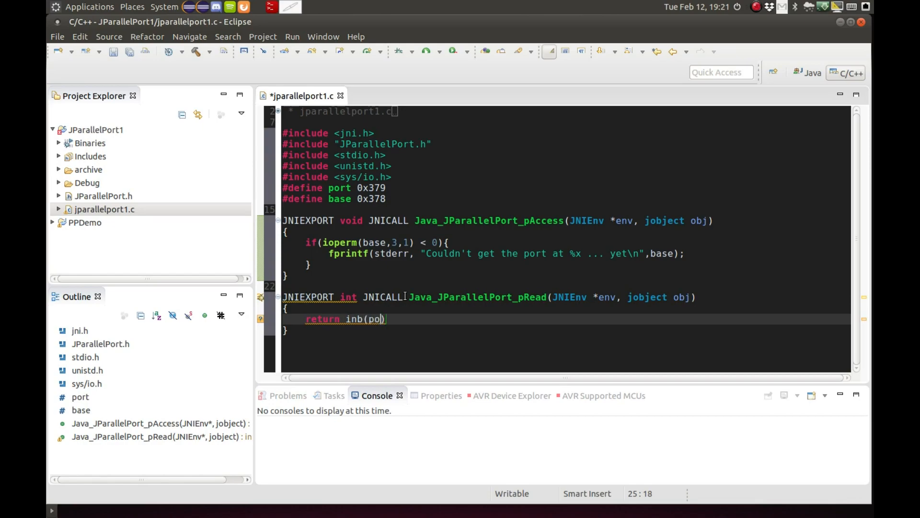
text(rt)
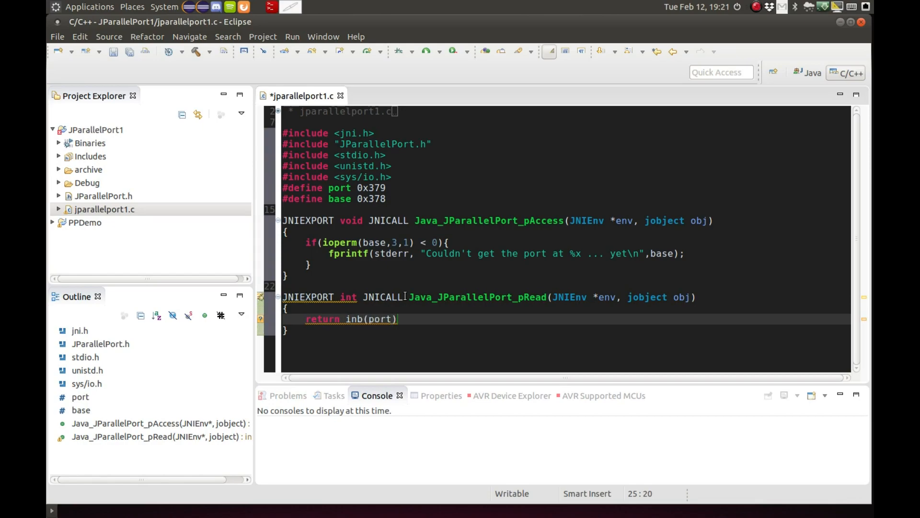
text(;)
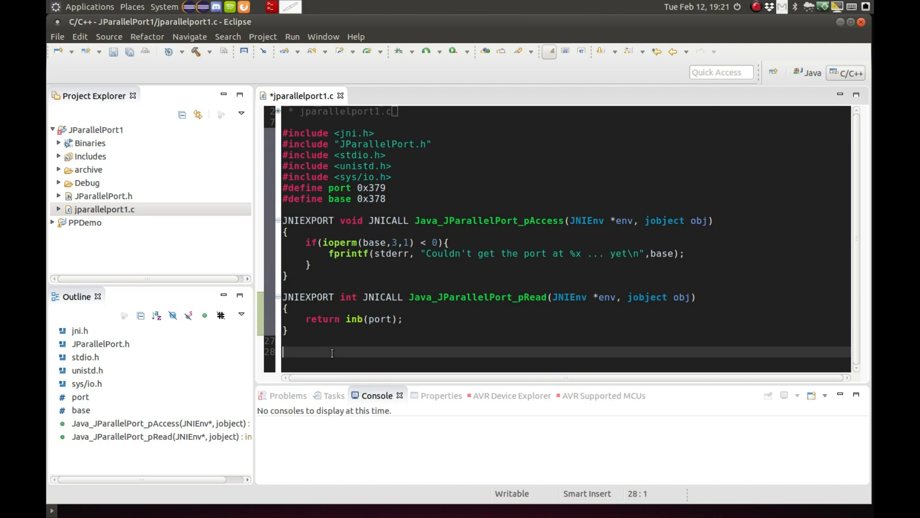
Type the signature 'JNIEXPORT void JNICALL Java_JParallelPort_pWrite(JNIEnv *env, ..., jint value, jint value1)'.
text(JN)
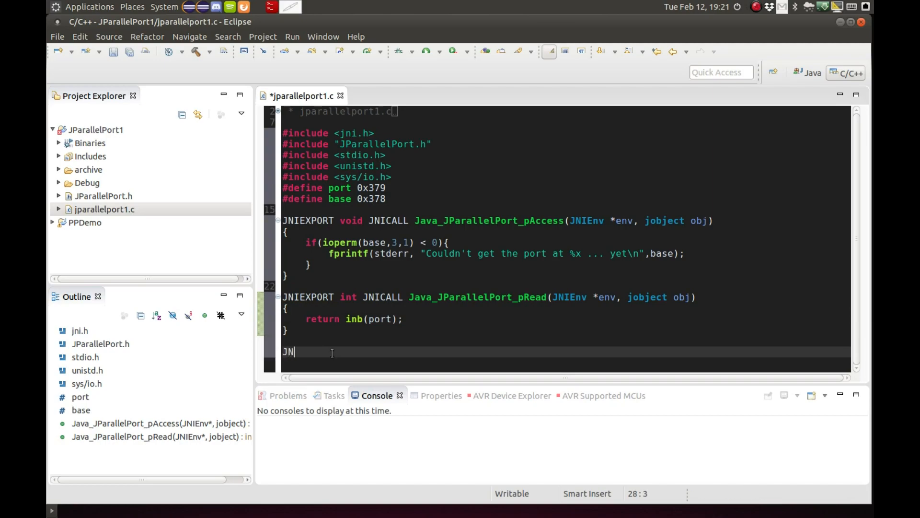
text(IEXP)
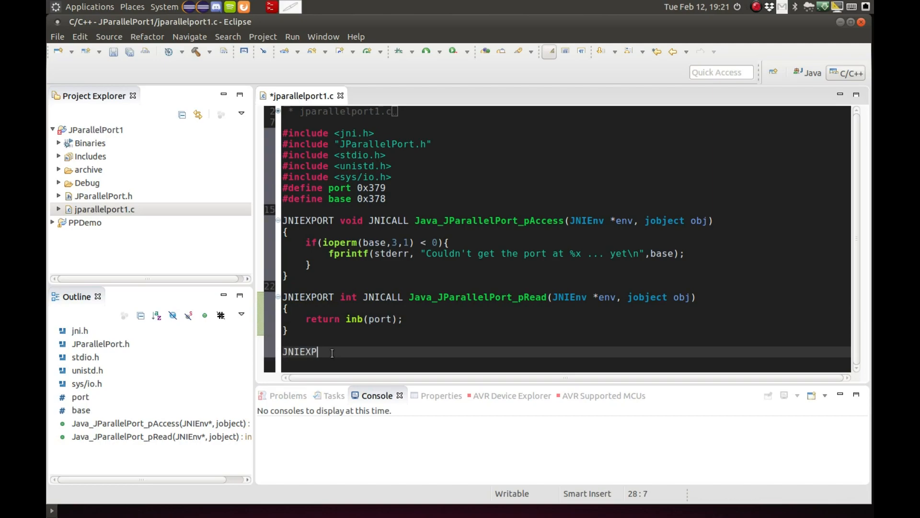
text(ORT)
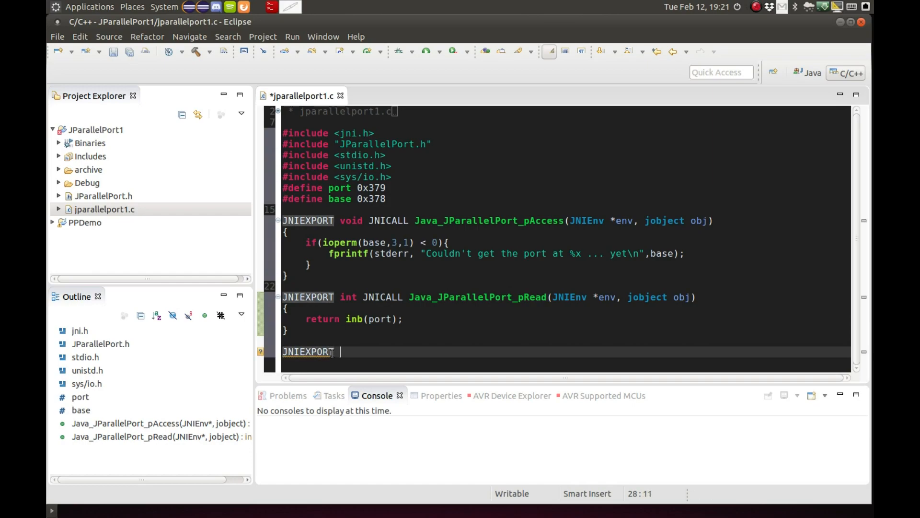
text(void J)
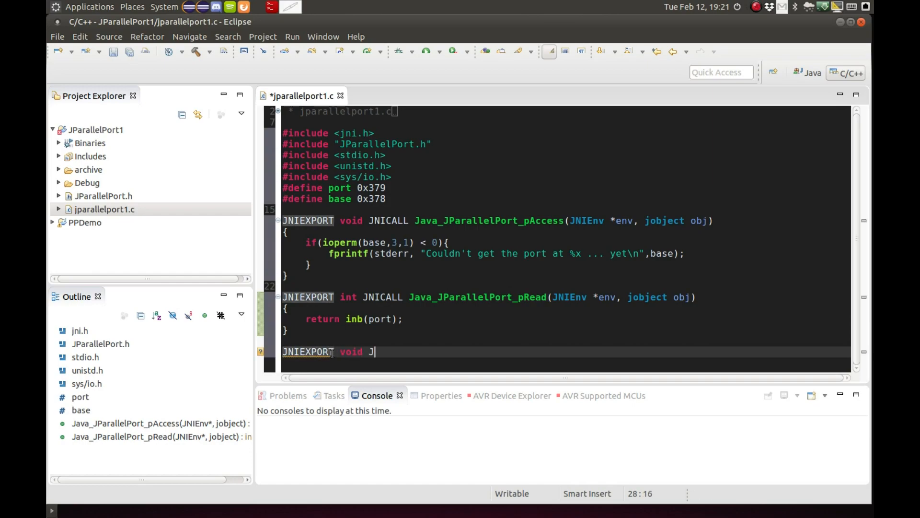
text(NIC)
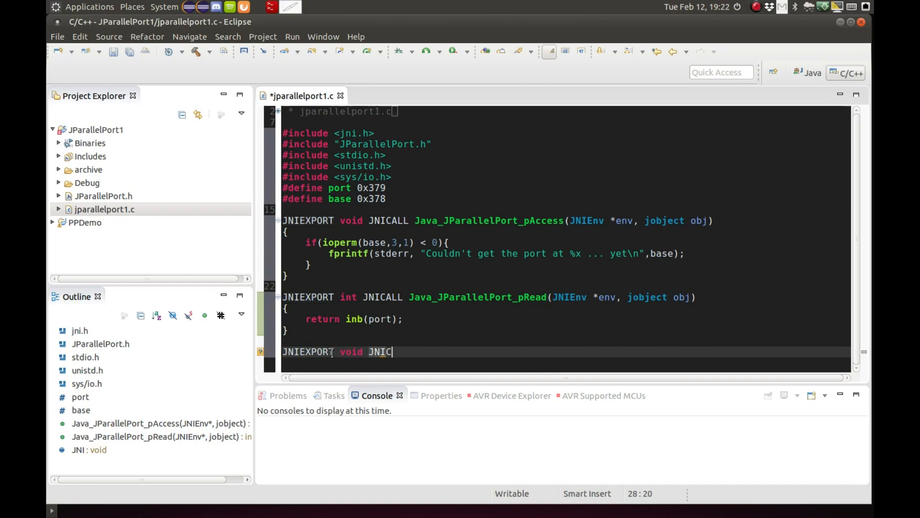
text(ALL)
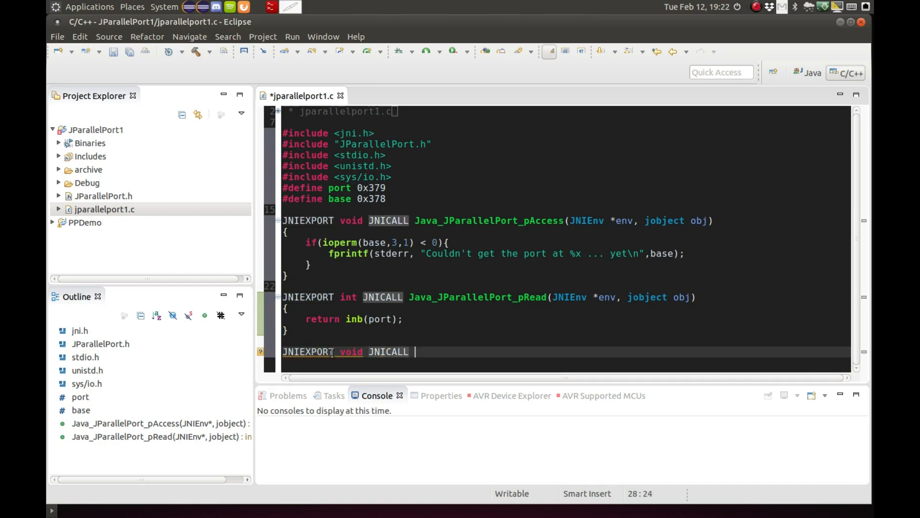
text(Java_JP)
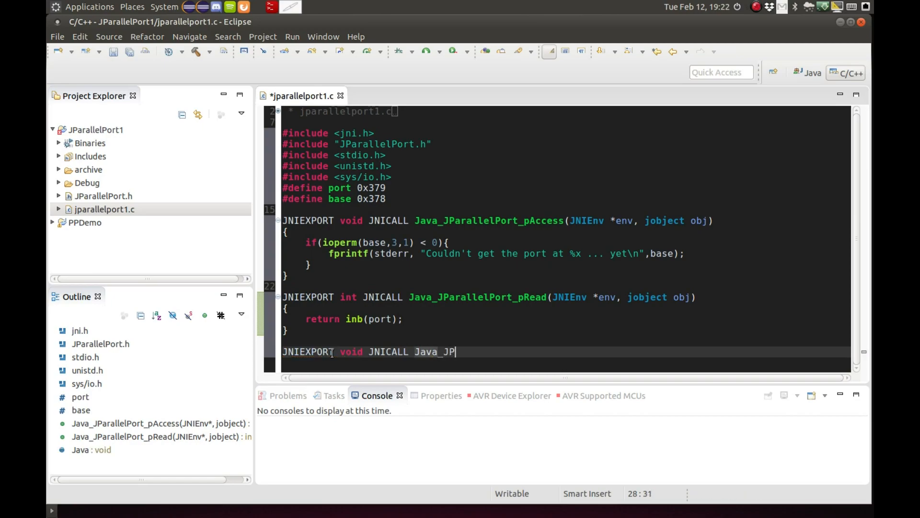
text(arallelP)
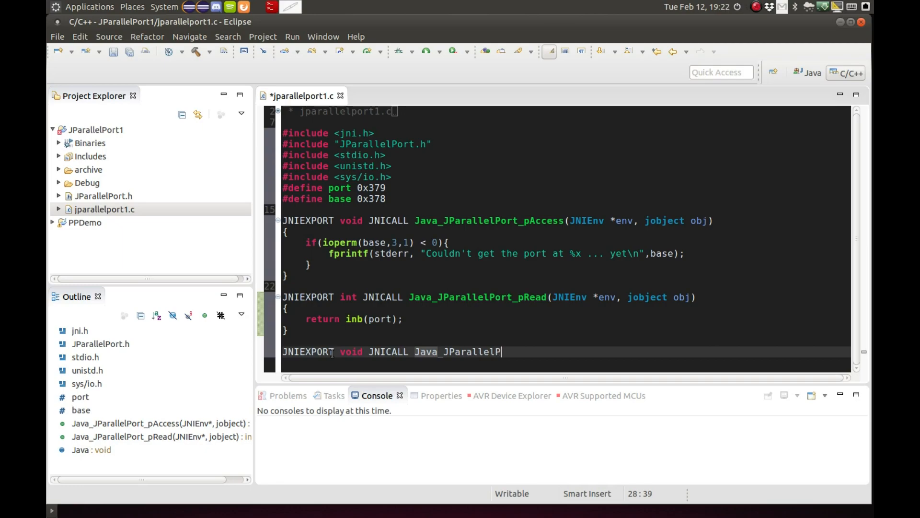
text(ort_)
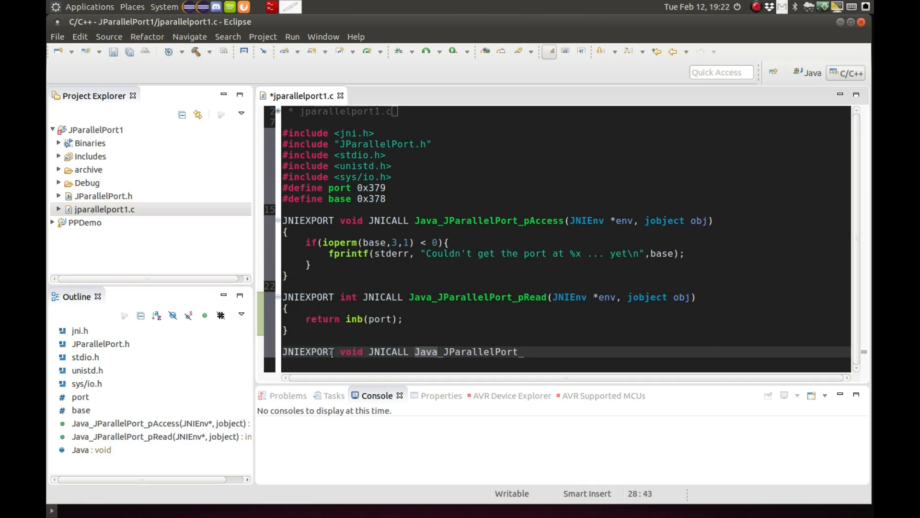
text(pWrite)
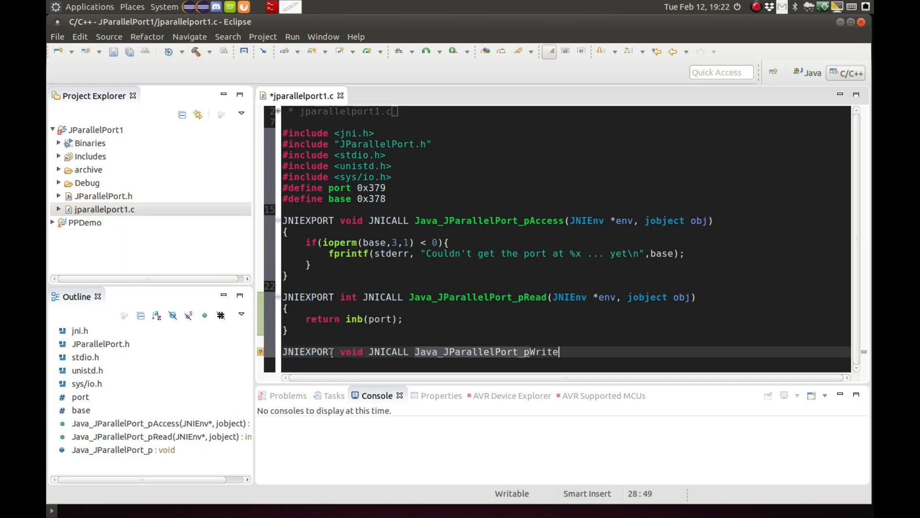
text((JNIE))
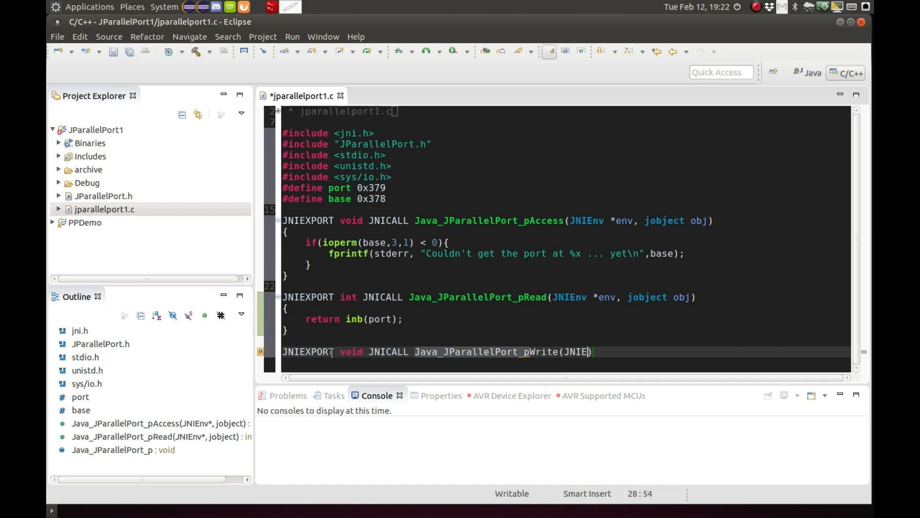
text(nv *env, jobject obj, jint)
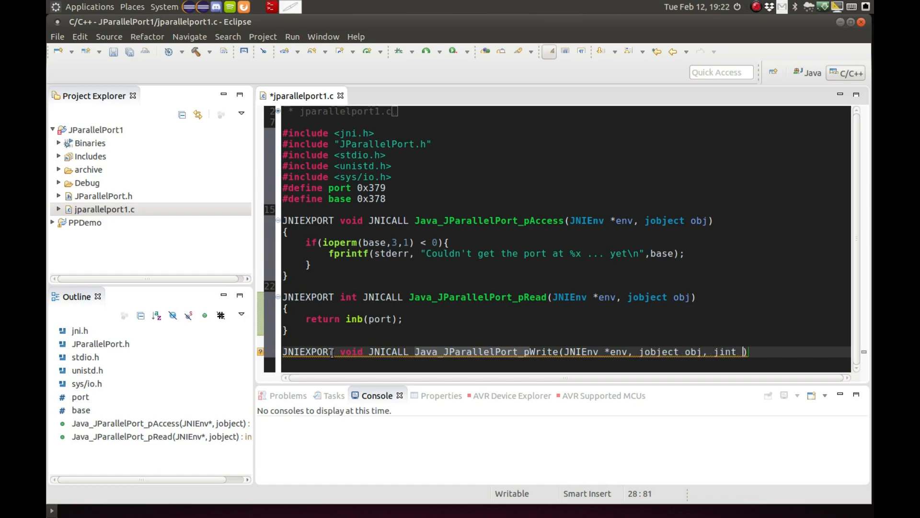
text(value, jint value1)
text({)
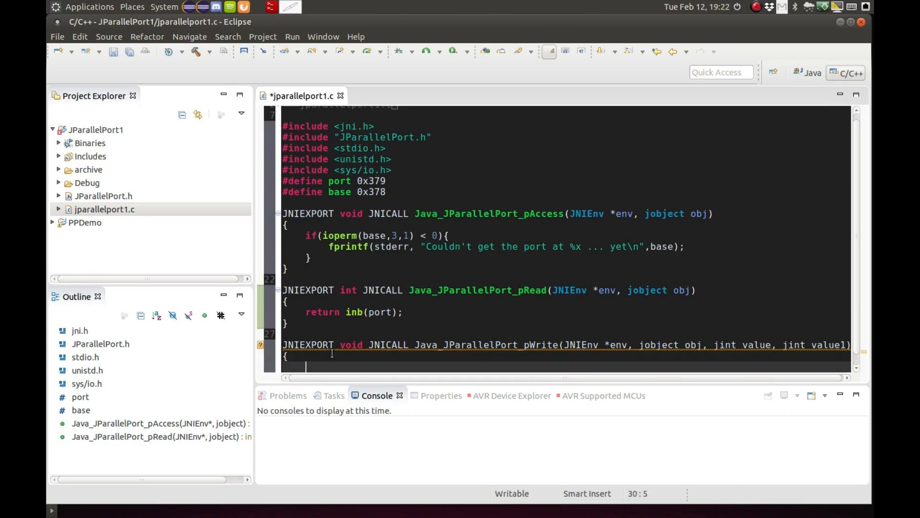
Give pWrite the body 'outb(value, value1);' and save jparallelport1.c.
text(outb)
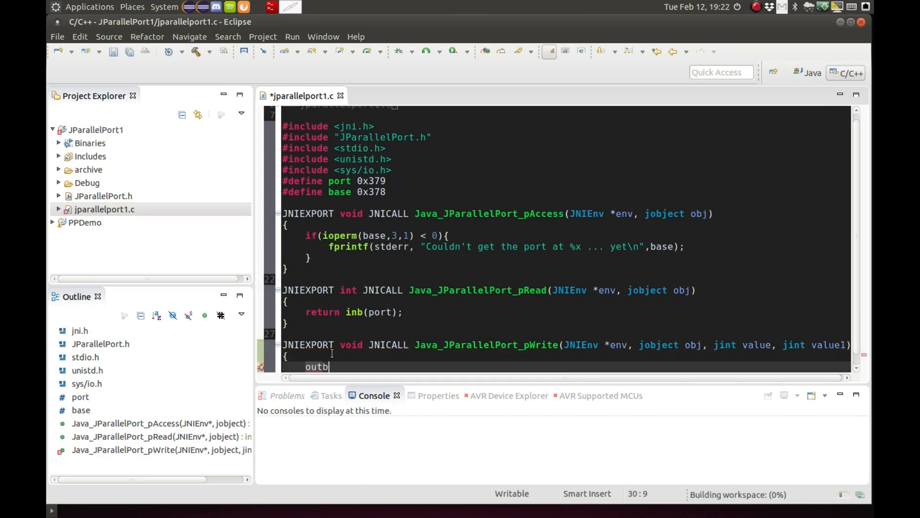
text((value))
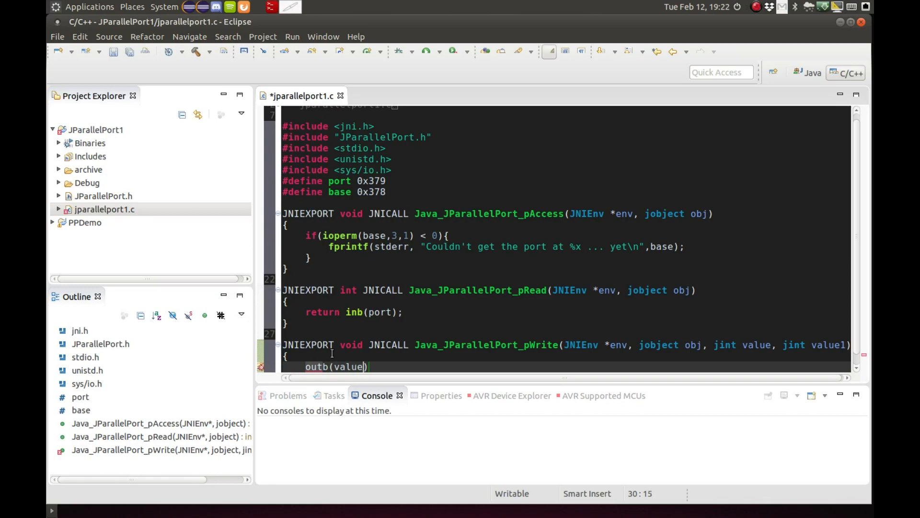
text(, value)
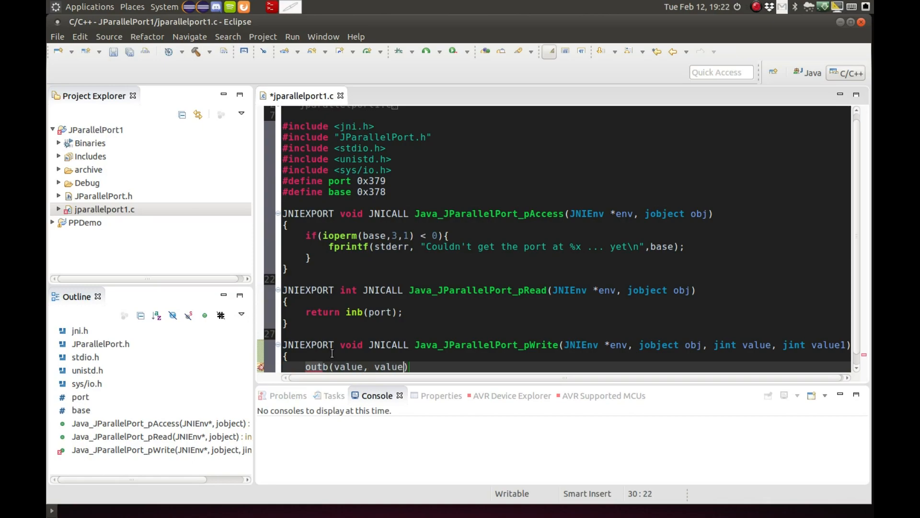
text(1)
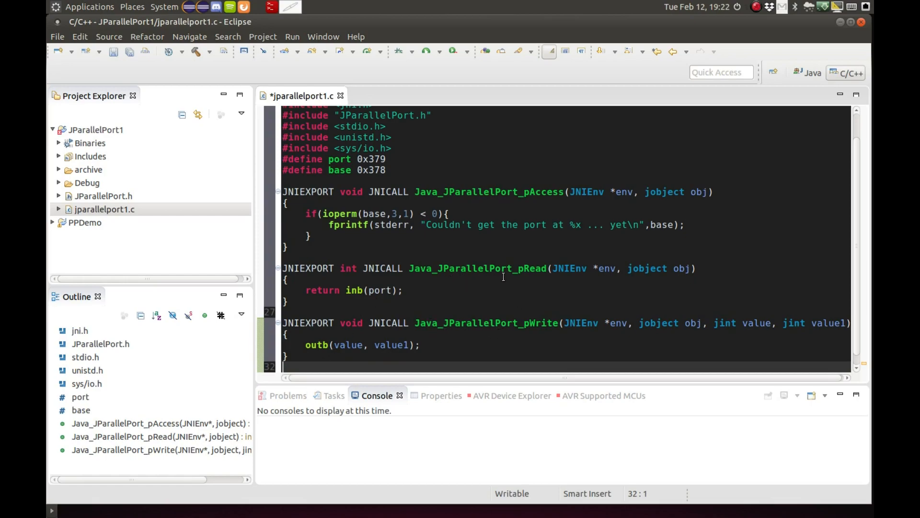
mouse_move(634, 281)
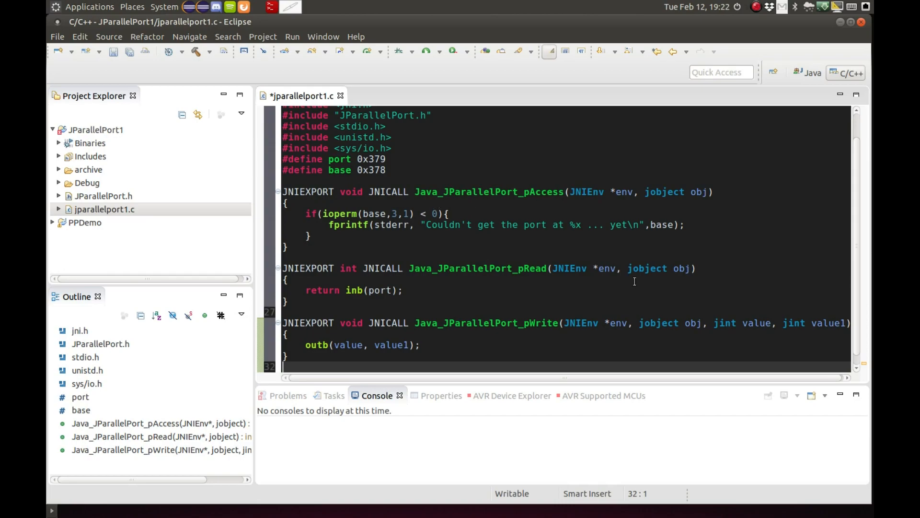
scroll(up, 3)
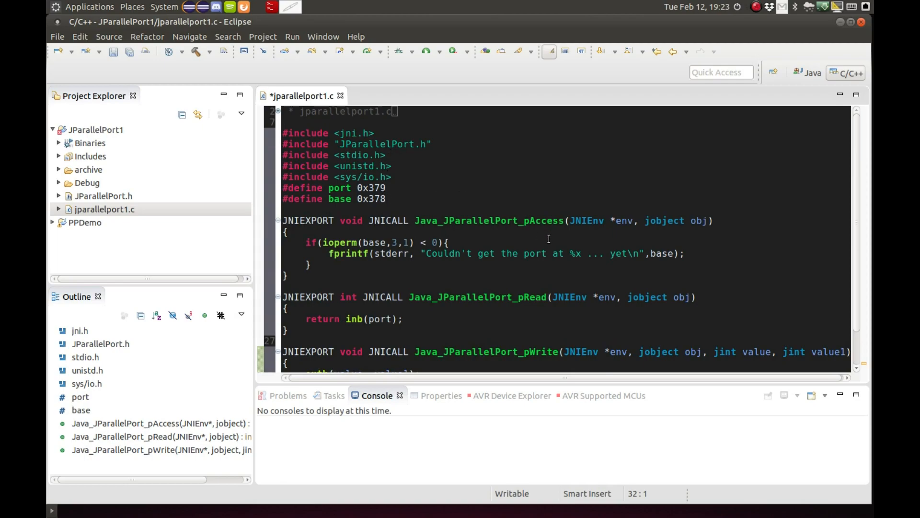
scroll(down, 3)
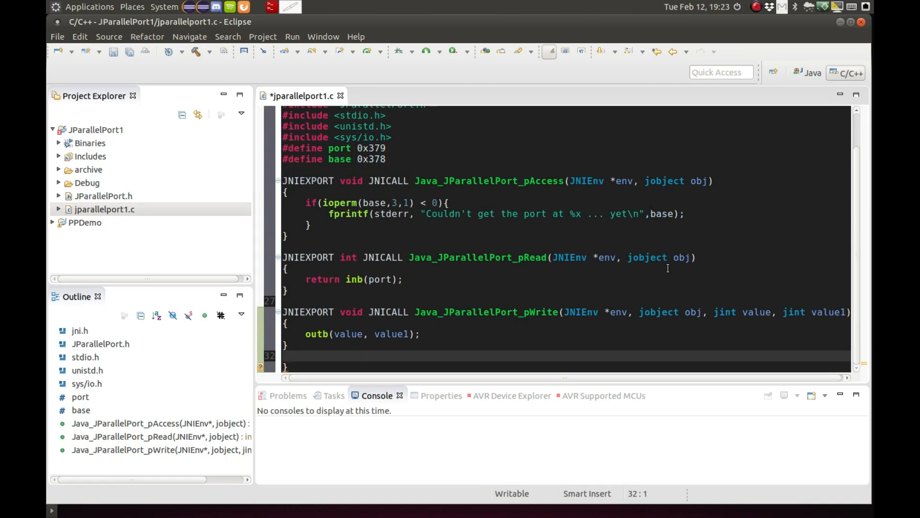
scroll(up, 3)
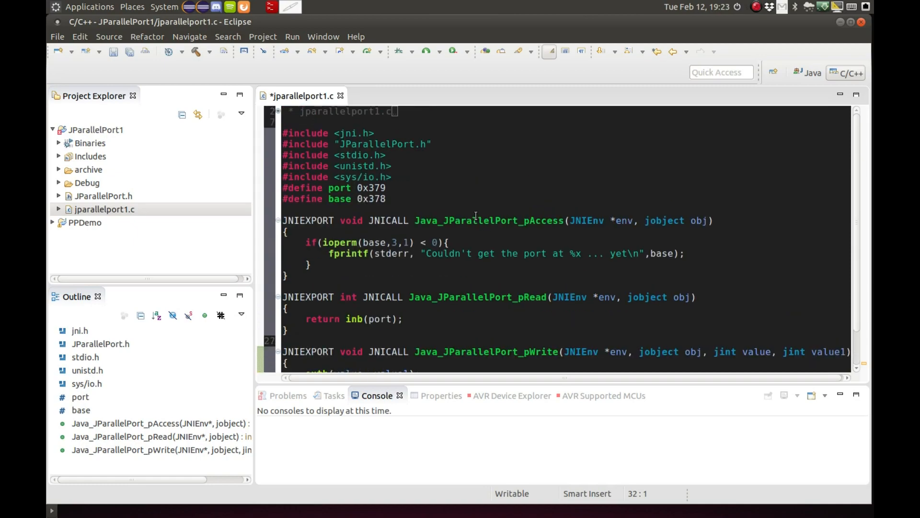
key(ctrl+s)
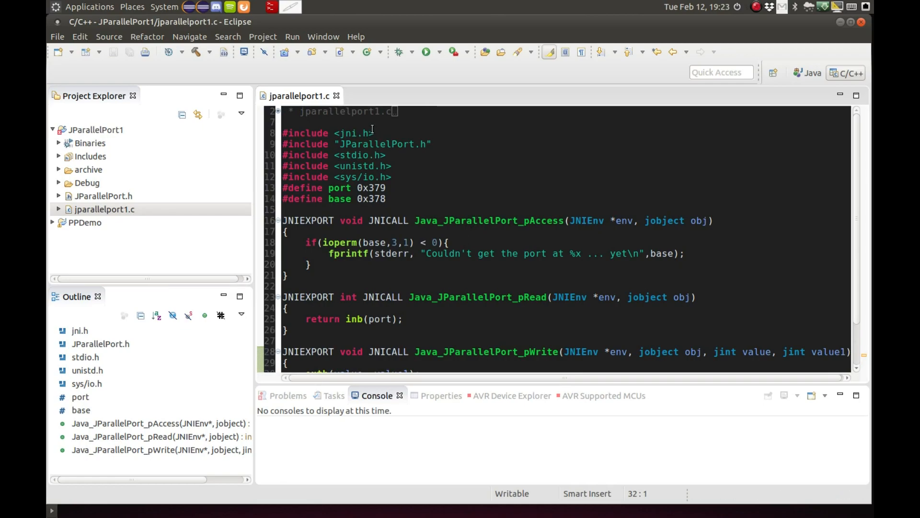
In JParallelPort1 Properties > C/C++ Build > Settings, verify -fPIC compiling and shared-library linking.
click(95, 130)
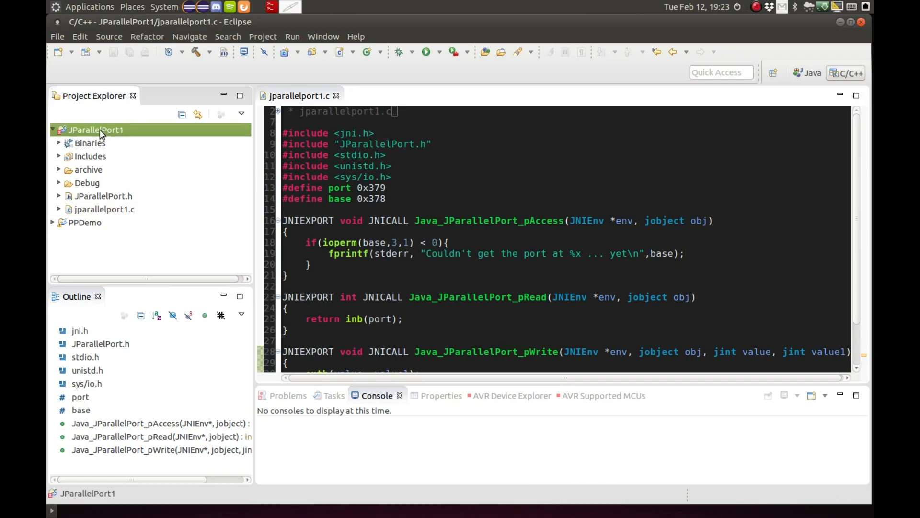
right_click(96, 130)
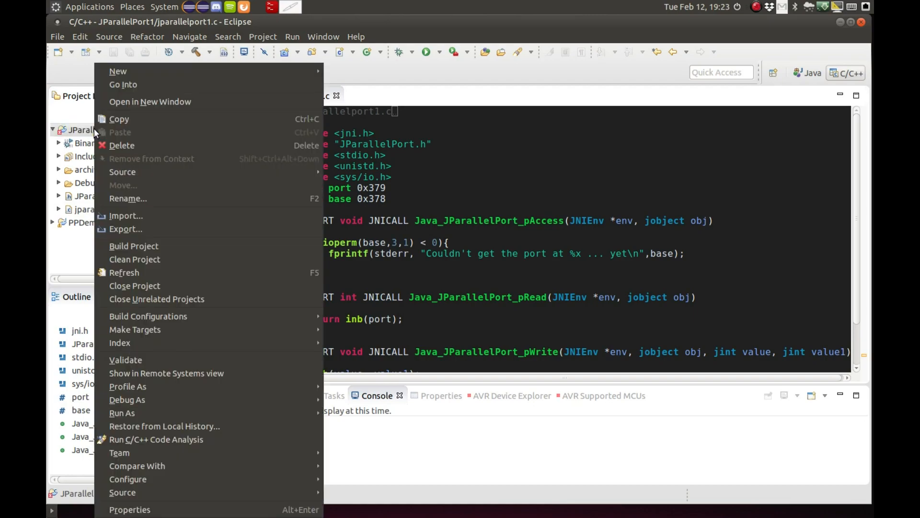
click(130, 509)
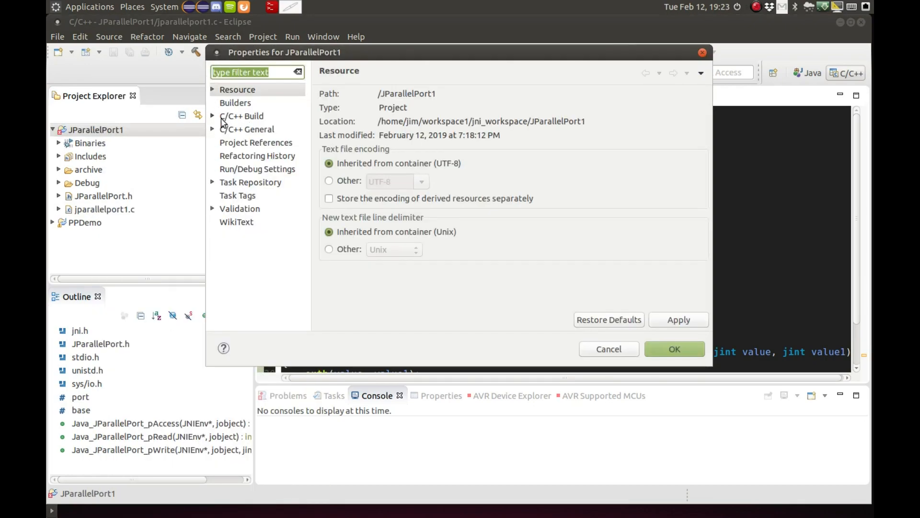
click(213, 116)
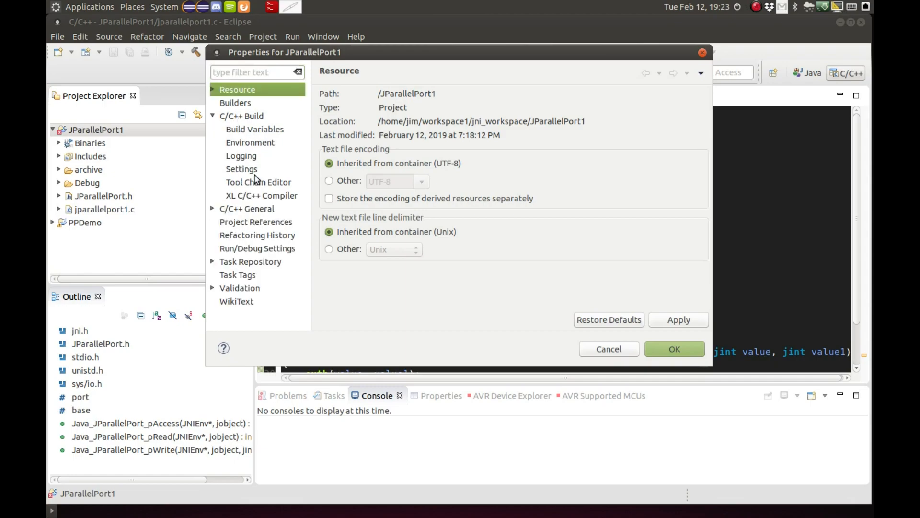
click(241, 169)
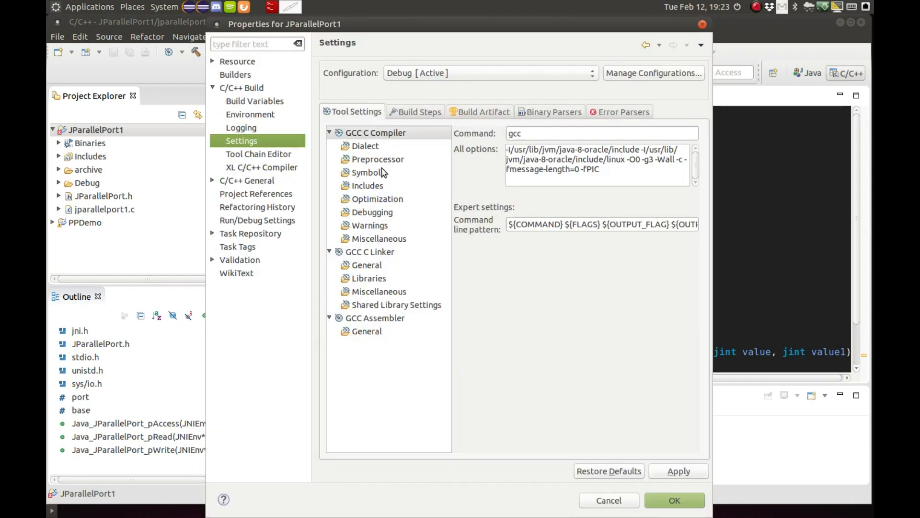
click(379, 238)
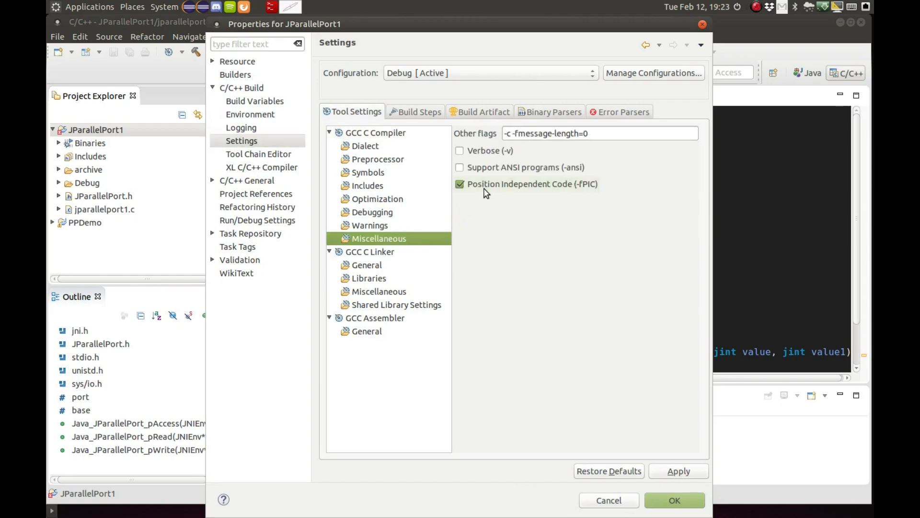
mouse_move(465, 211)
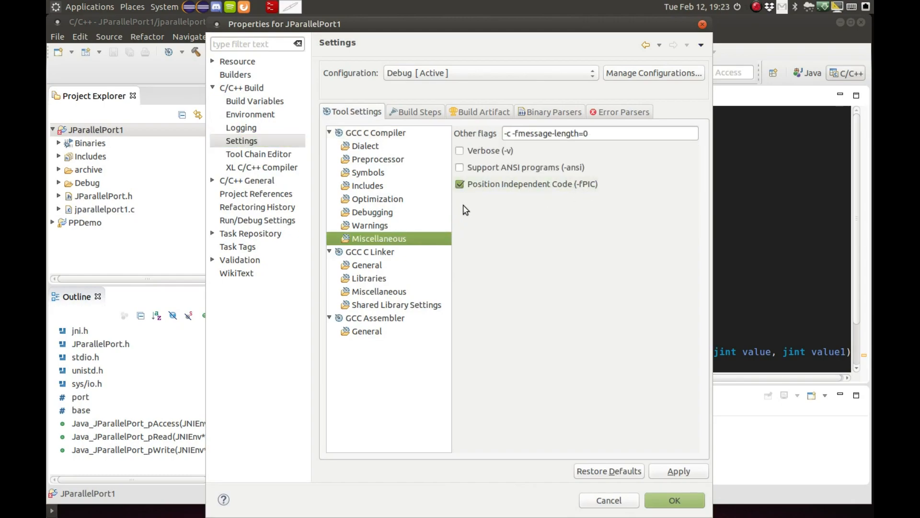
mouse_move(358, 220)
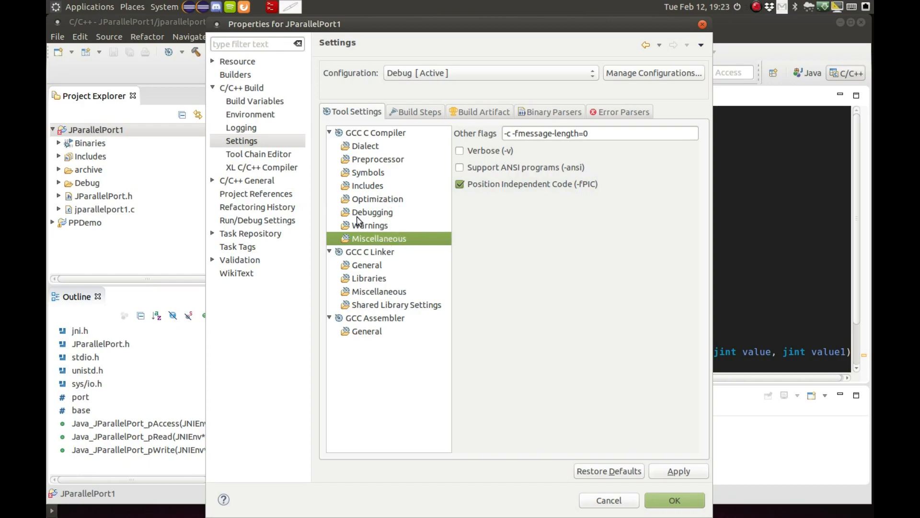
mouse_move(377, 300)
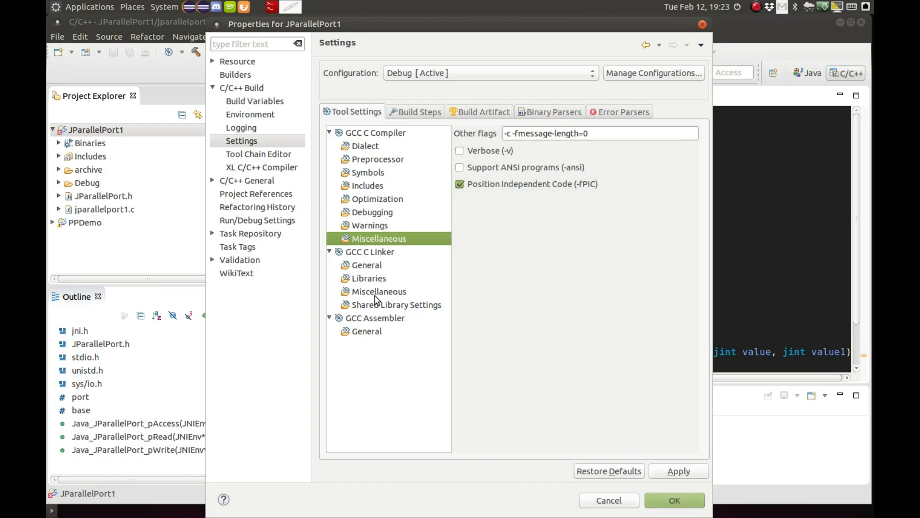
click(397, 304)
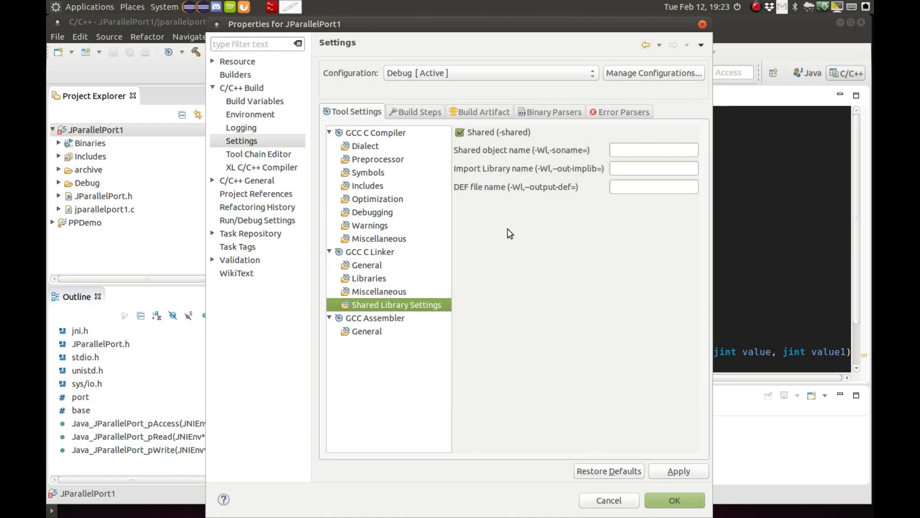
mouse_move(429, 190)
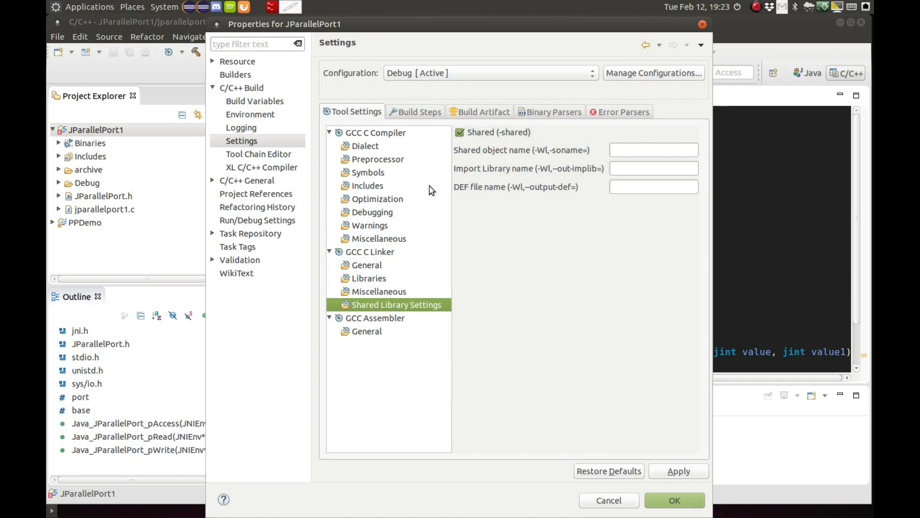
click(419, 112)
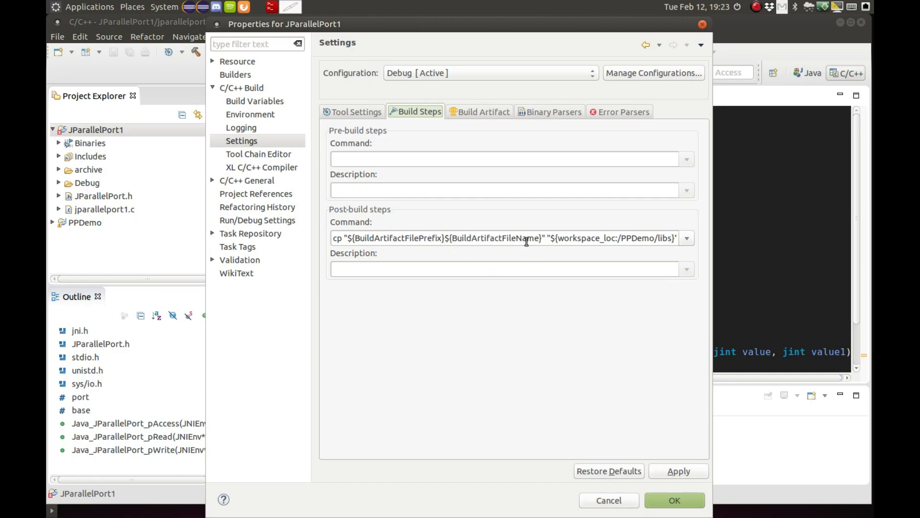
mouse_move(607, 241)
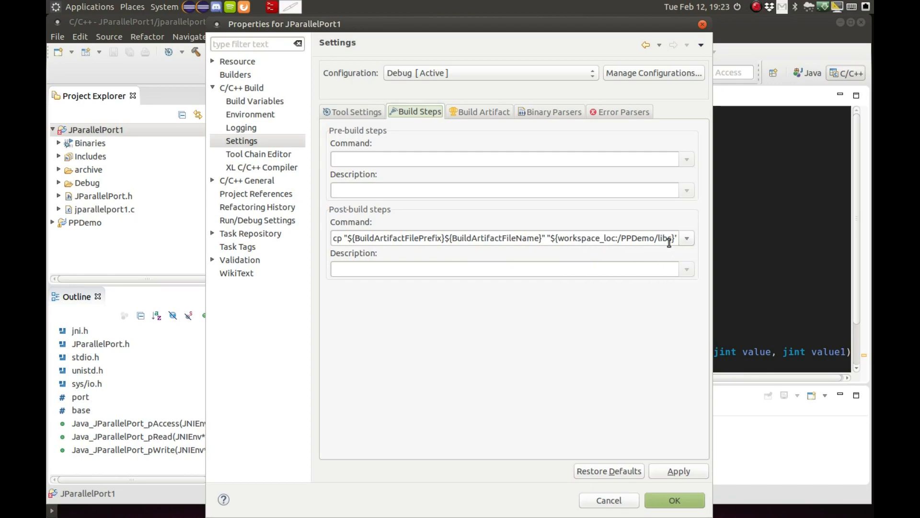
Set the post-build cp command copying the library to PPDemo/libs, then apply and close.
click(685, 238)
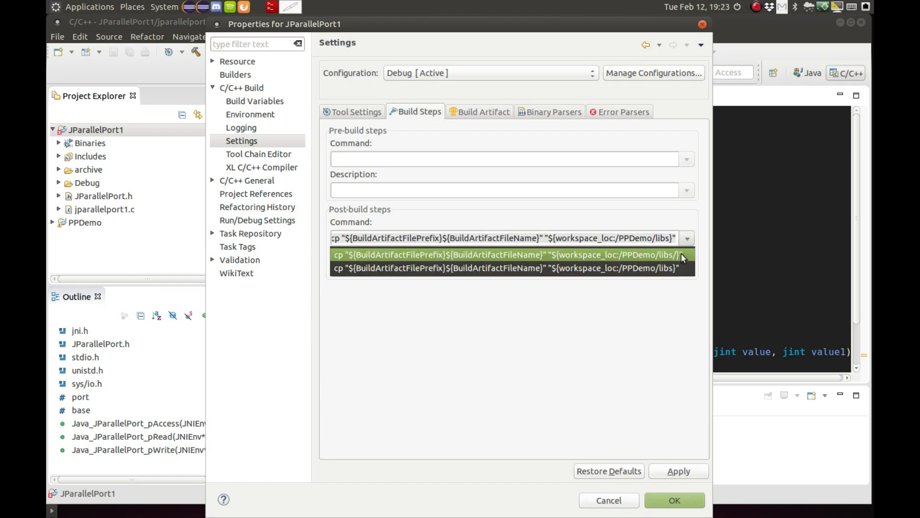
click(511, 255)
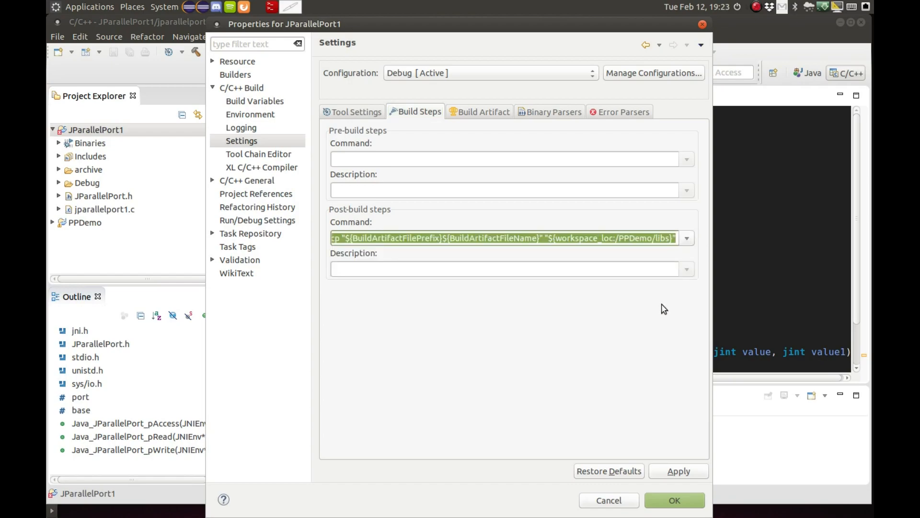
click(757, 6)
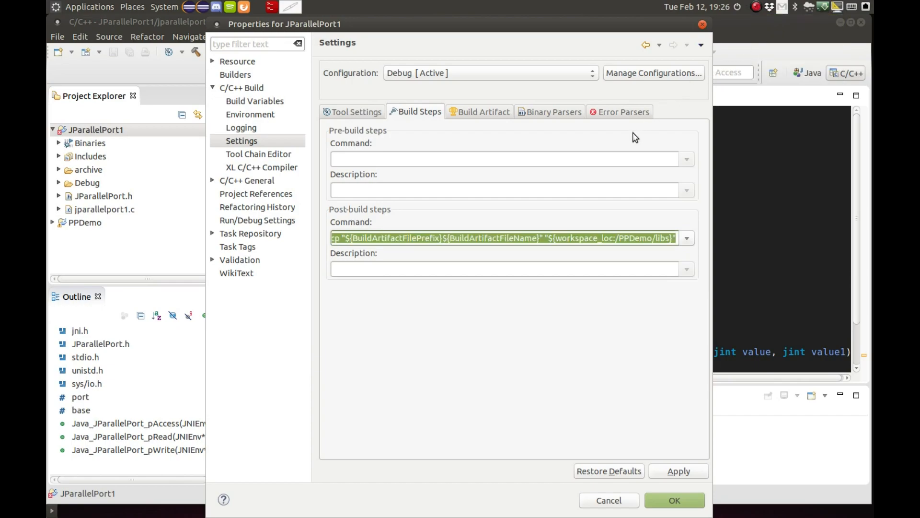
mouse_move(551, 274)
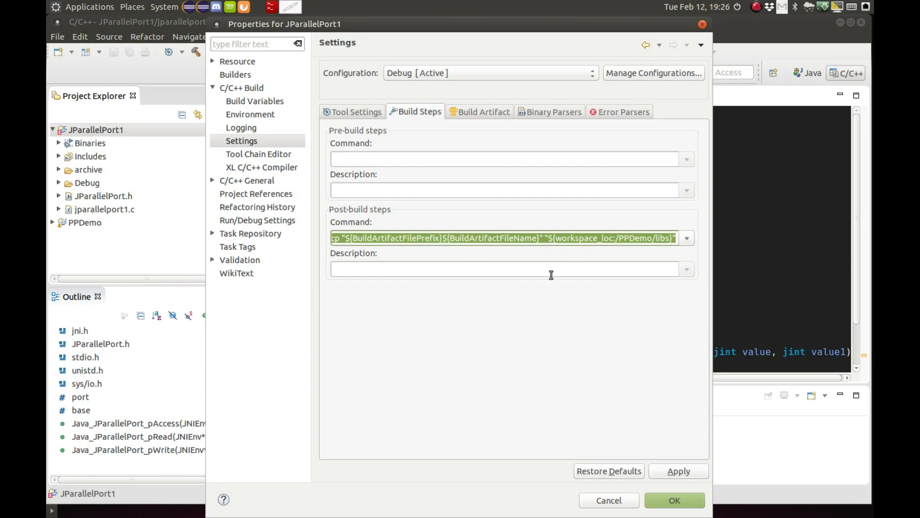
click(566, 331)
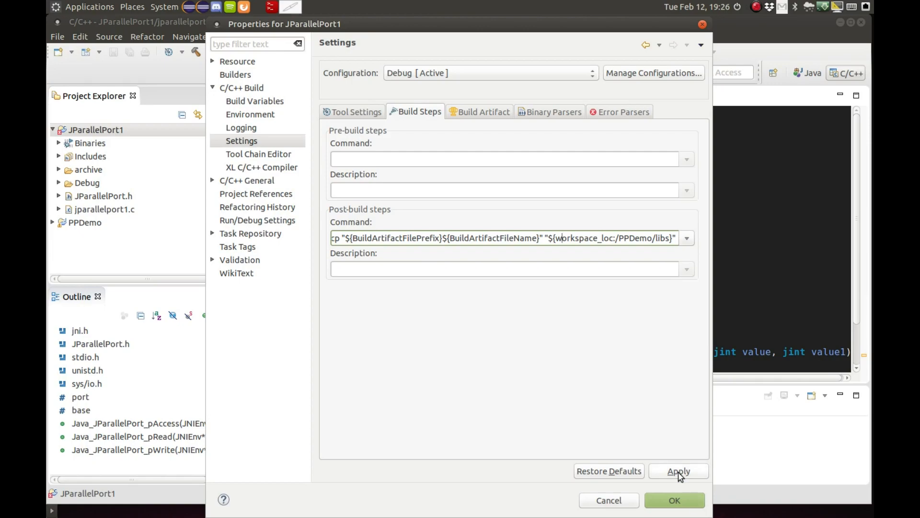
click(678, 470)
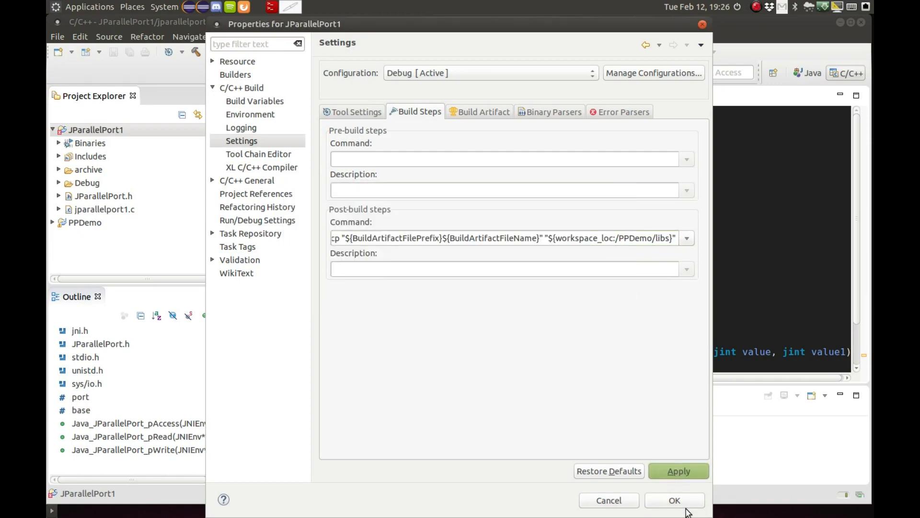
click(241, 87)
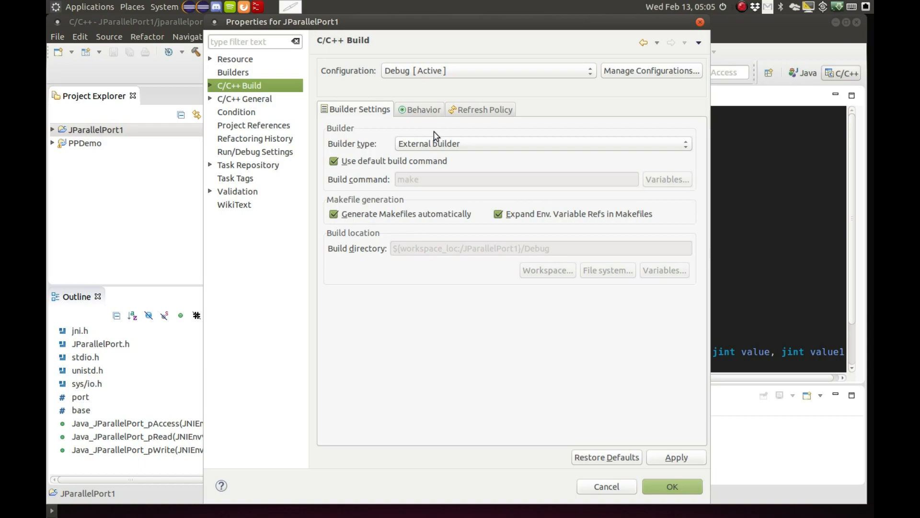
mouse_move(387, 96)
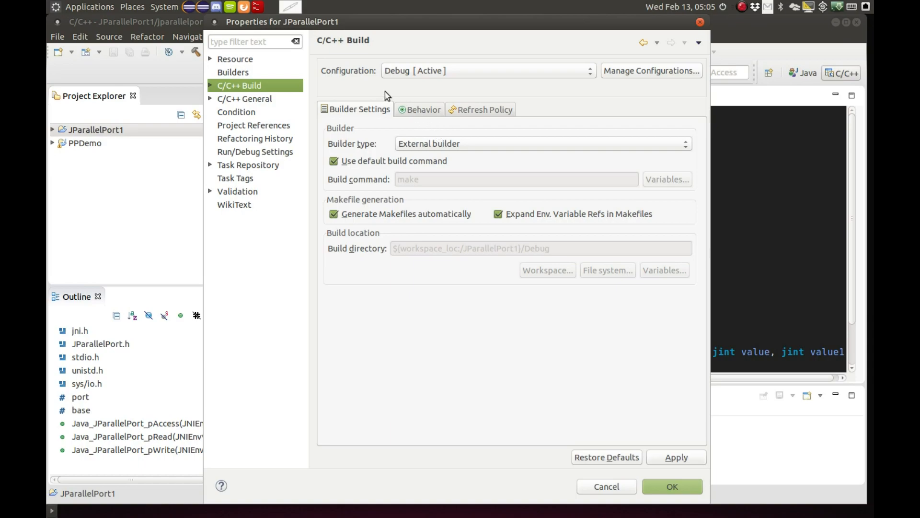
mouse_move(222, 109)
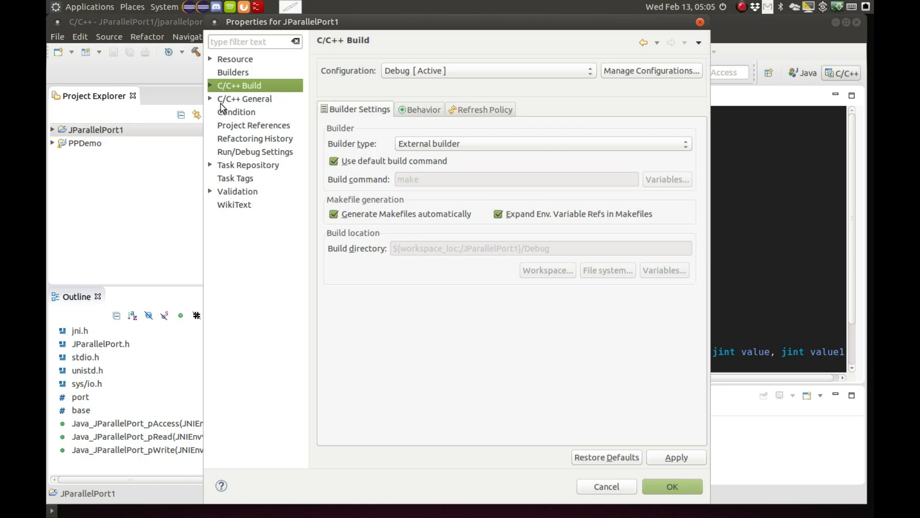
View GNU C include paths for java-8-oracle include and include/linux under Paths and Symbols.
click(244, 99)
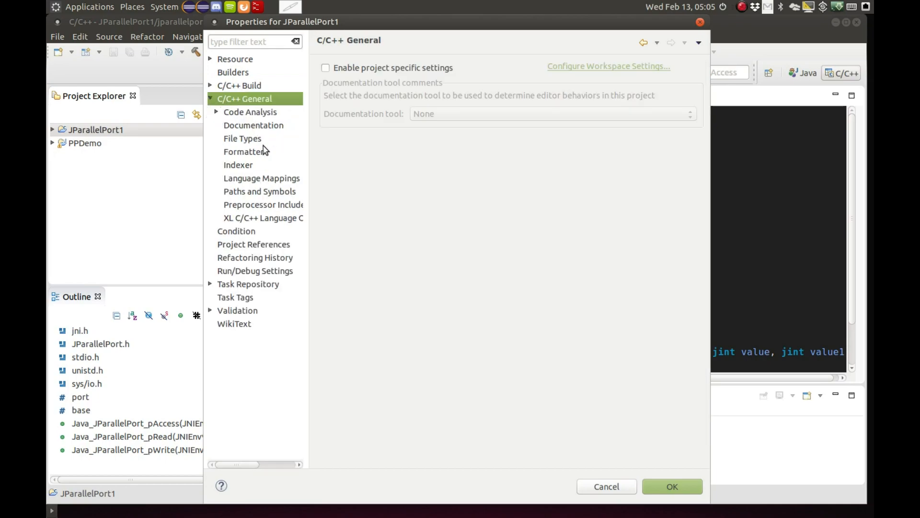
click(259, 191)
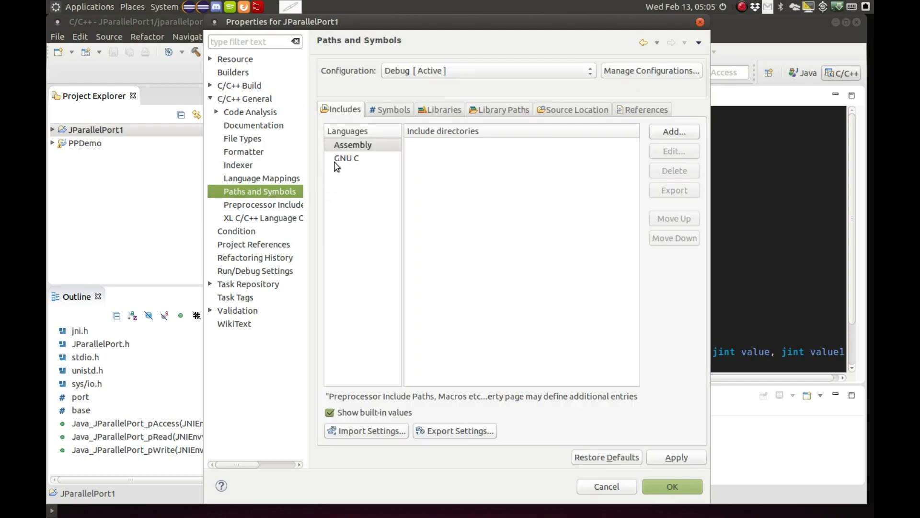
mouse_move(347, 164)
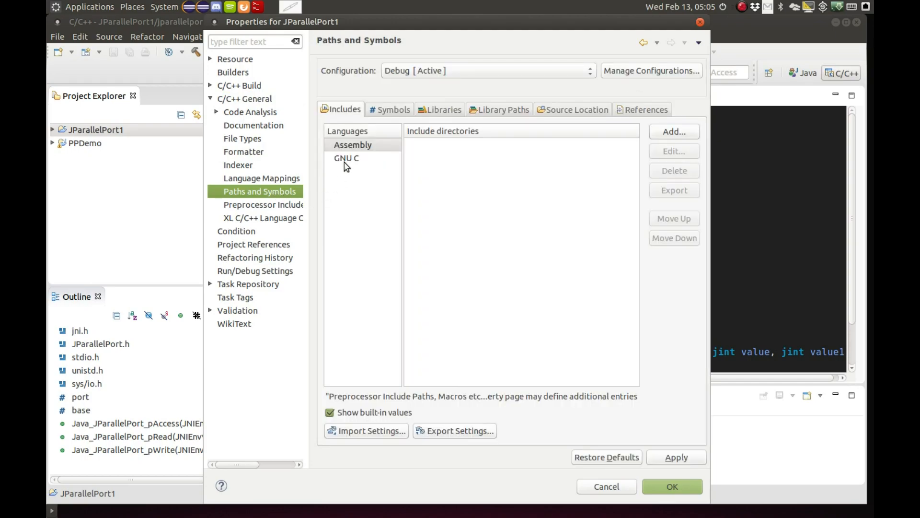
click(346, 158)
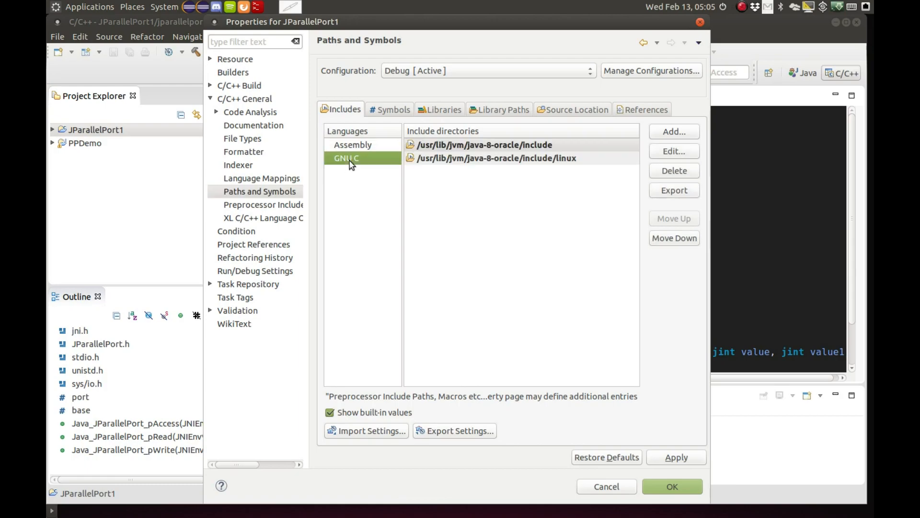
mouse_move(452, 169)
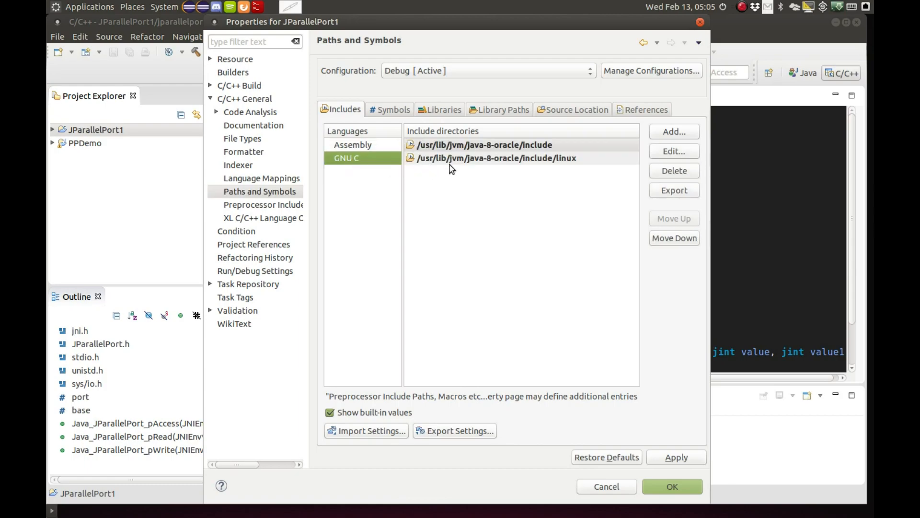
mouse_move(463, 161)
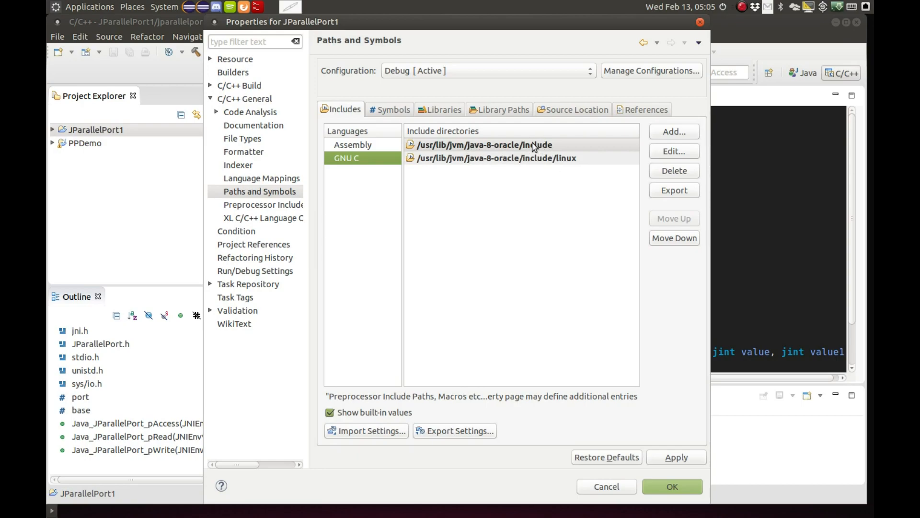
mouse_move(478, 154)
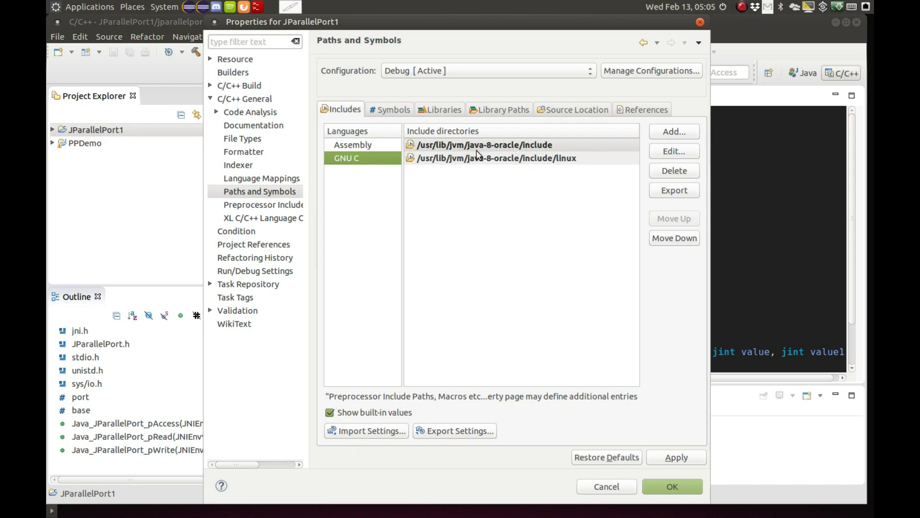
mouse_move(540, 174)
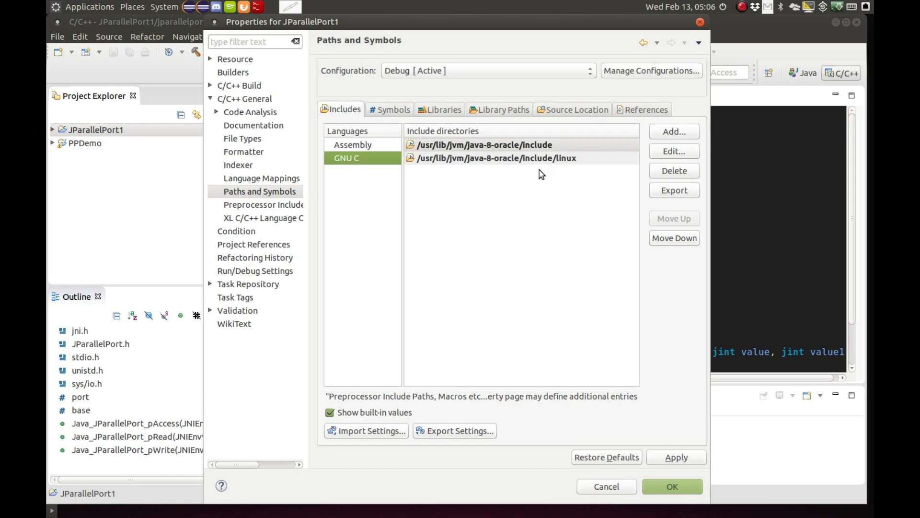
mouse_move(510, 159)
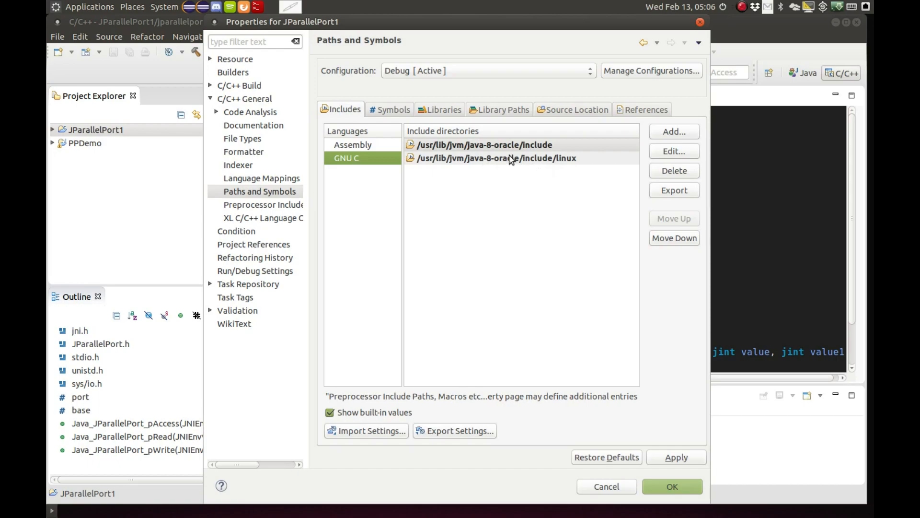
mouse_move(521, 152)
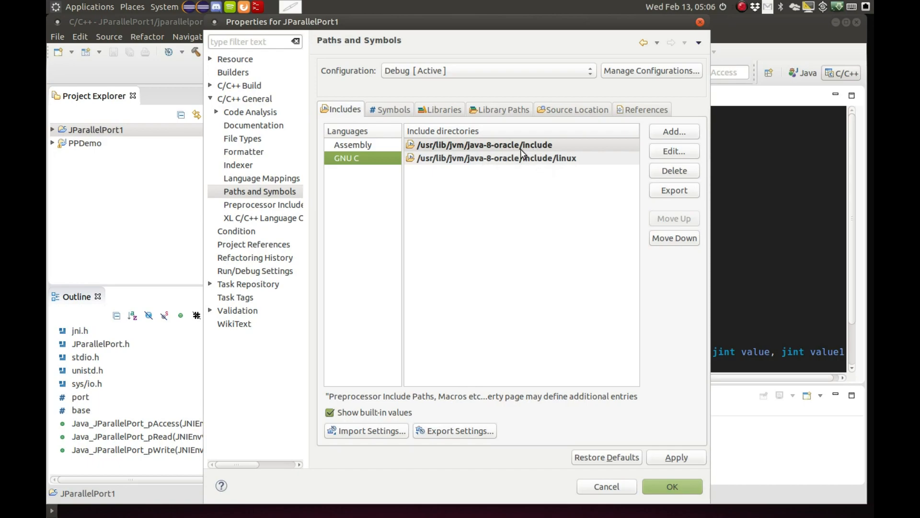
mouse_move(556, 217)
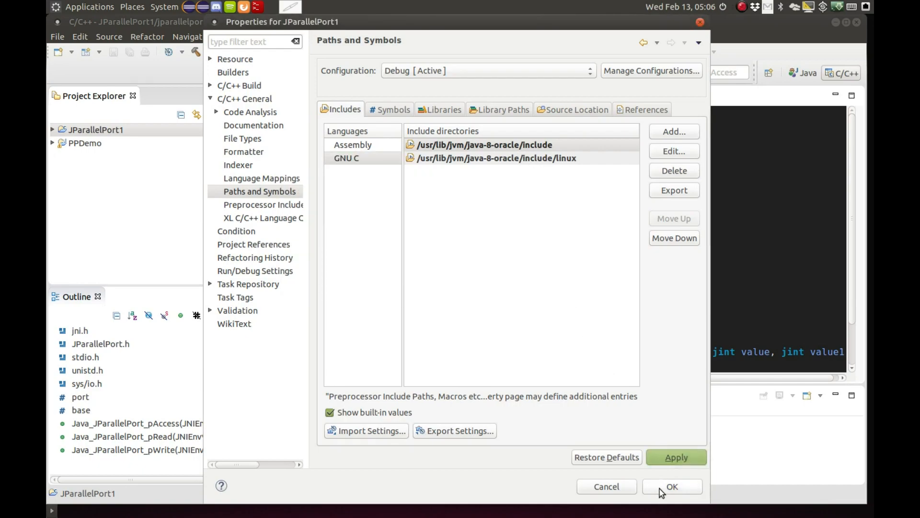
Apply the JParallelPort1 include path settings and close the Properties dialog.
click(671, 486)
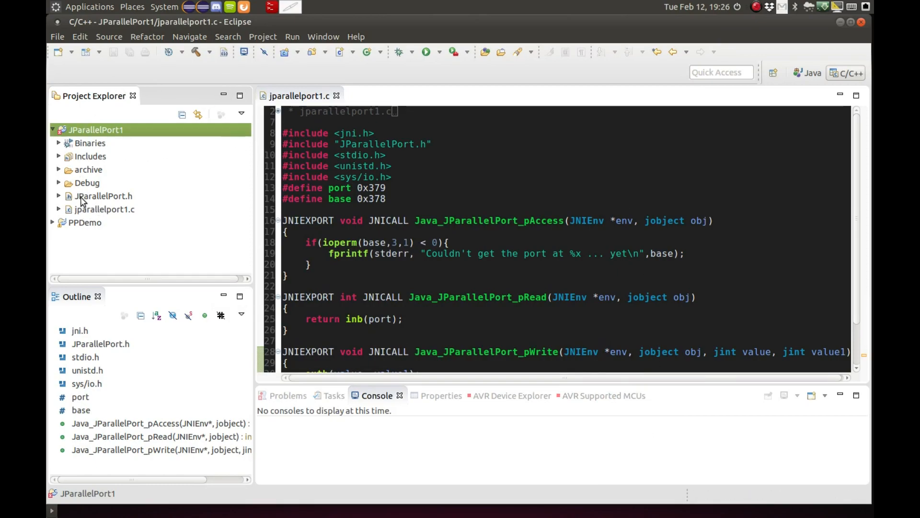
Review the generated JParallelPort.h declarations, then return to the jparallelport1.c editor.
click(104, 196)
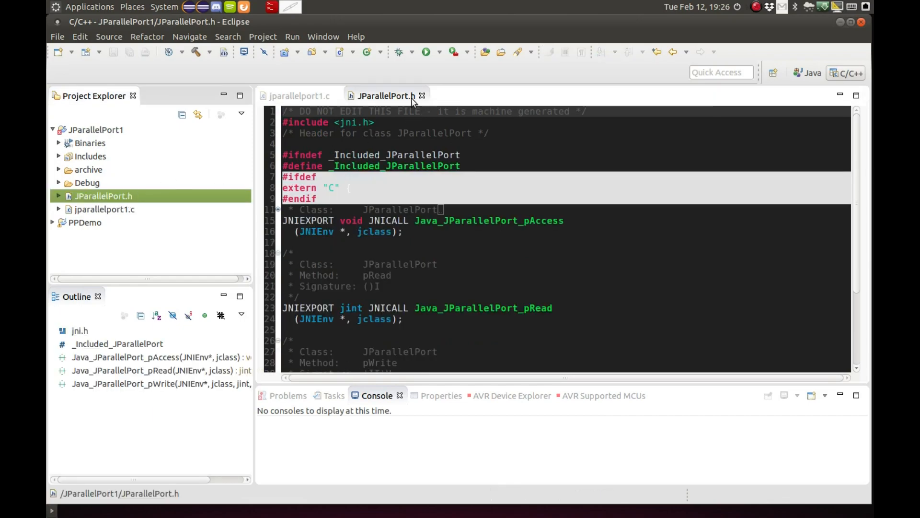
mouse_move(421, 231)
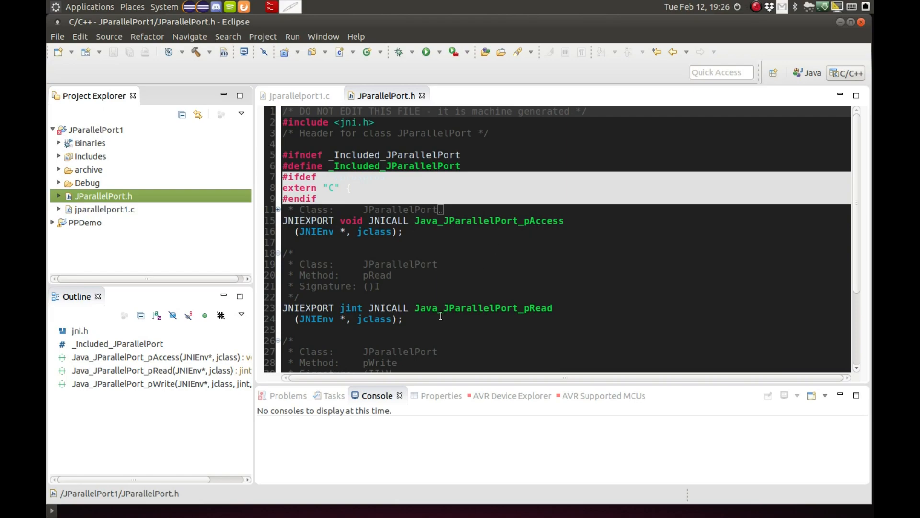
mouse_move(854, 231)
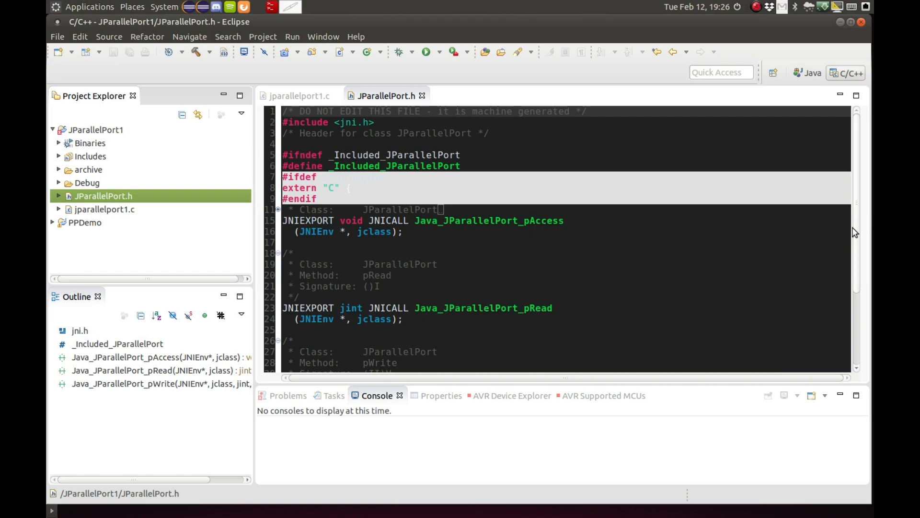
scroll(down, 3)
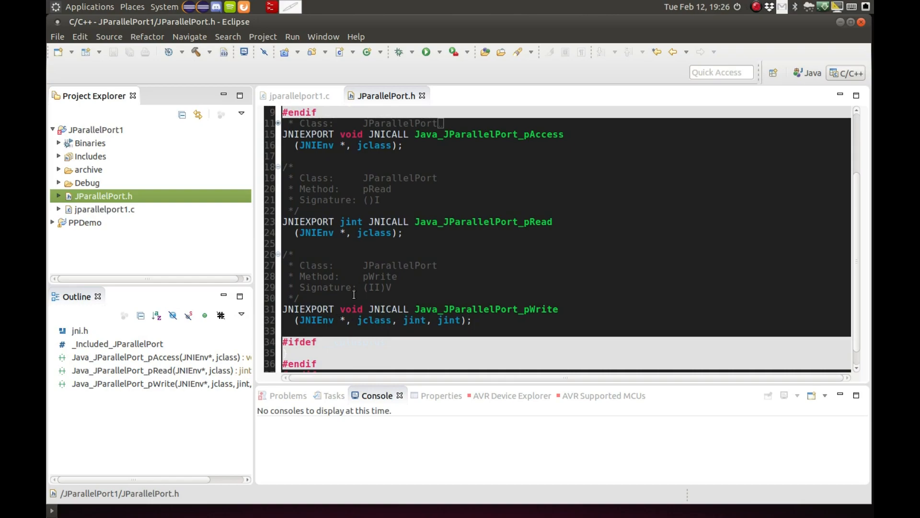
scroll(up, 3)
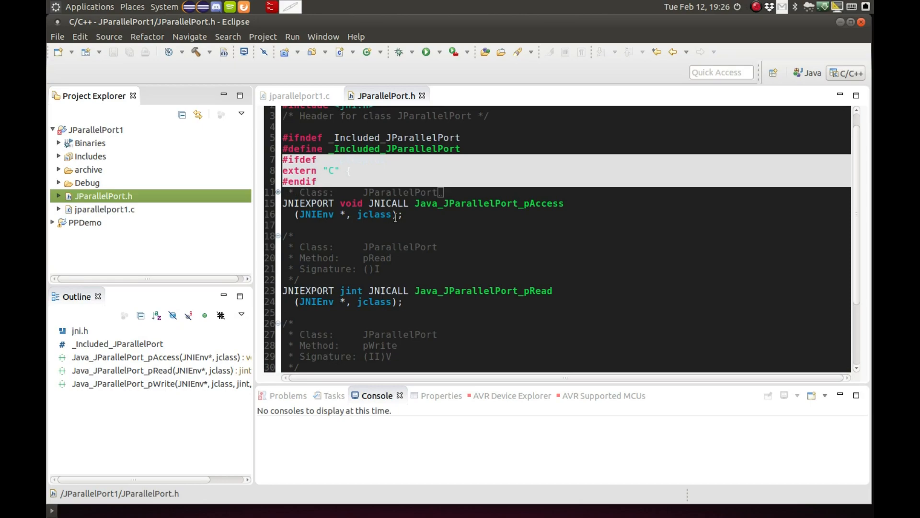
click(298, 95)
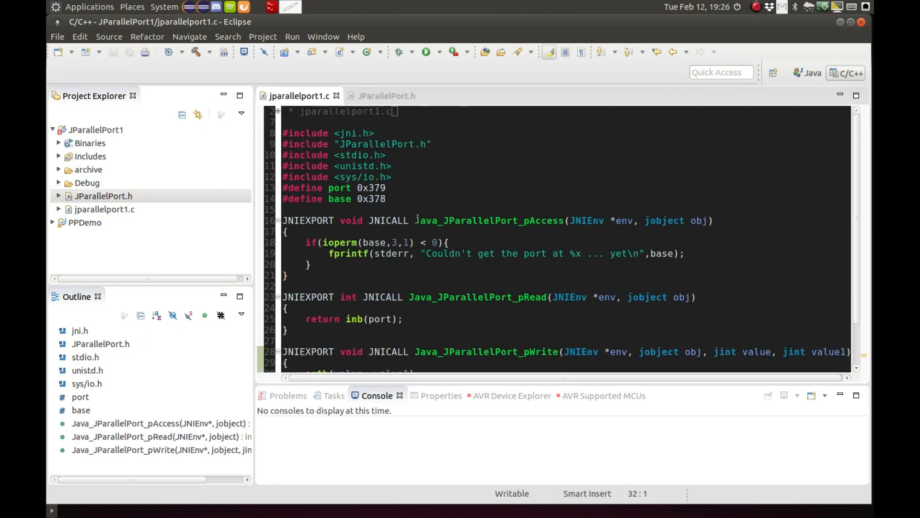
mouse_move(634, 282)
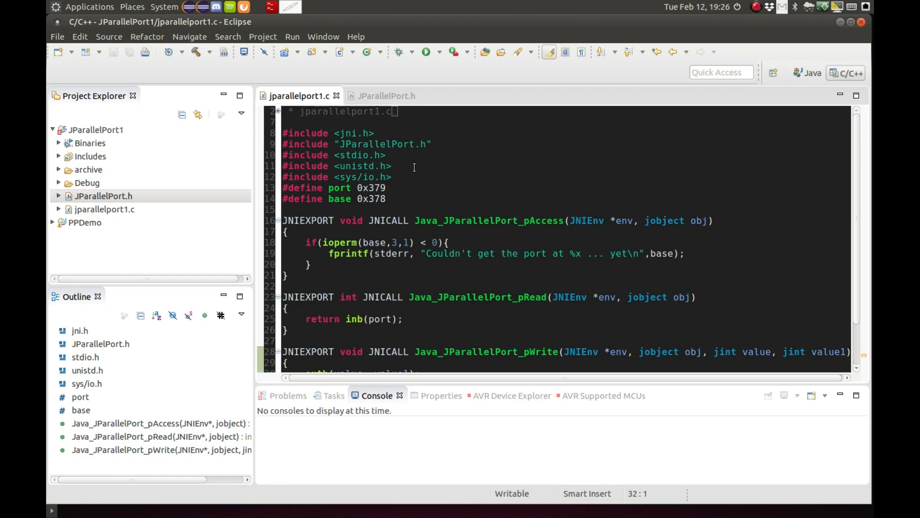
mouse_move(386, 129)
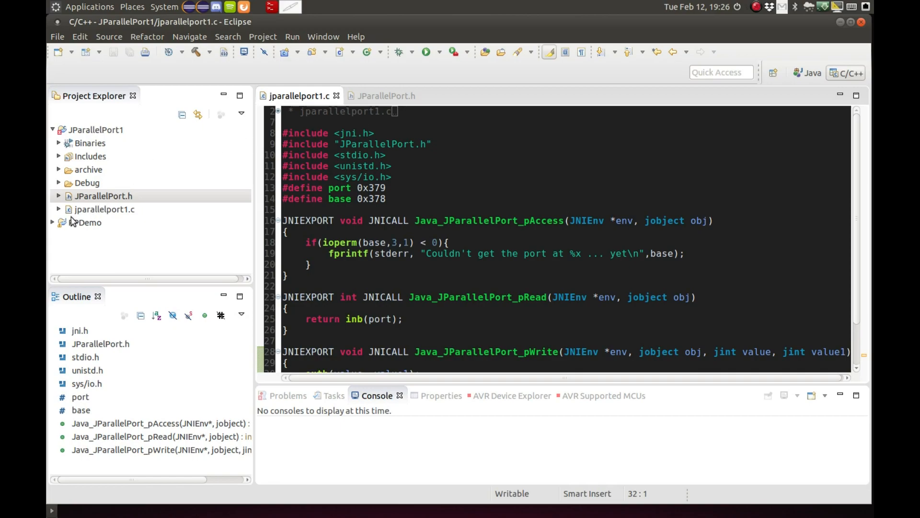
Expand PPDemo to view its libs folder, then reselect the JParallelPort1 project.
right_click(88, 222)
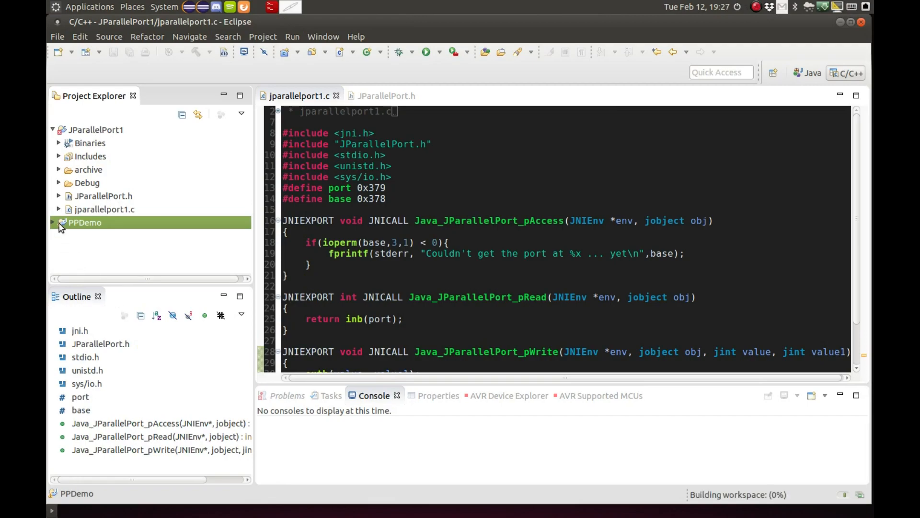
click(52, 222)
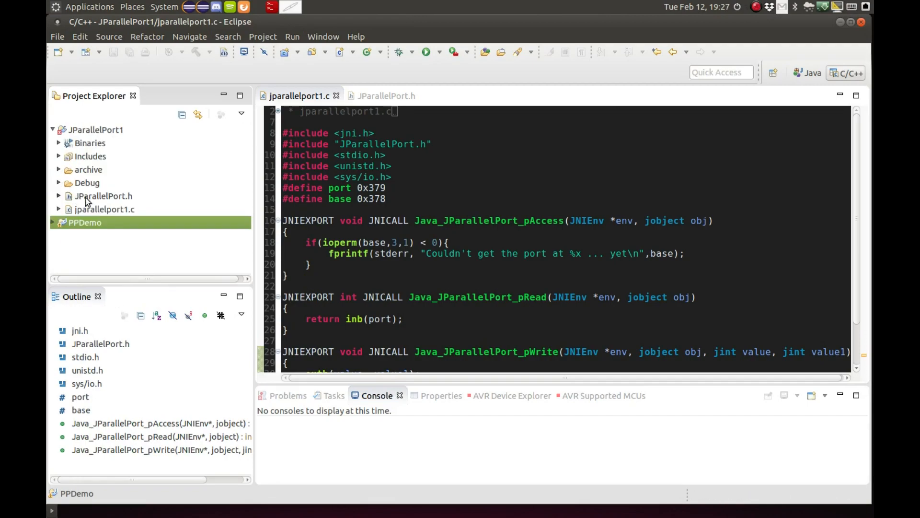
mouse_move(113, 171)
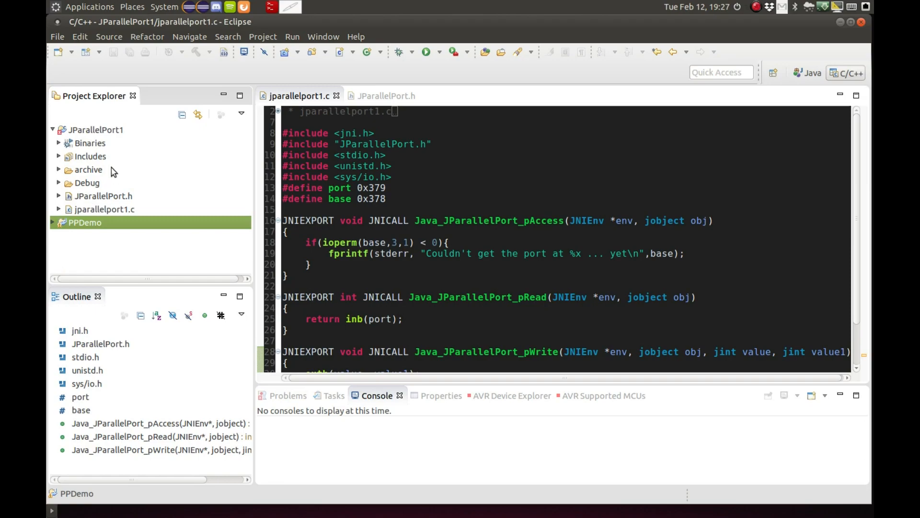
mouse_move(70, 122)
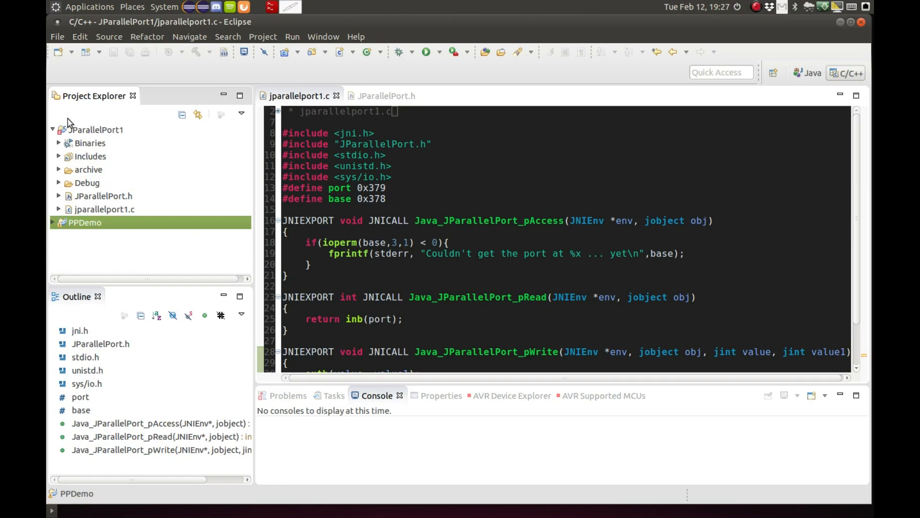
click(58, 222)
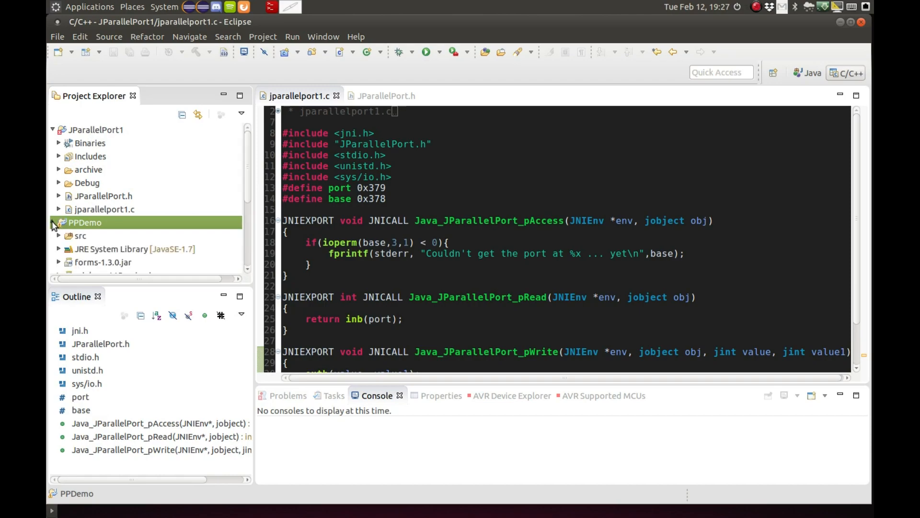
scroll(down, 3)
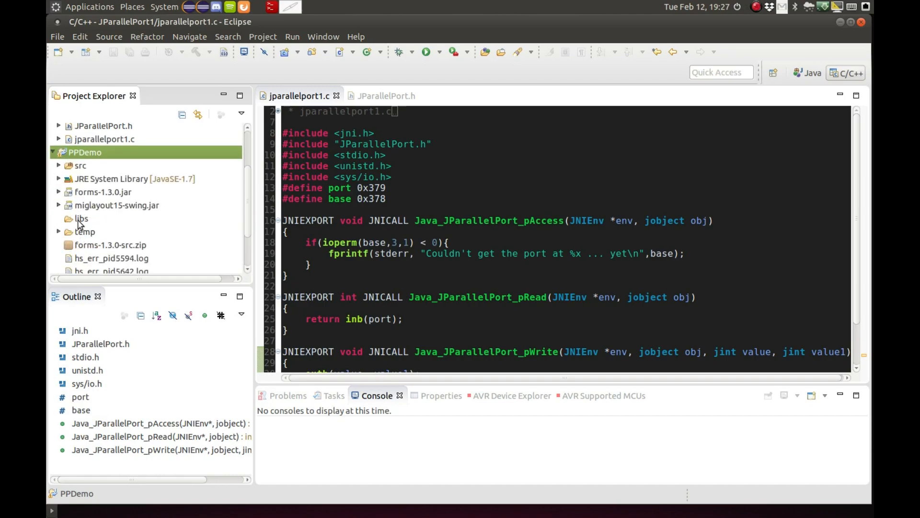
click(81, 218)
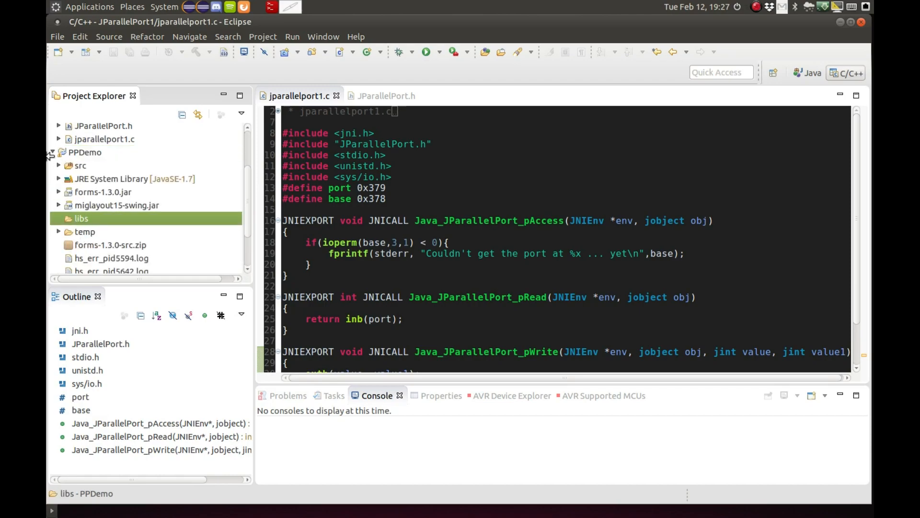
click(52, 130)
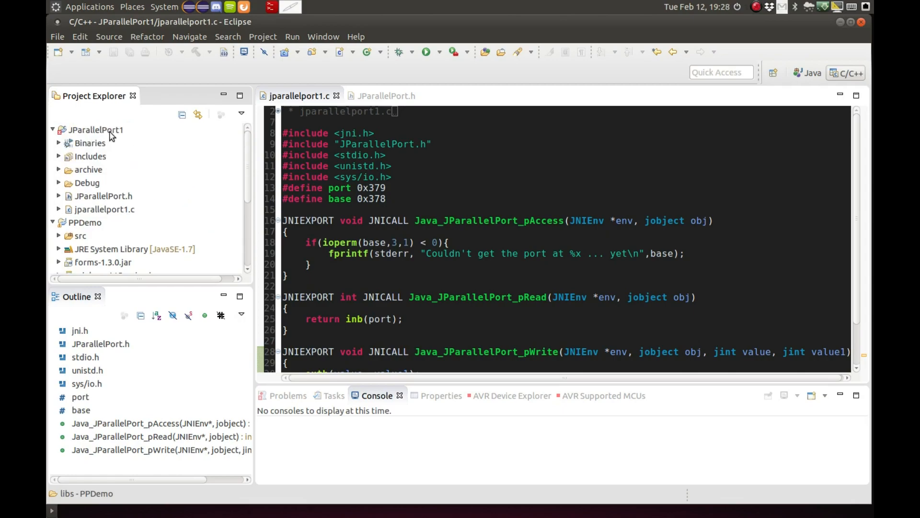
click(97, 130)
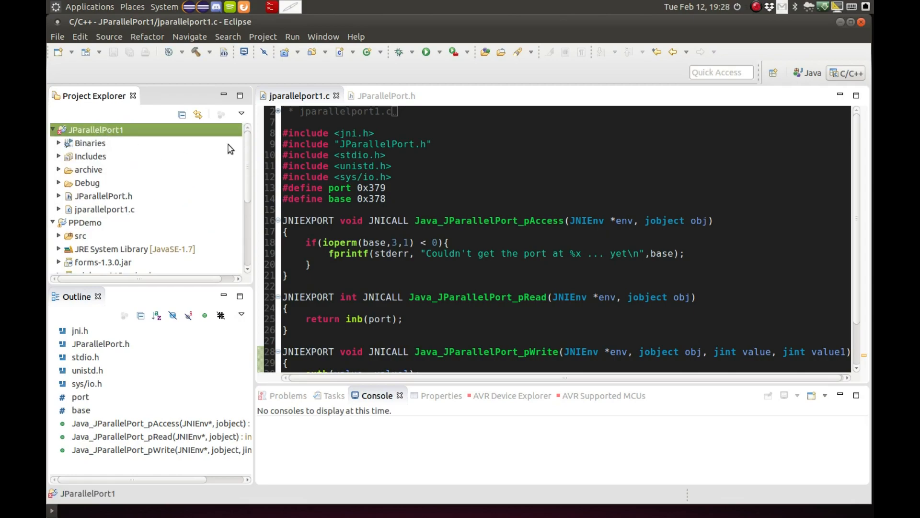
mouse_move(327, 105)
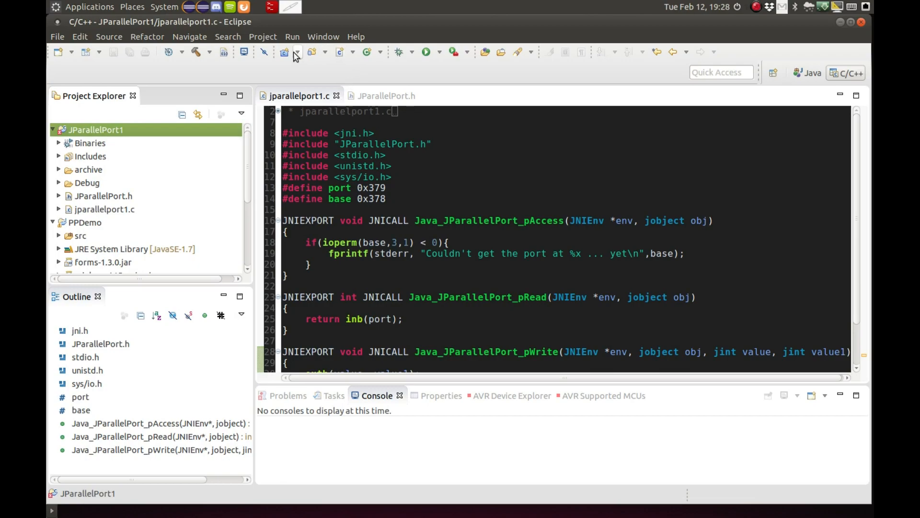
Run Build All on JParallelPort1 and read the line 33 compile error in the console.
click(262, 36)
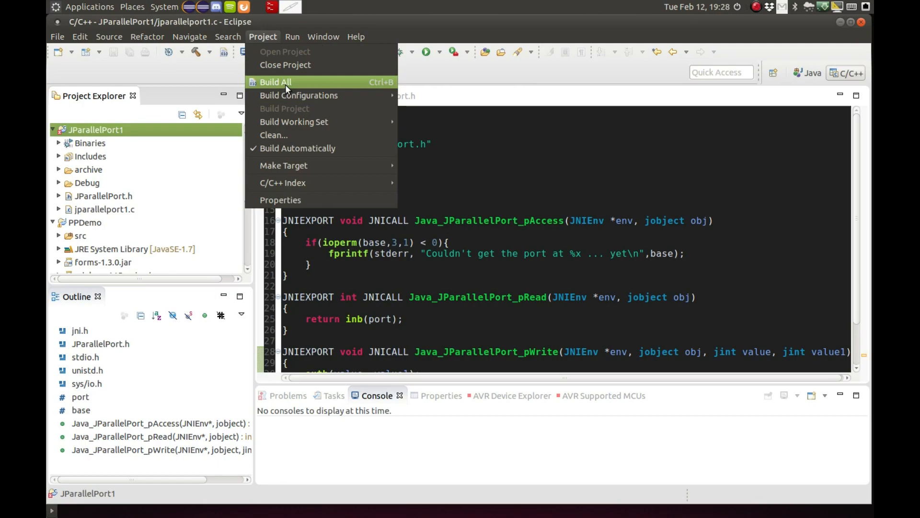
click(274, 82)
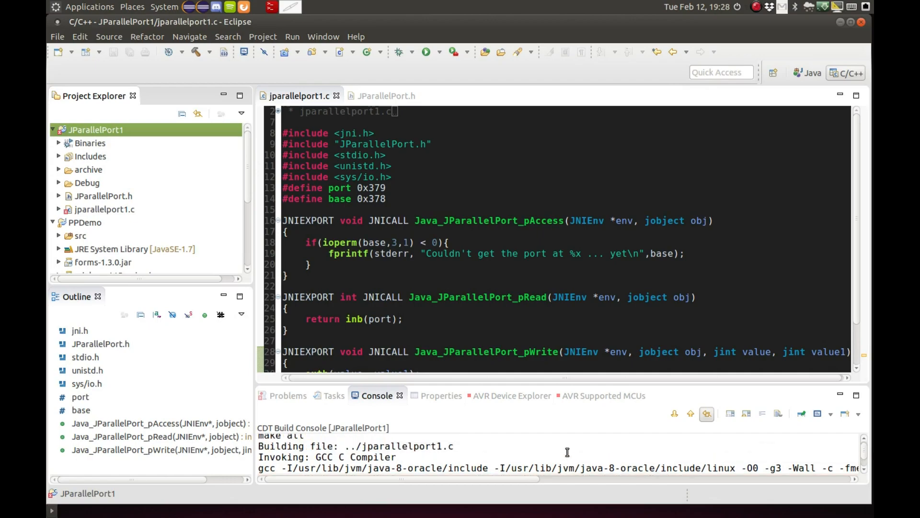
scroll(up, 3)
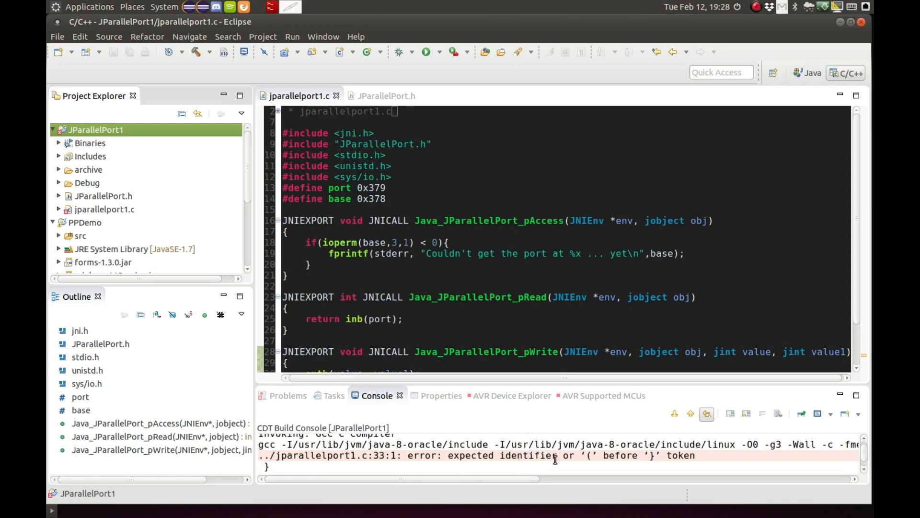
scroll(down, 3)
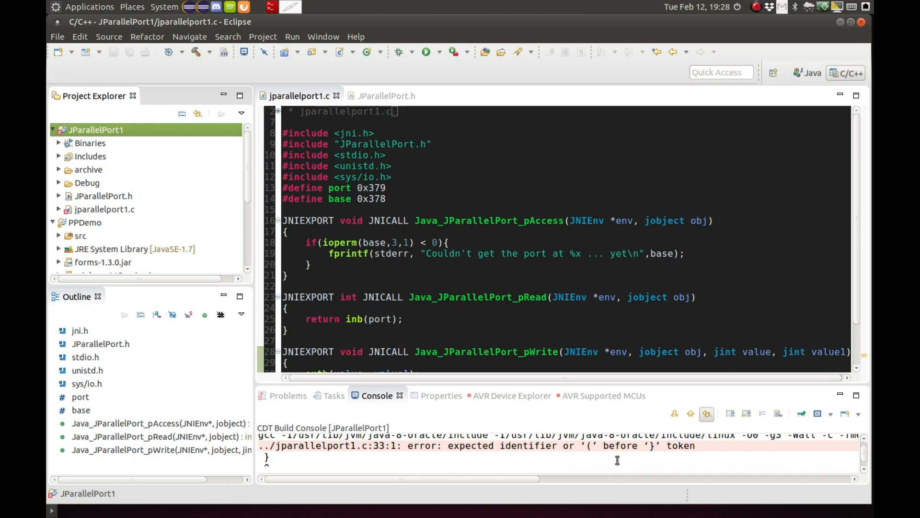
scroll(down, 3)
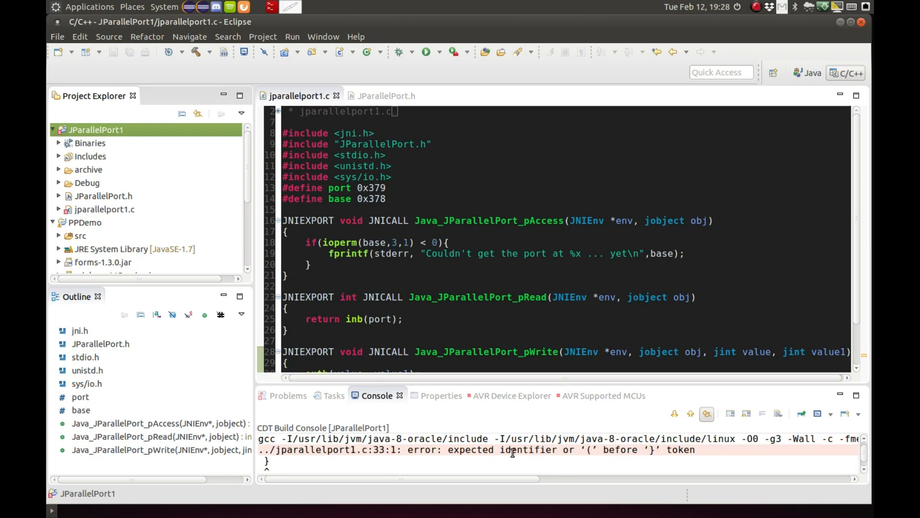
Delete the stray brace on line 33, save jparallelport1.c, and clear the console.
scroll(down, 3)
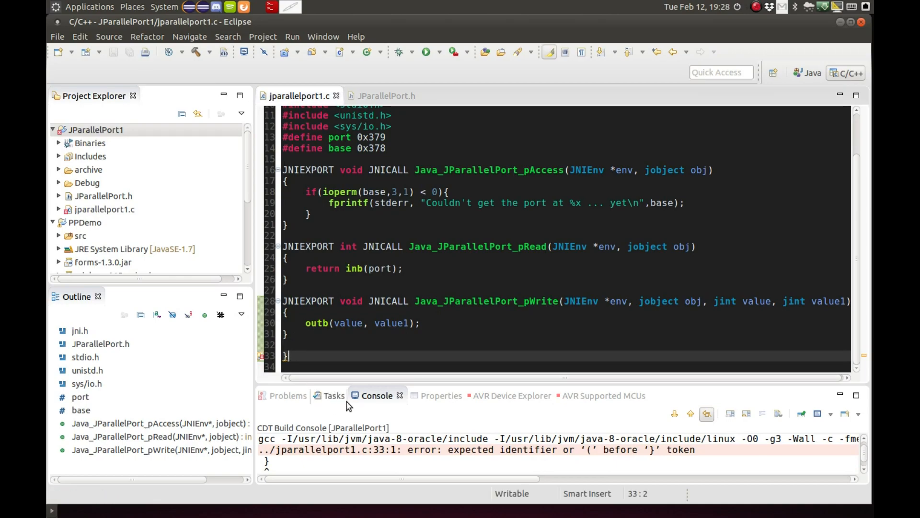
key(BackSpace)
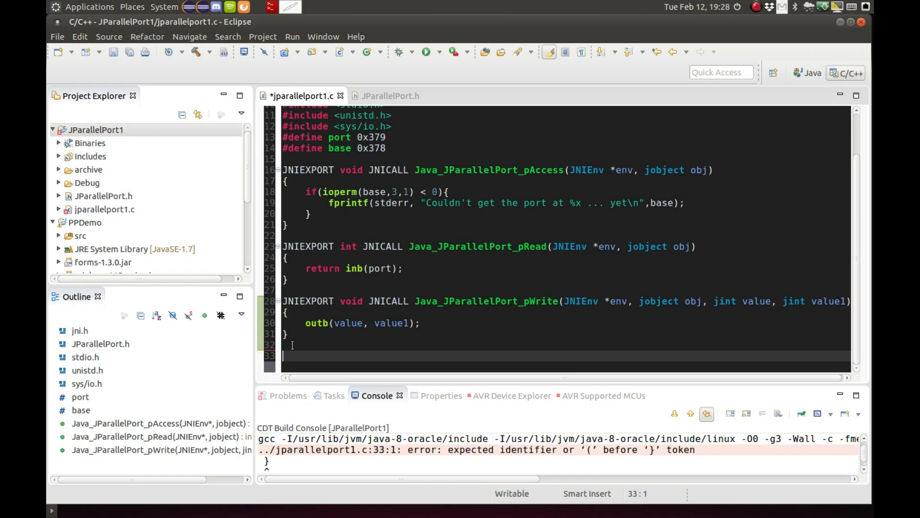
key(ctrl+s)
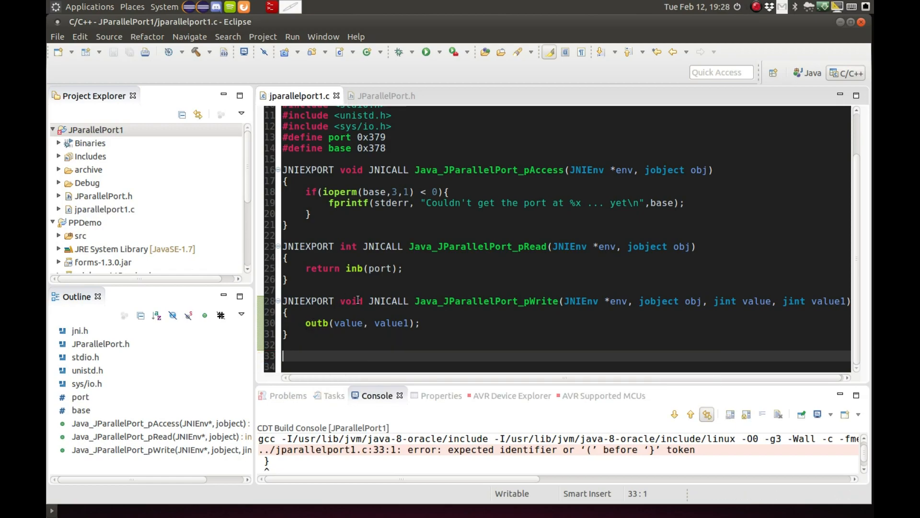
scroll(up, 3)
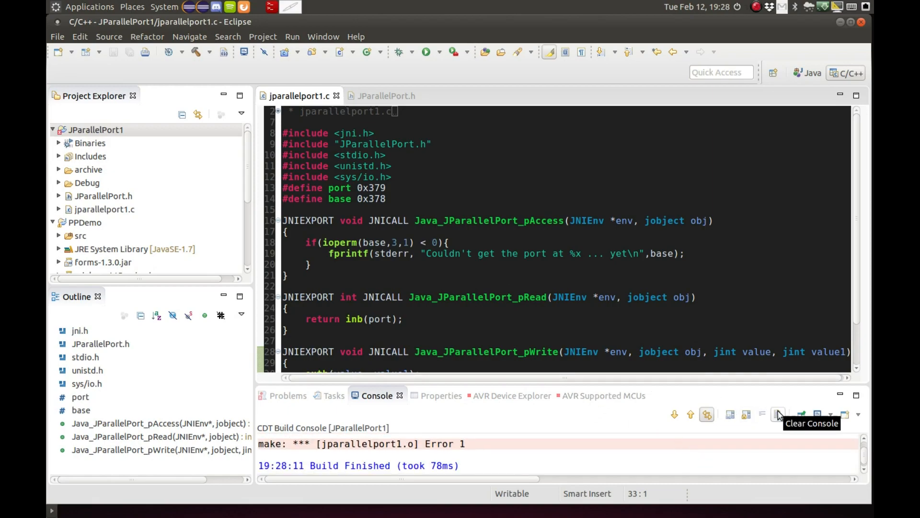
click(778, 414)
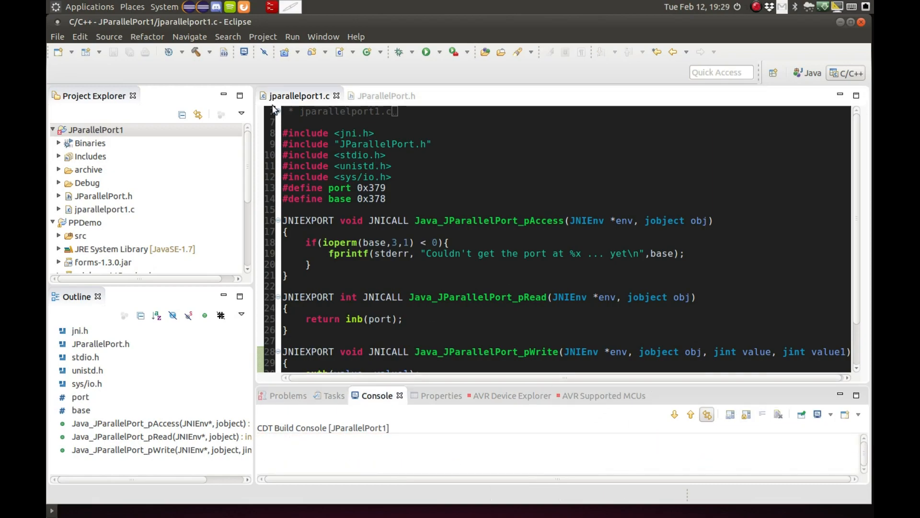
Rebuild with Build All so libJParallelPort1.so is built and copied to PPDemo/libs.
click(262, 37)
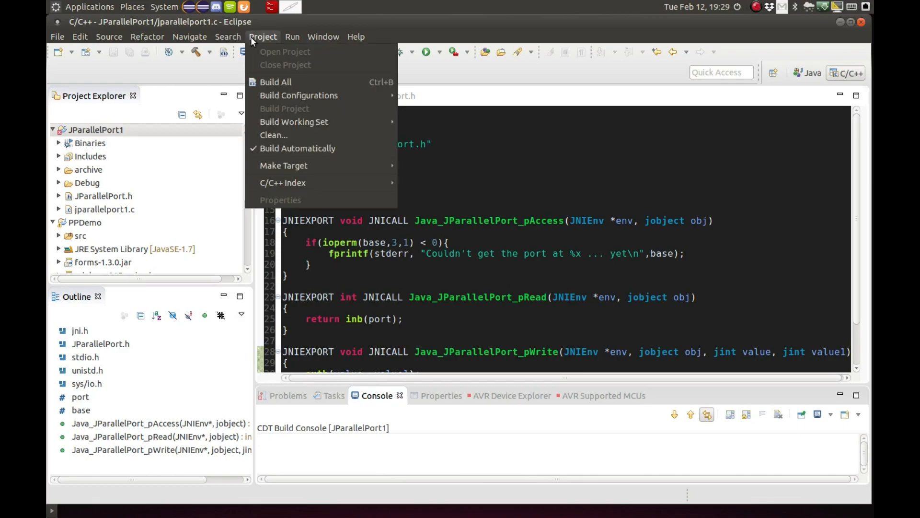
mouse_move(274, 82)
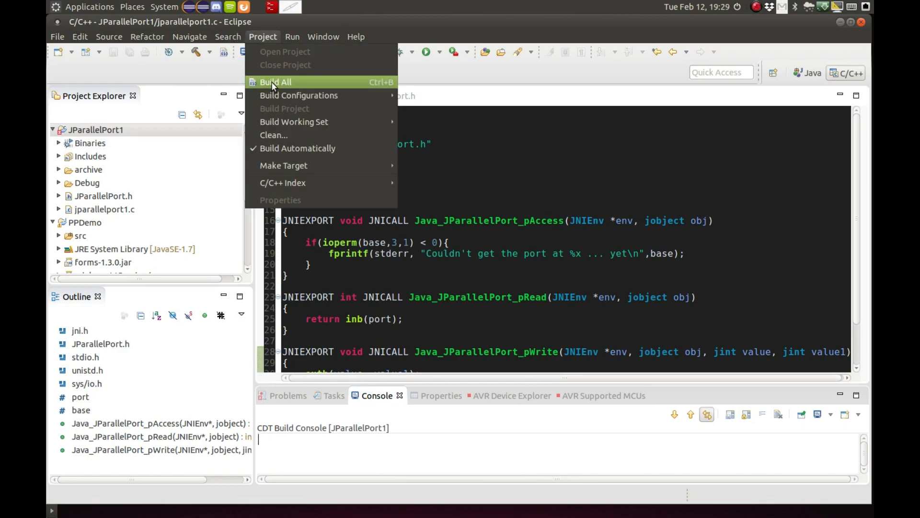
click(274, 81)
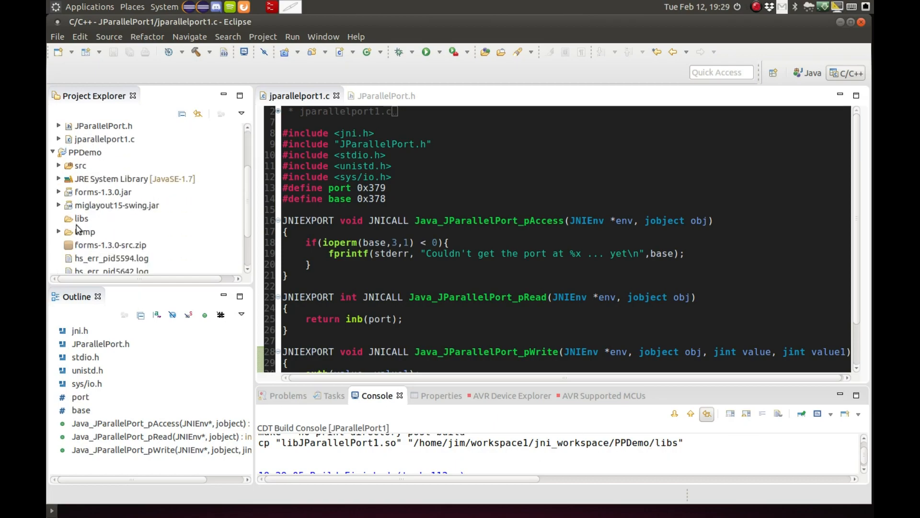
Refresh PPDemo and expand its libs folder to find libJParallelPort1.so.
click(84, 152)
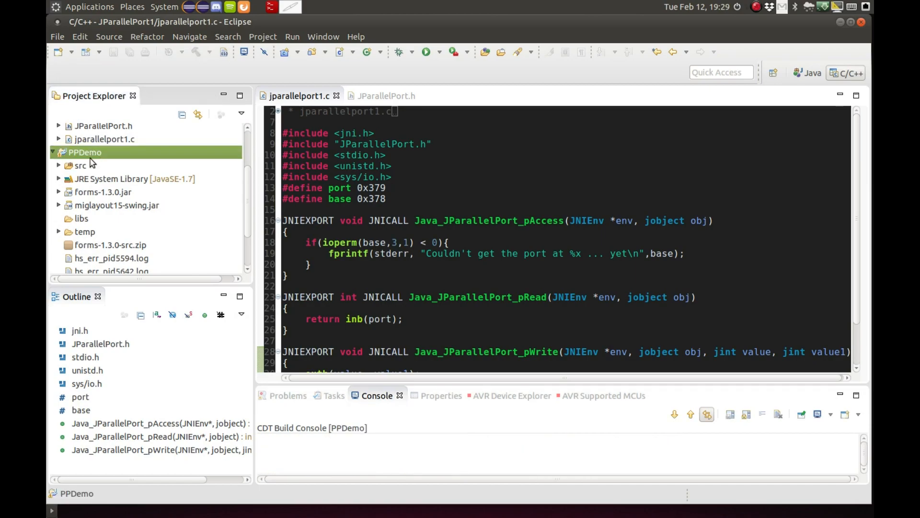
mouse_move(109, 154)
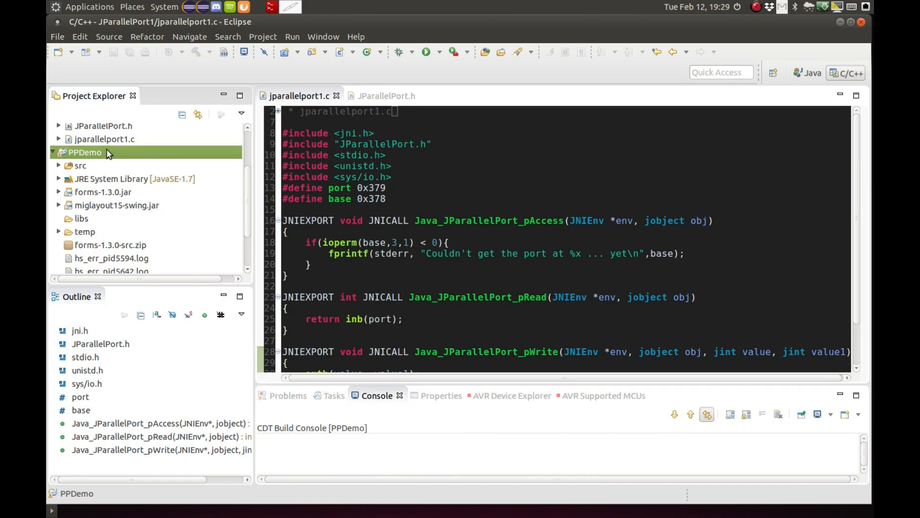
right_click(84, 152)
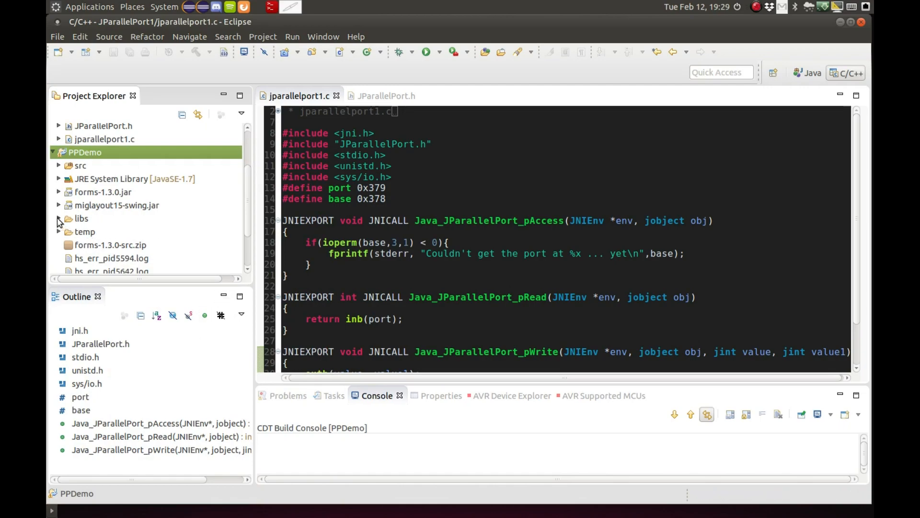
click(81, 219)
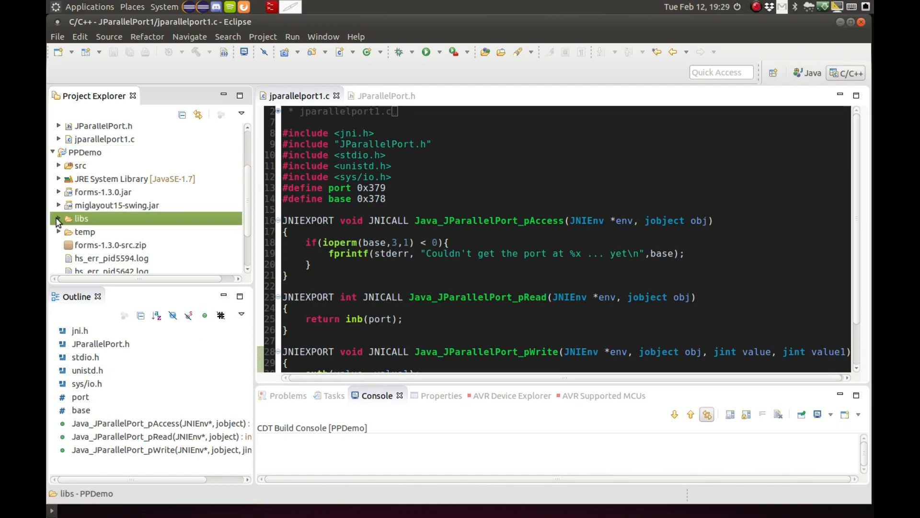
click(58, 218)
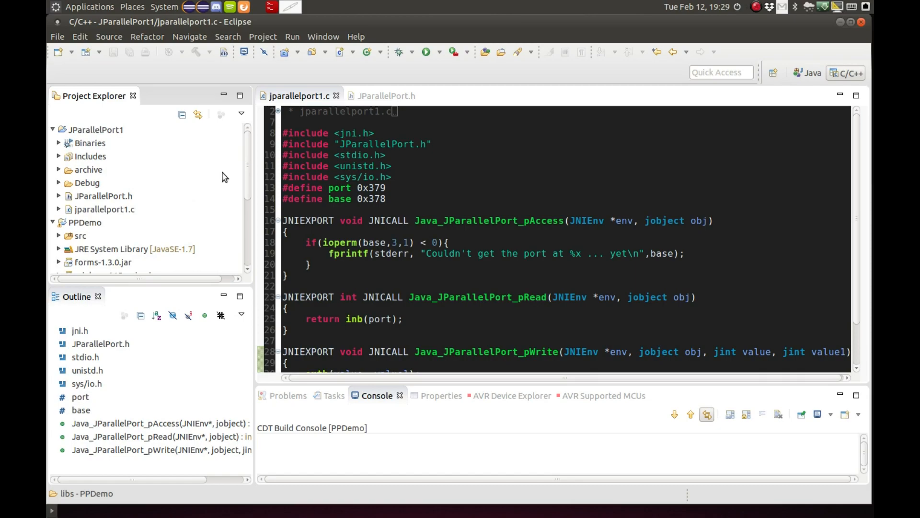
mouse_move(473, 145)
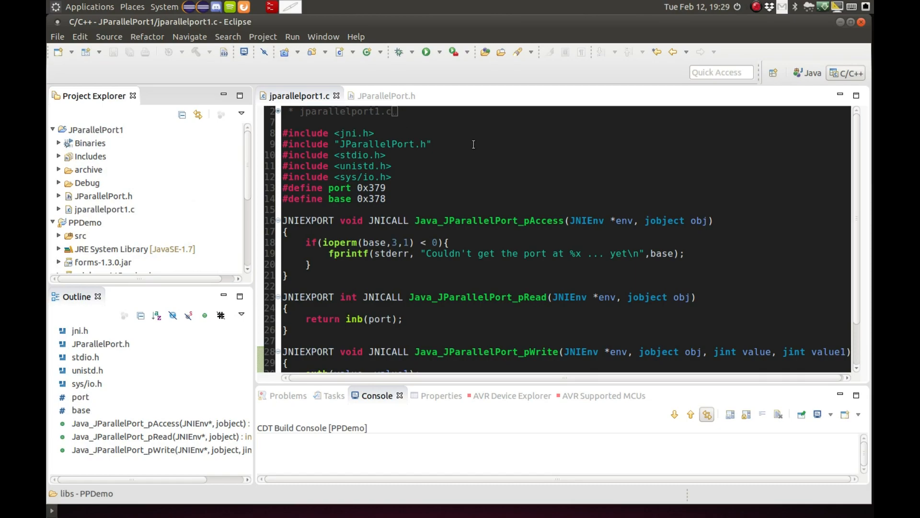
mouse_move(660, 204)
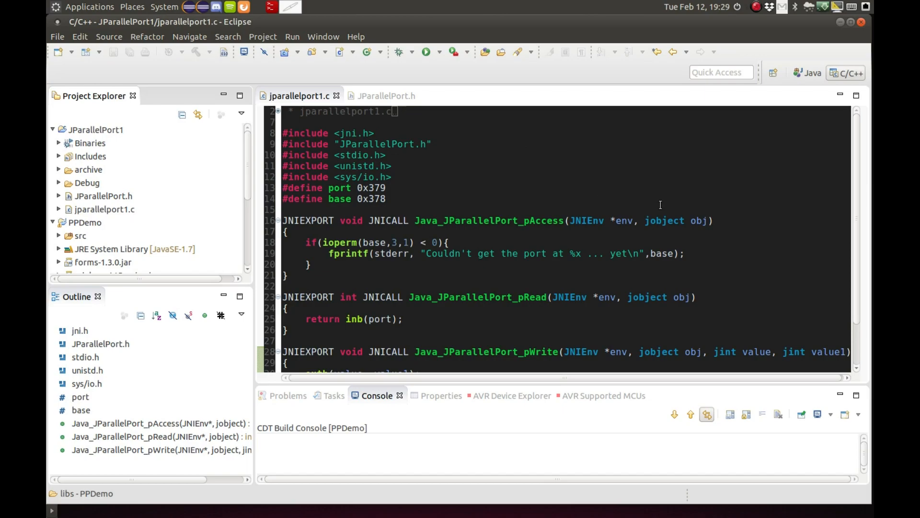
mouse_move(579, 436)
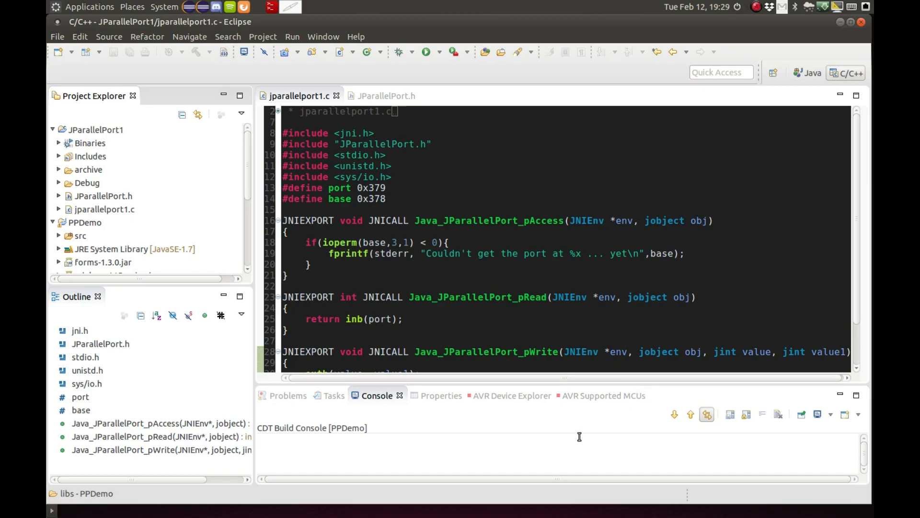
mouse_move(565, 428)
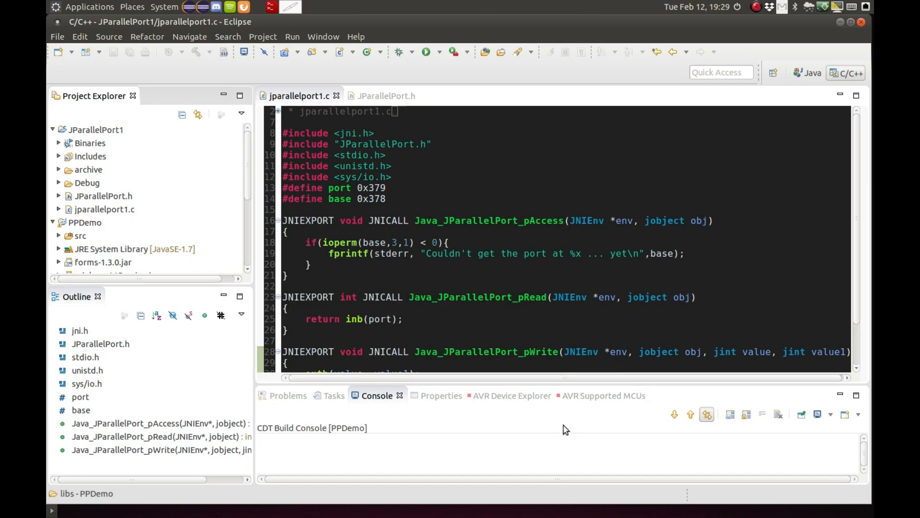